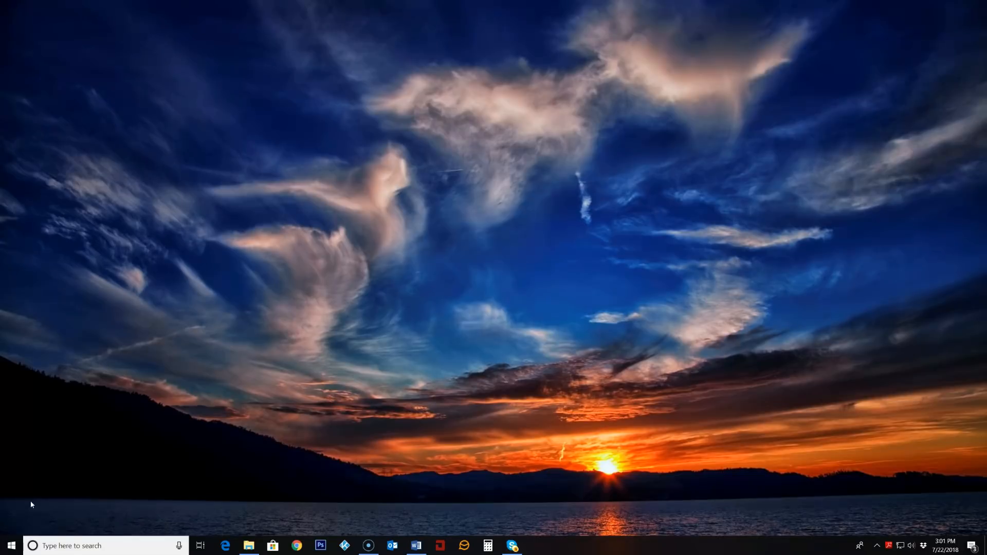
{"action": "mouse_move", "coordinate": [316, 503]}
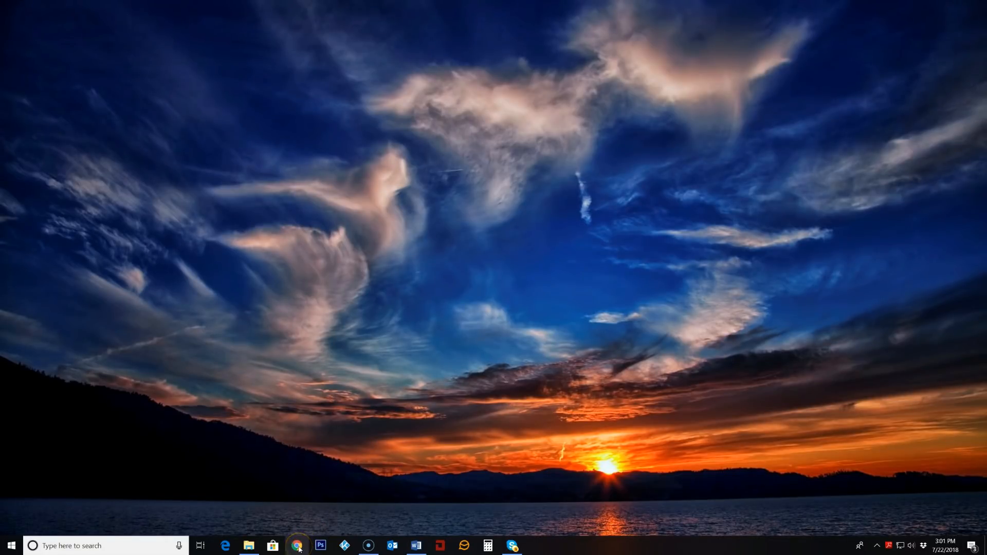
{"action": "mouse_move", "coordinate": [297, 545]}
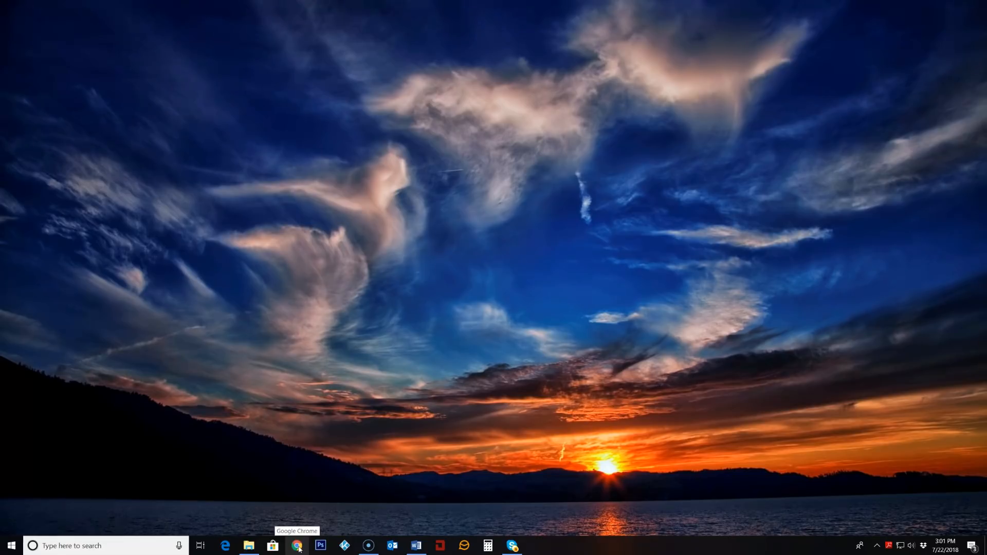
Launch Google Chrome from the taskbar.
{"action": "left_click", "coordinate": [297, 545]}
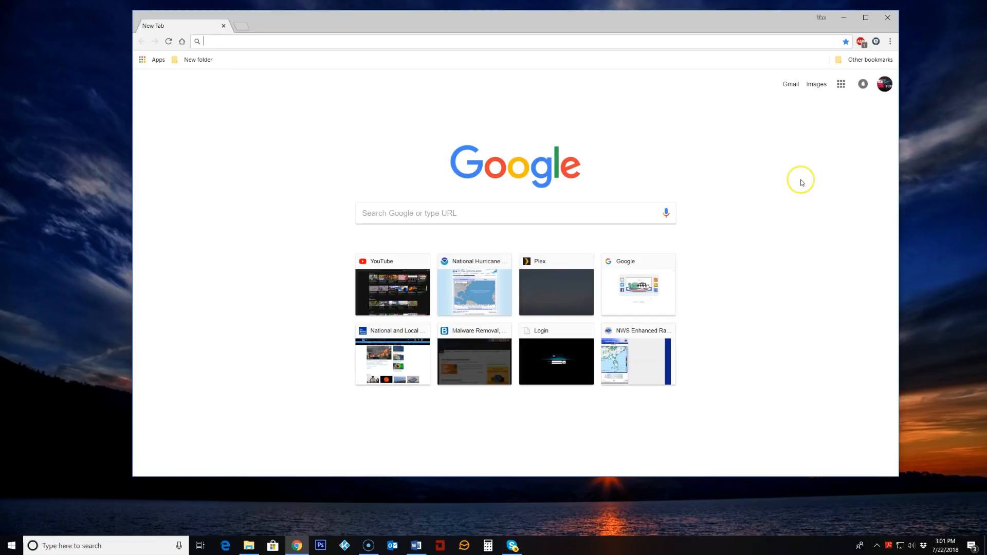
{"action": "mouse_move", "coordinate": [803, 184]}
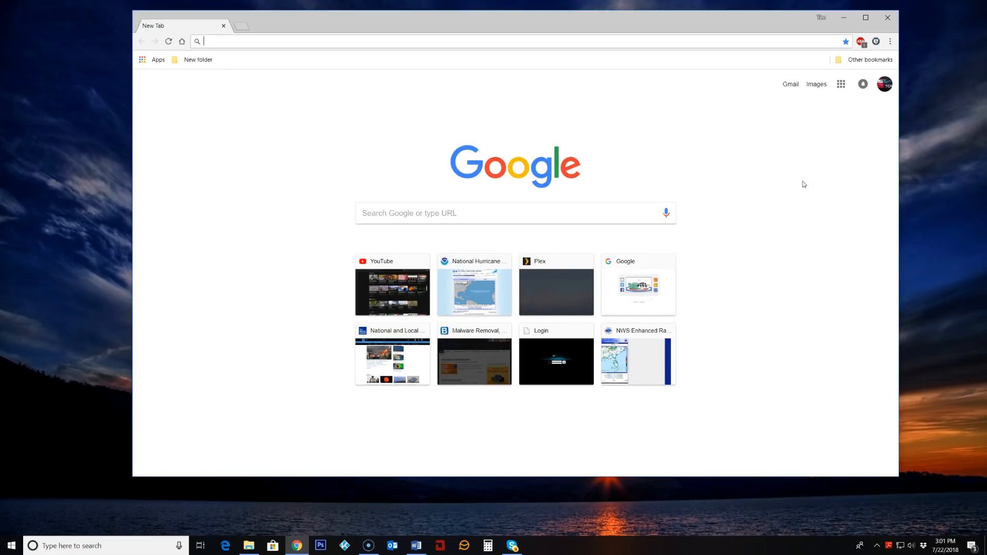
{"action": "mouse_move", "coordinate": [881, 113]}
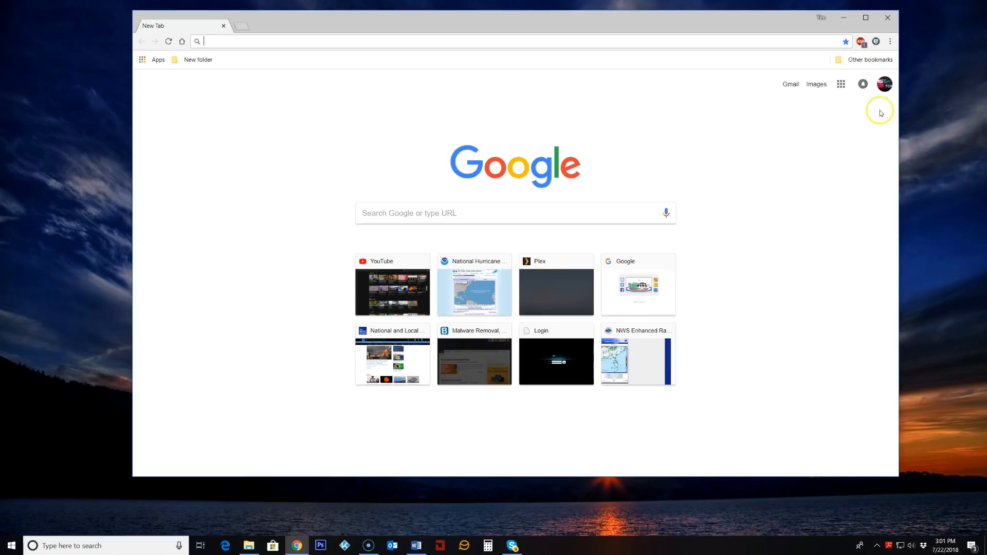
{"action": "mouse_move", "coordinate": [620, 112]}
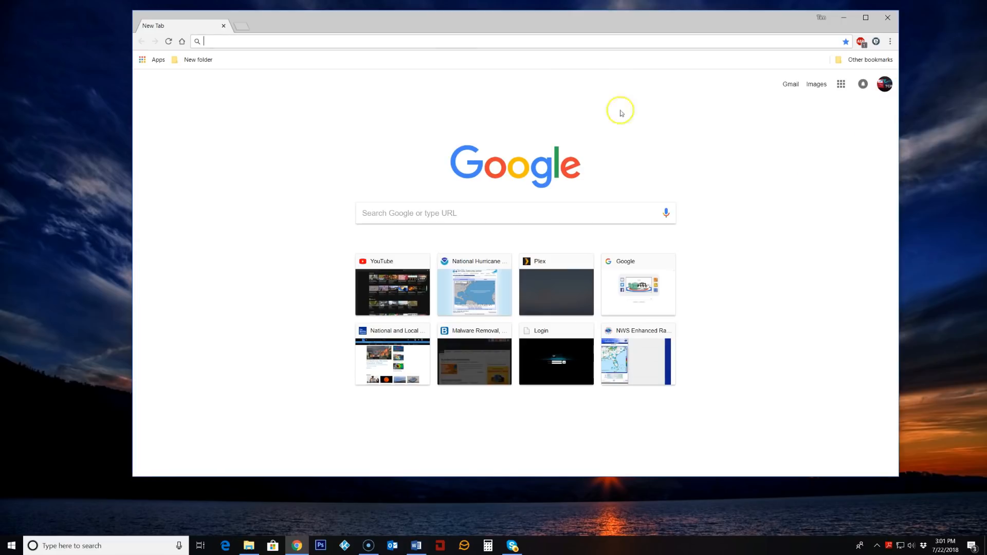
{"action": "mouse_move", "coordinate": [422, 42]}
{"action": "type", "text": "https://remotedesktop.google.com"}
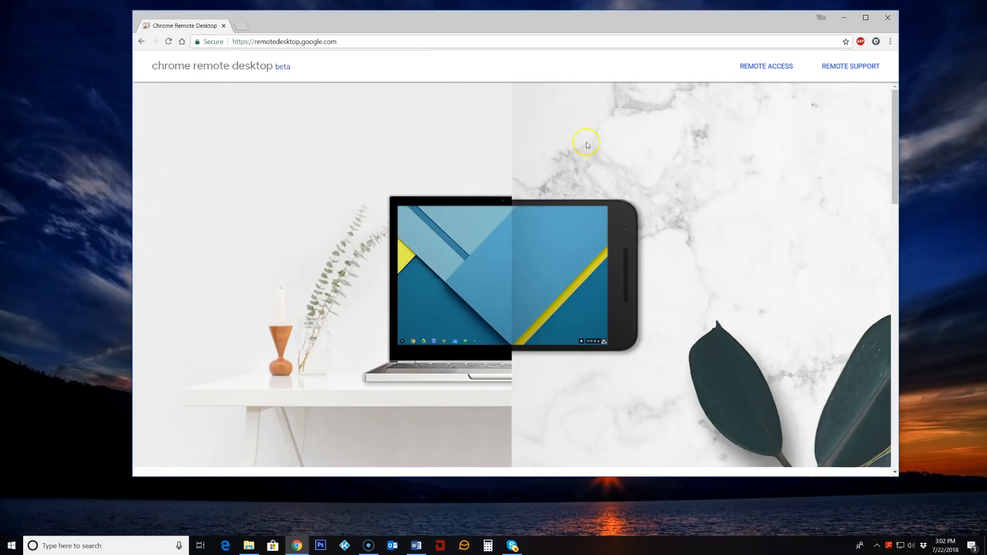
{"action": "mouse_move", "coordinate": [535, 266]}
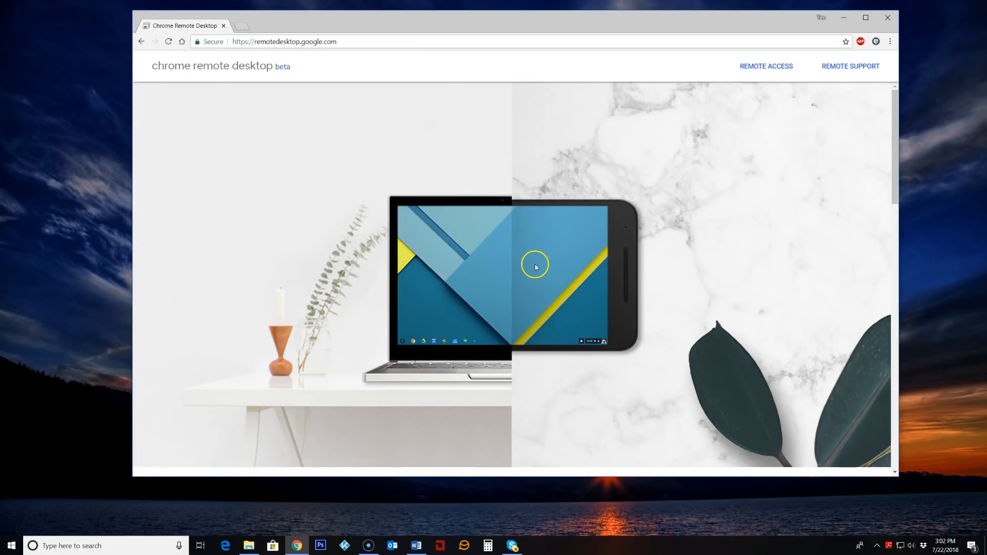
{"action": "mouse_move", "coordinate": [368, 184]}
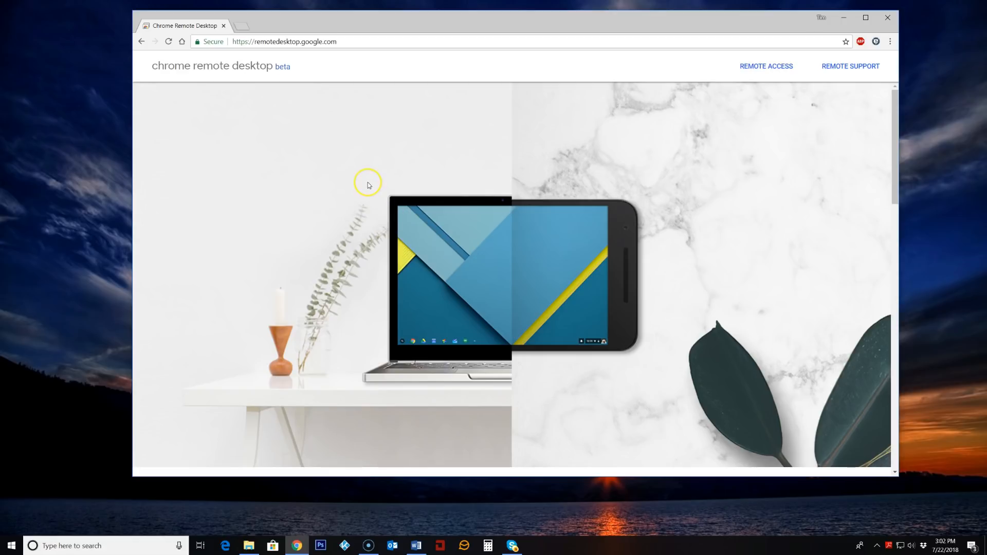
{"action": "mouse_move", "coordinate": [655, 129]}
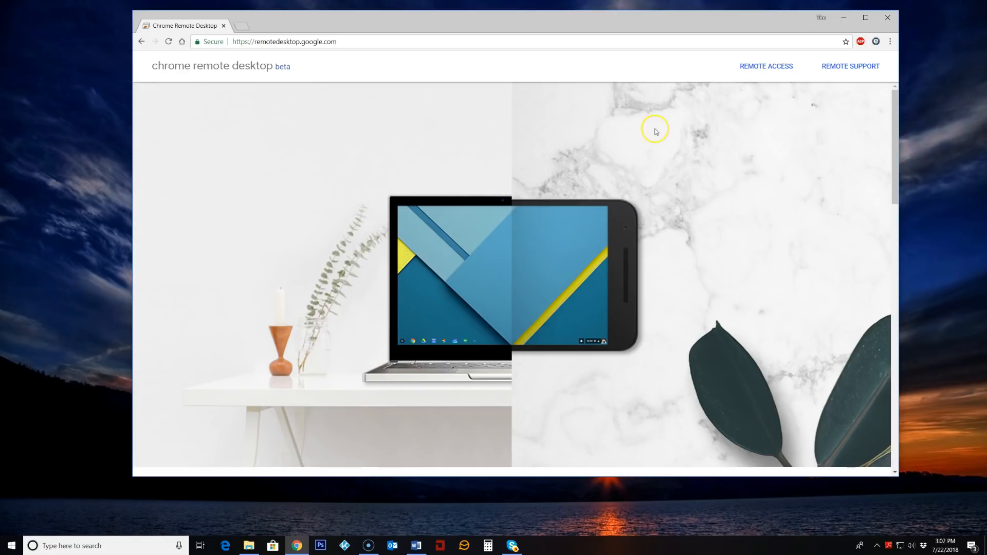
{"action": "scroll", "scroll_direction": "down", "scroll_amount": 3}
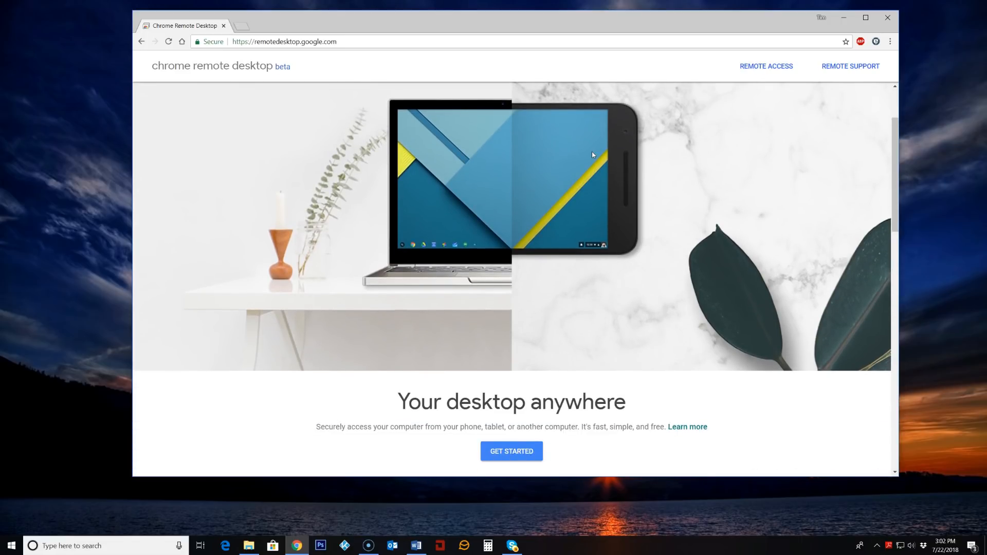
{"action": "mouse_move", "coordinate": [561, 224]}
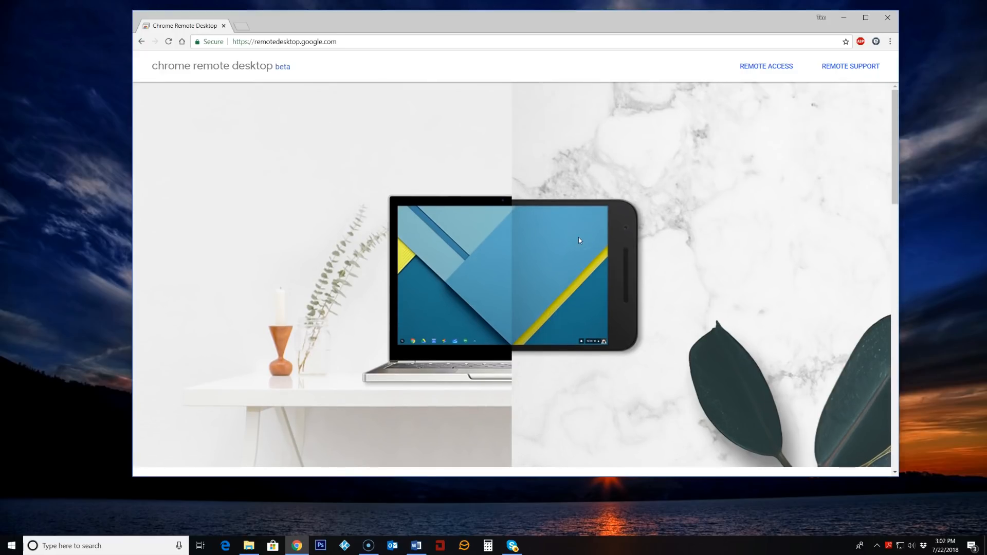
{"action": "scroll", "scroll_direction": "down", "scroll_amount": 3}
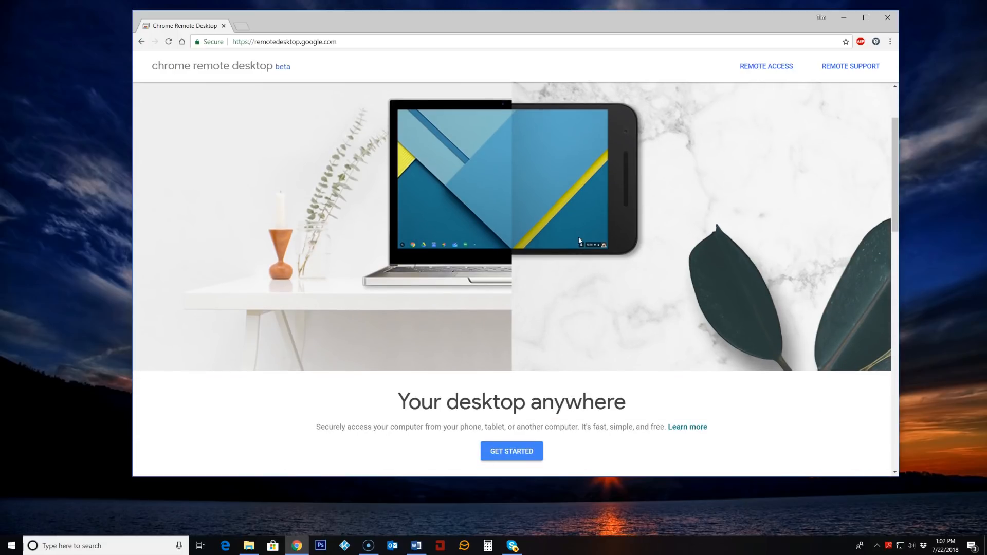
{"action": "mouse_move", "coordinate": [636, 235]}
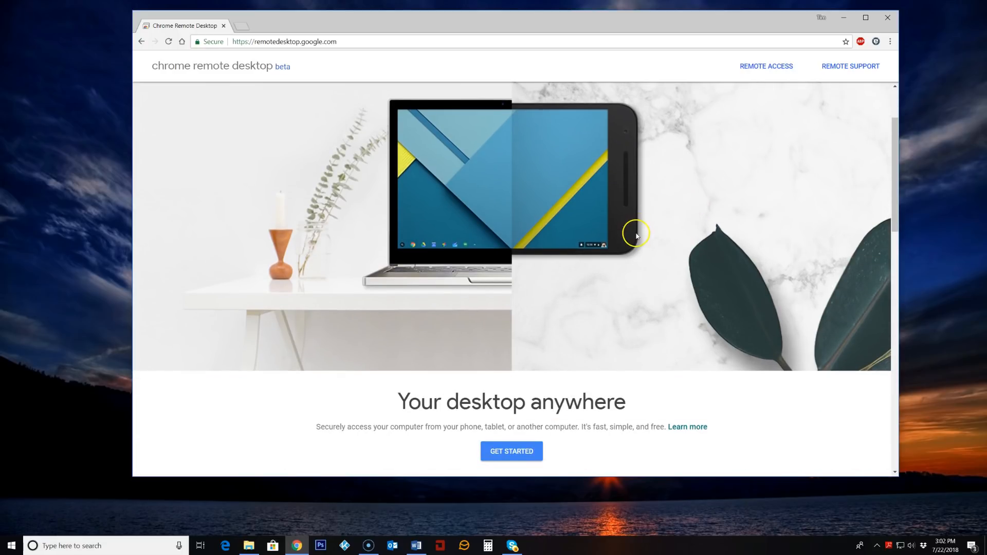
{"action": "scroll", "scroll_direction": "down", "scroll_amount": 3}
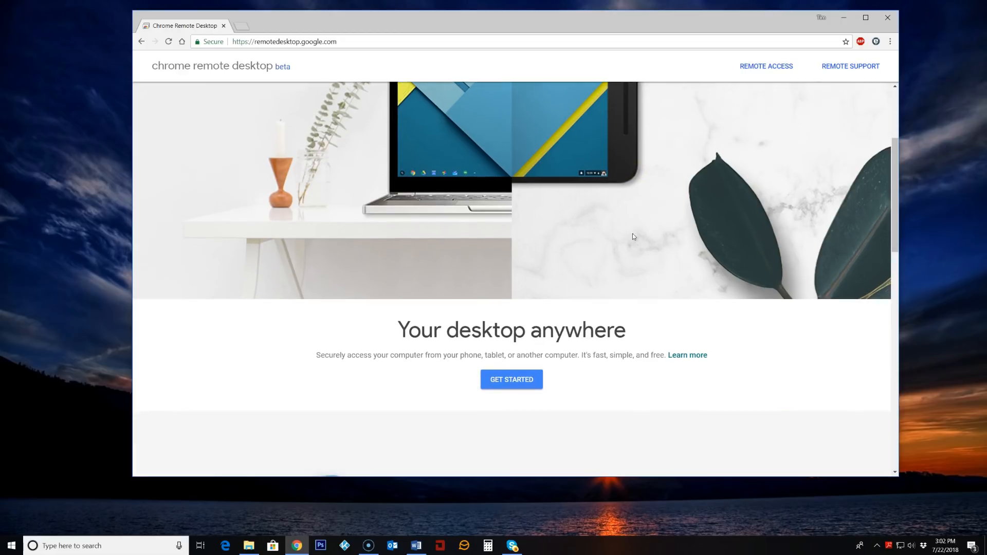
{"action": "scroll", "scroll_direction": "down", "scroll_amount": 3}
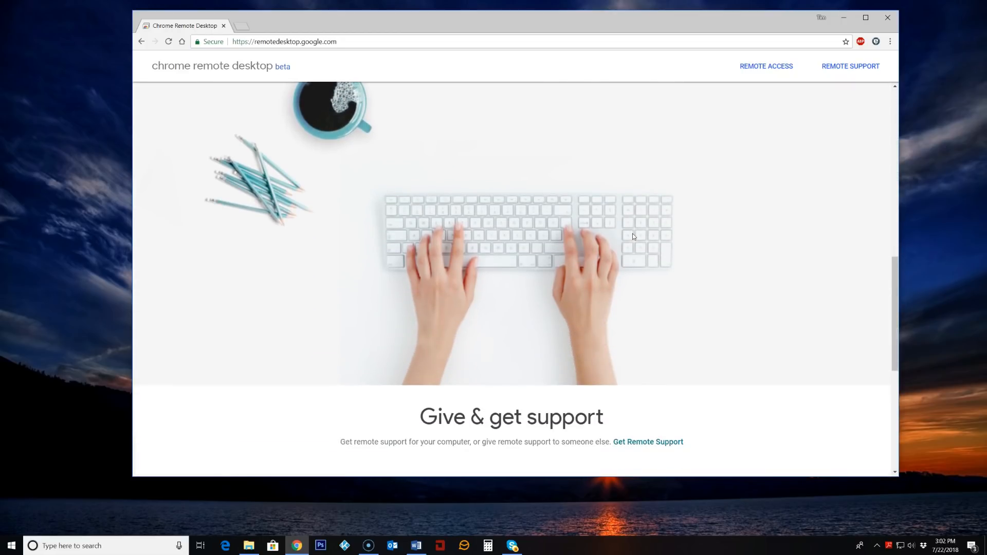
{"action": "scroll", "scroll_direction": "down", "scroll_amount": 3}
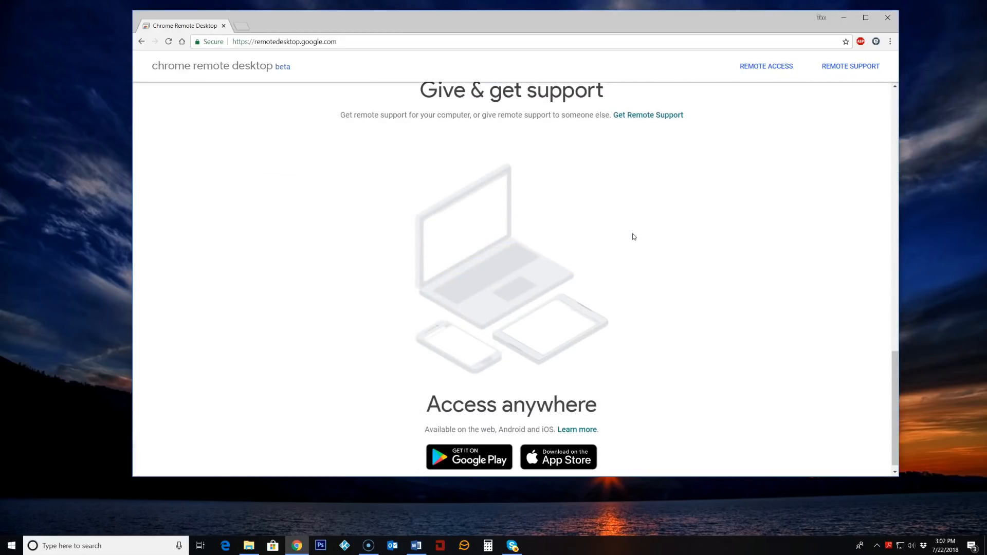
{"action": "scroll", "scroll_direction": "down", "scroll_amount": 3}
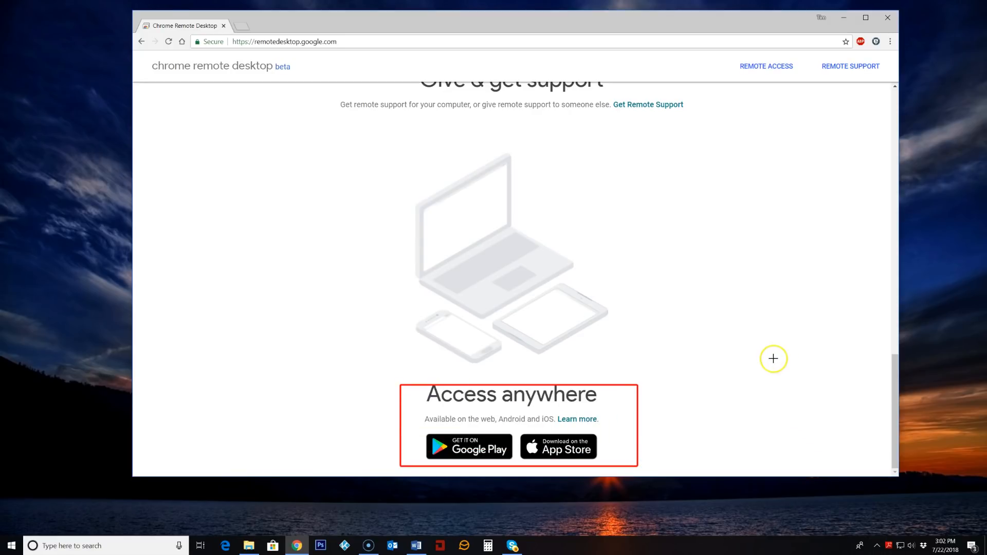
{"action": "mouse_move", "coordinate": [773, 359]}
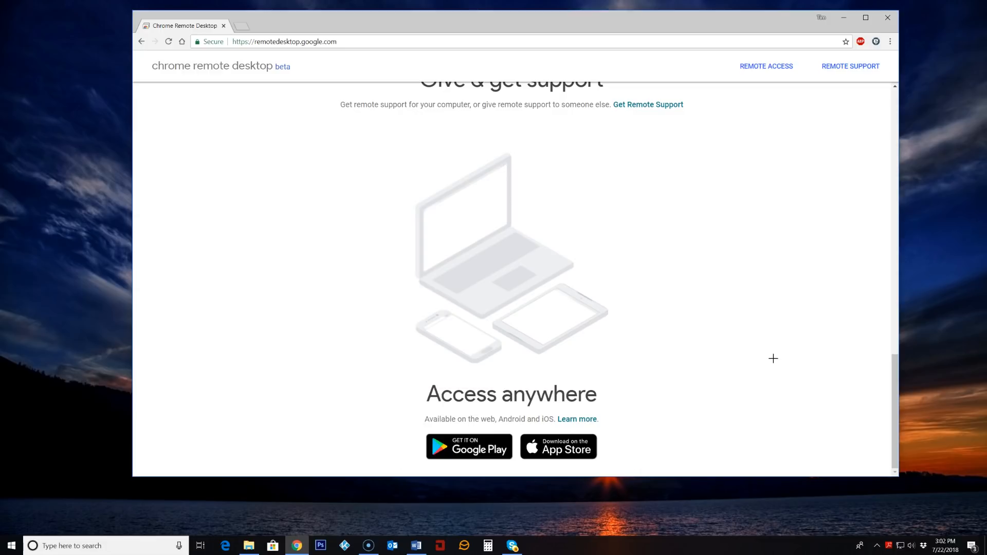
{"action": "scroll", "scroll_direction": "up", "scroll_amount": 3}
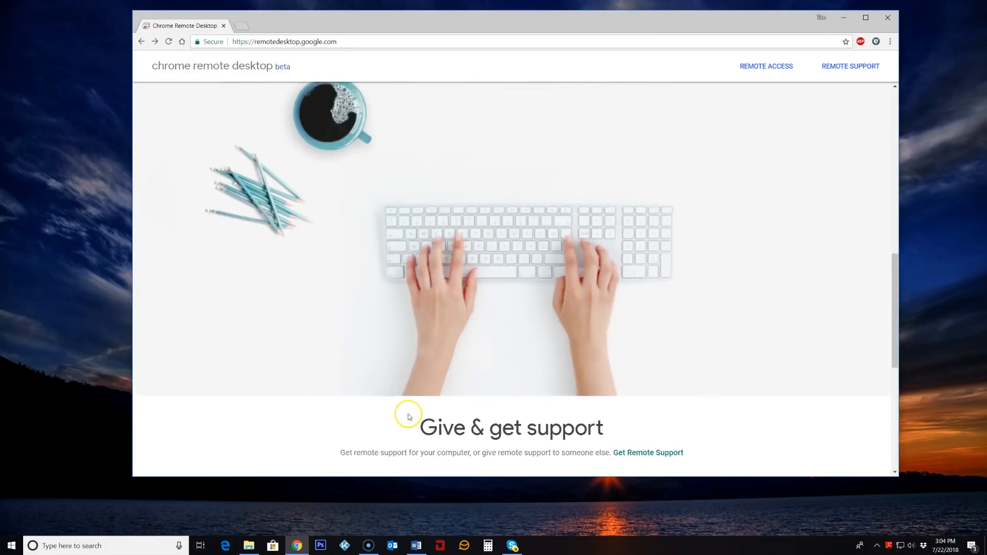
{"action": "scroll", "scroll_direction": "up", "scroll_amount": 3}
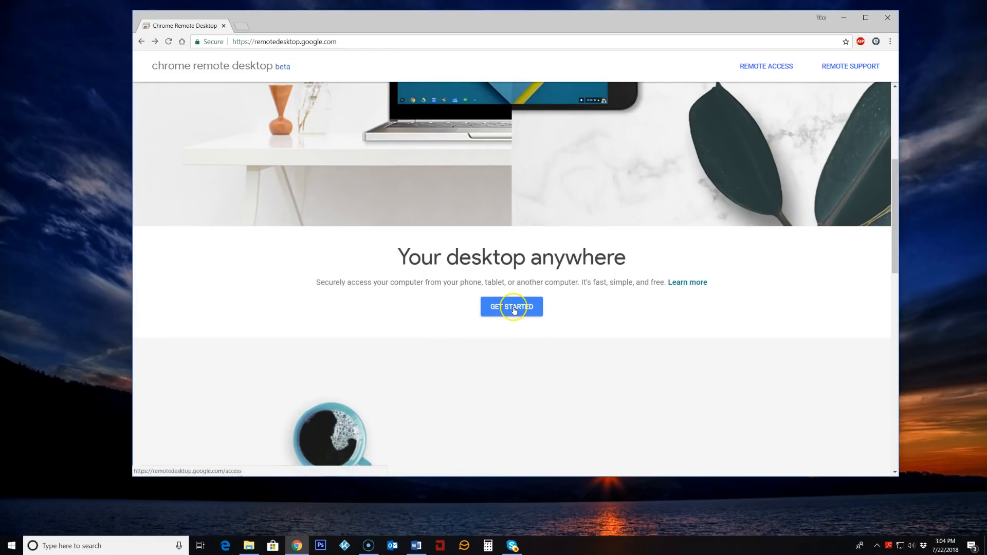
Open the Remote Access page showing 'Set up remote access' for this computer.
{"action": "left_click", "coordinate": [511, 306]}
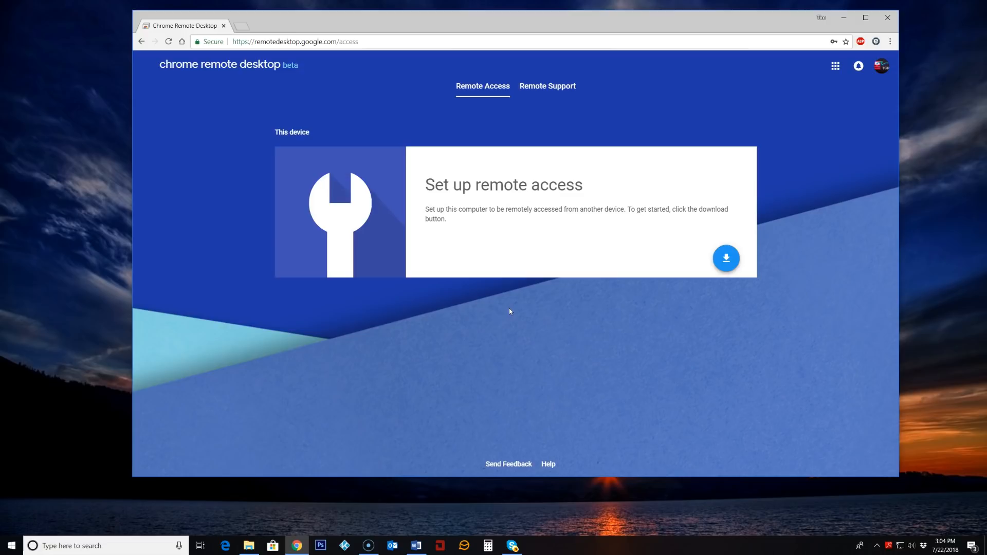
{"action": "mouse_move", "coordinate": [636, 118]}
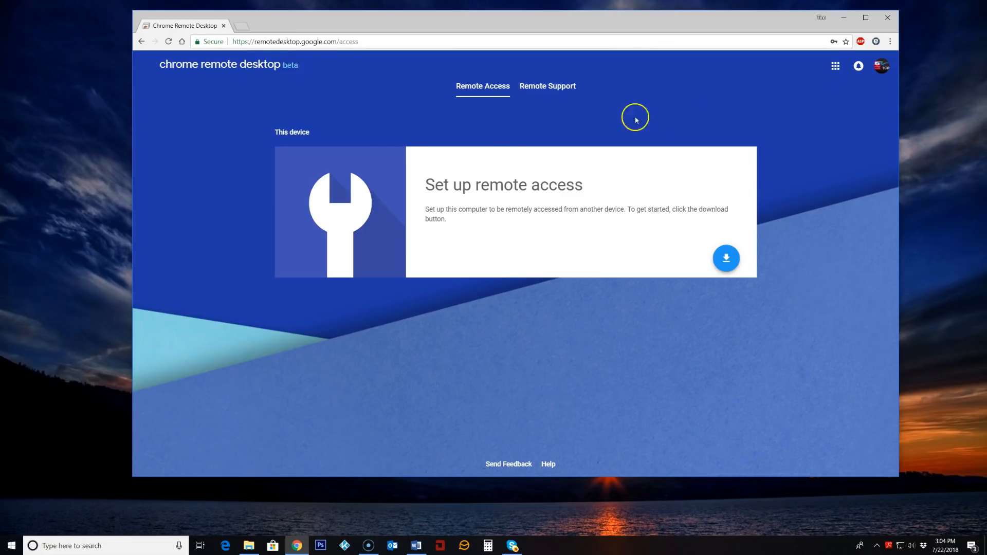
{"action": "mouse_move", "coordinate": [506, 320]}
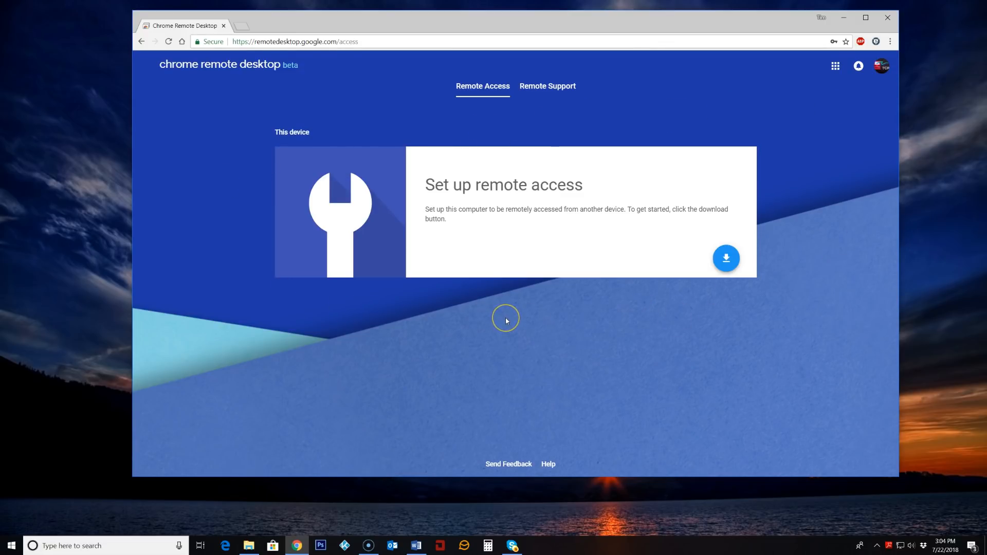
{"action": "mouse_move", "coordinate": [505, 321]}
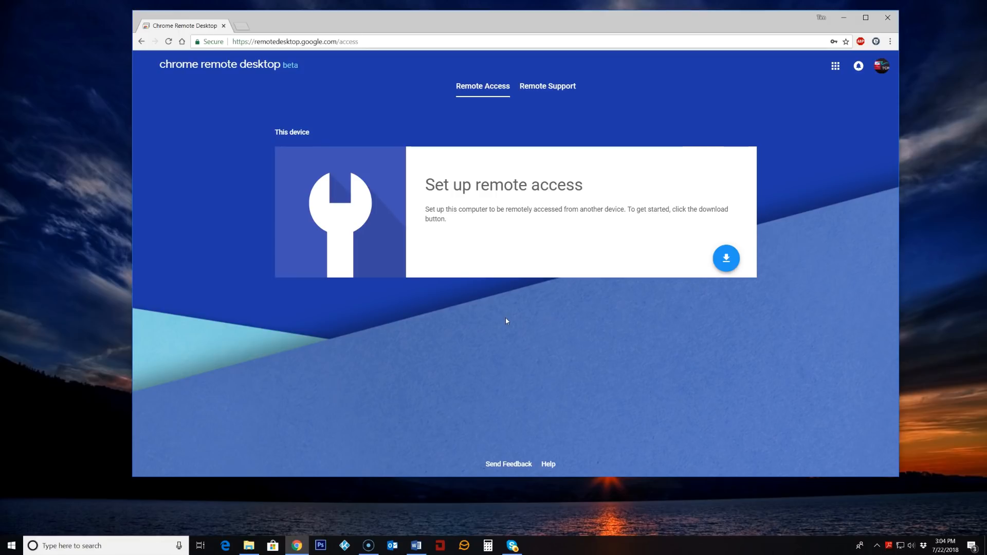
{"action": "mouse_move", "coordinate": [801, 238]}
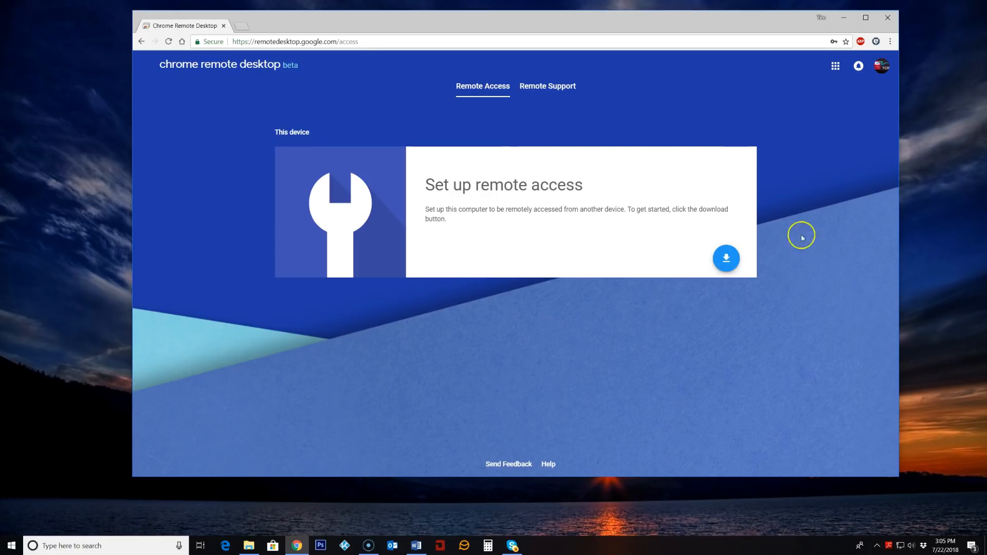
{"action": "mouse_move", "coordinate": [830, 224]}
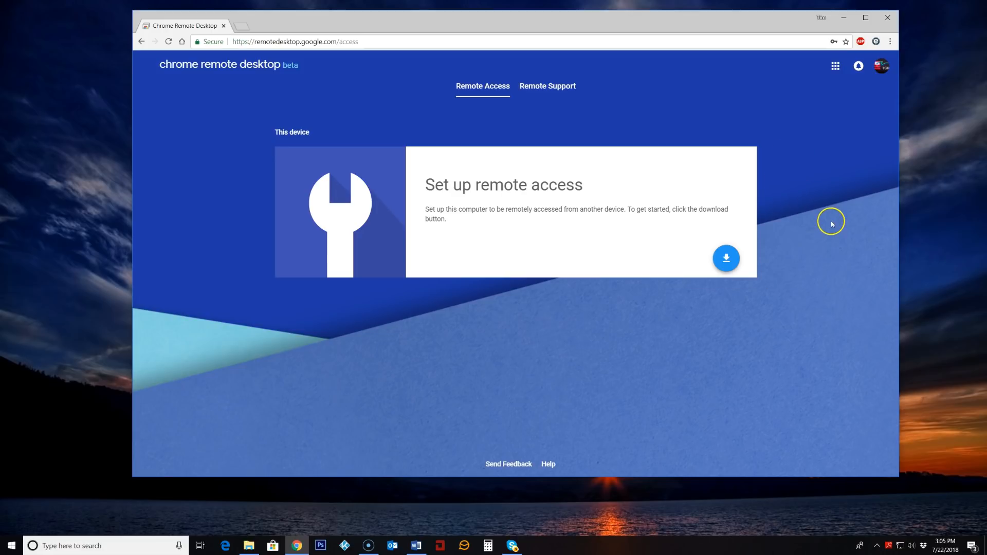
{"action": "mouse_move", "coordinate": [445, 222]}
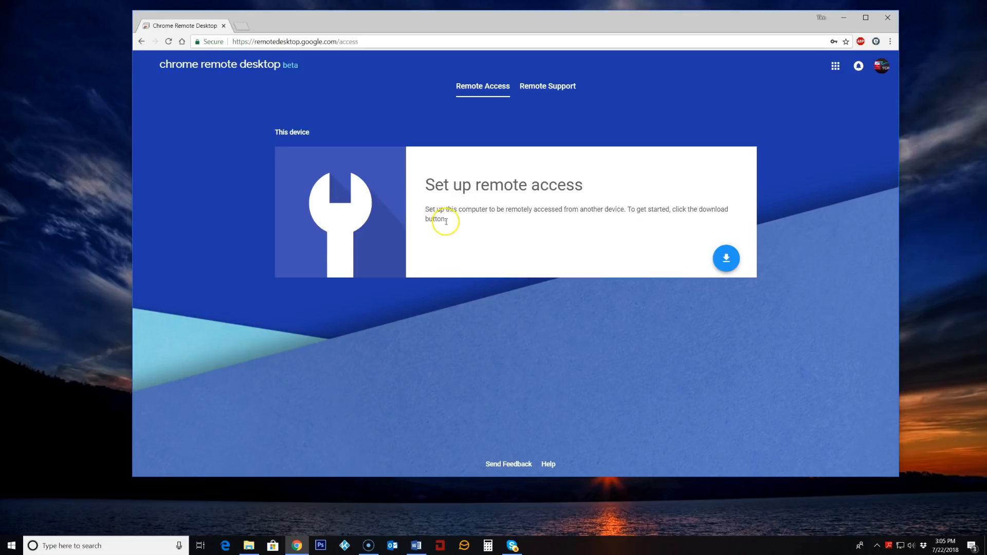
{"action": "mouse_move", "coordinate": [518, 316]}
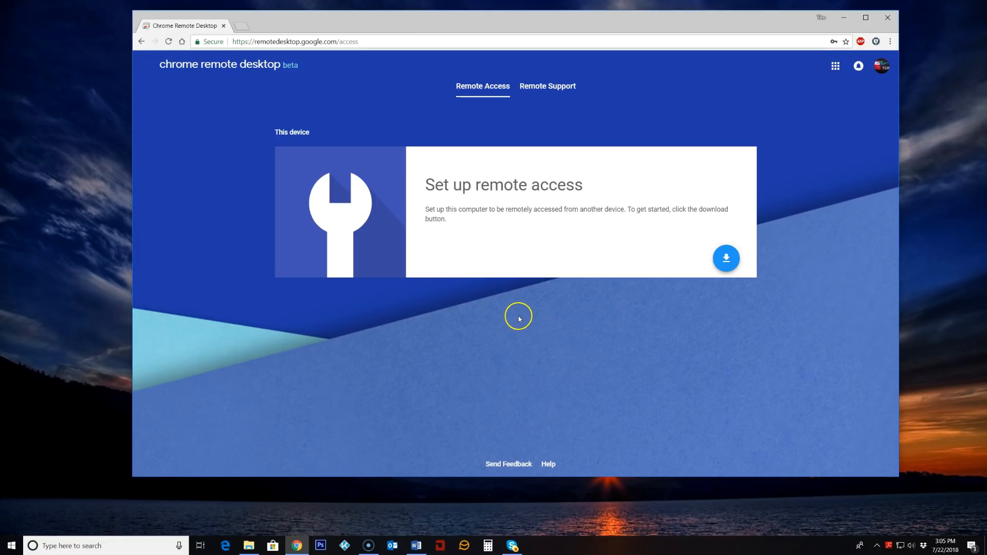
{"action": "mouse_move", "coordinate": [540, 325]}
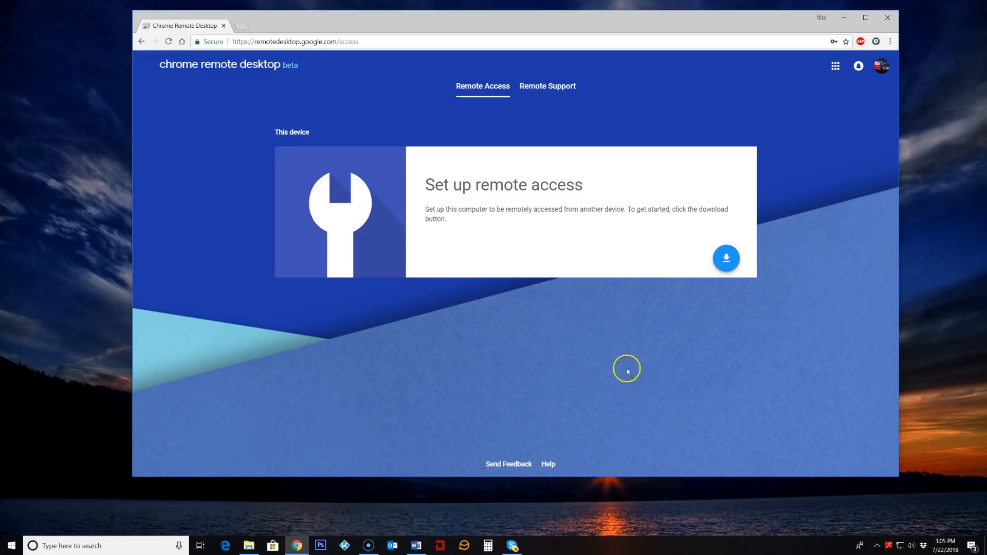
{"action": "mouse_move", "coordinate": [633, 360]}
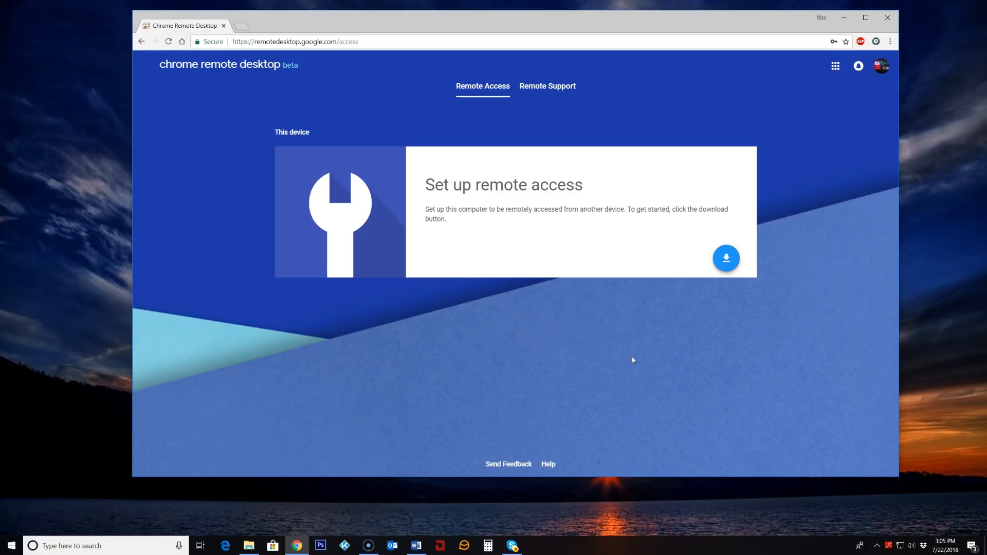
{"action": "mouse_move", "coordinate": [726, 258]}
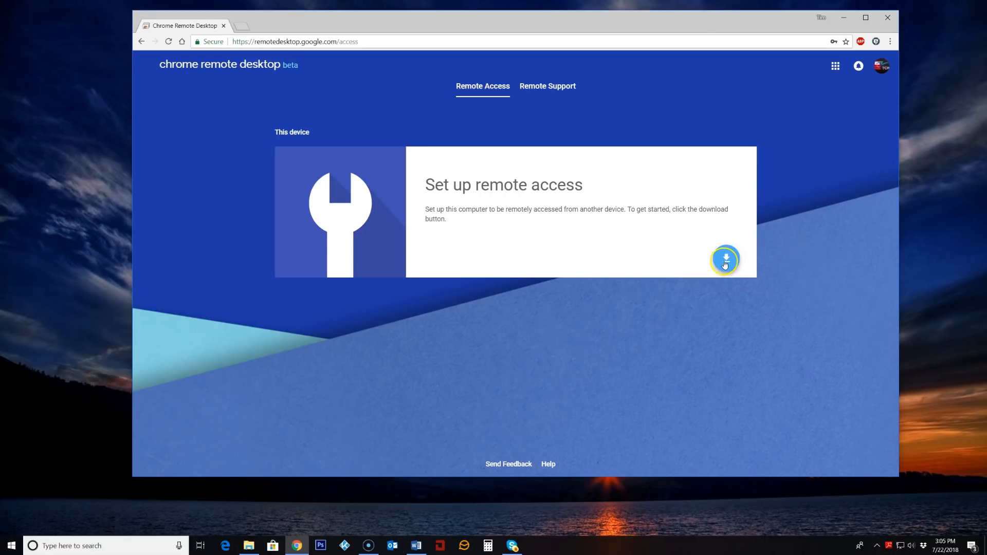
Download the remote access software and approve adding the Chrome Remote Desktop extension.
{"action": "left_click", "coordinate": [724, 259]}
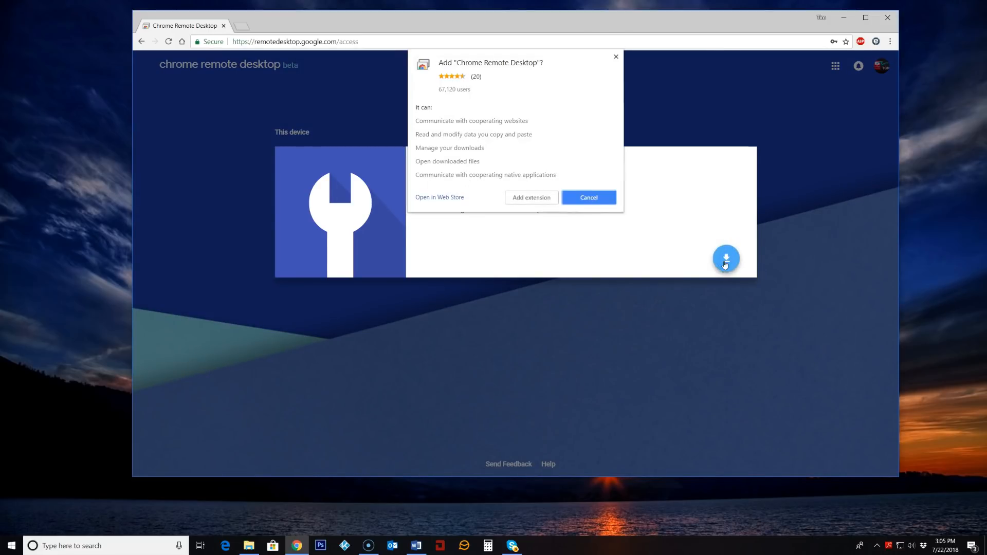
{"action": "mouse_move", "coordinate": [544, 245]}
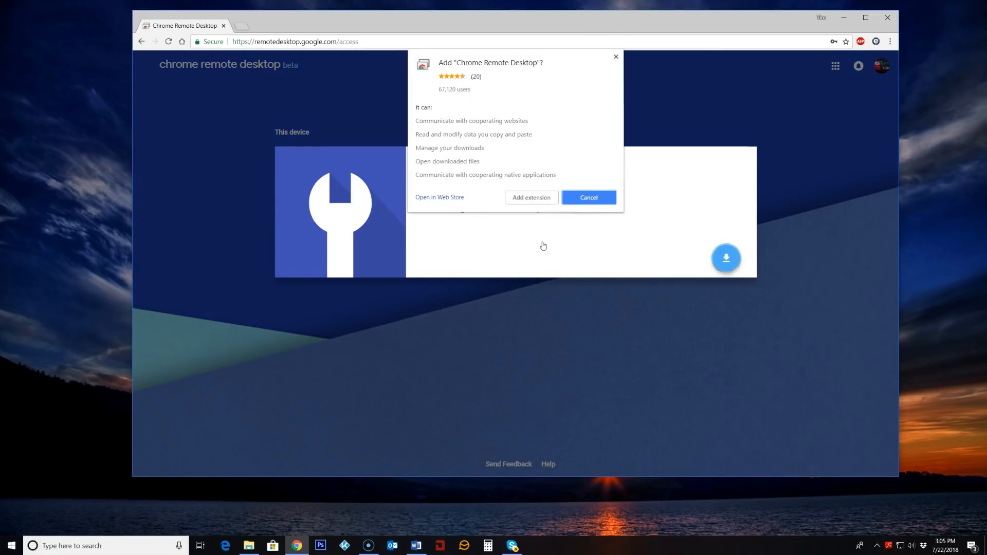
{"action": "mouse_move", "coordinate": [561, 257]}
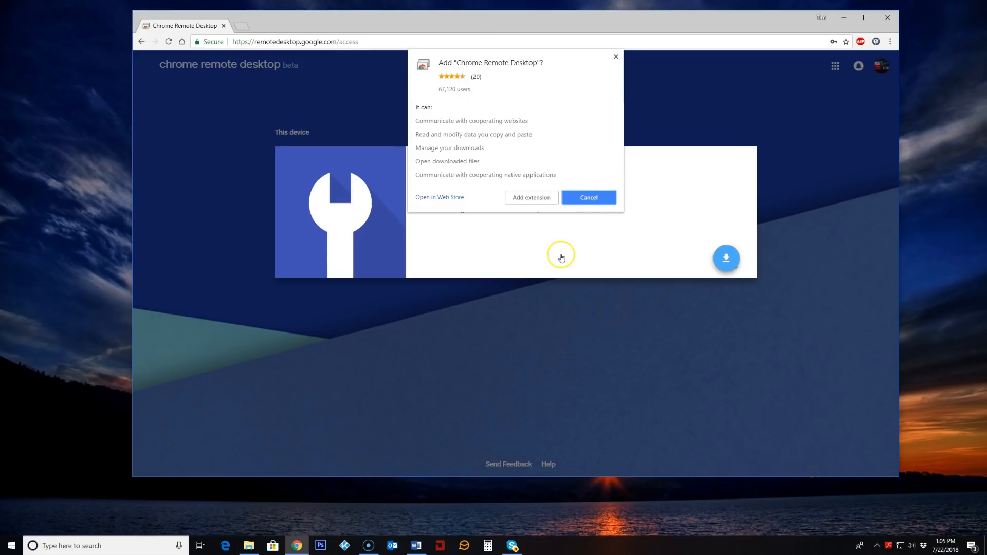
{"action": "mouse_move", "coordinate": [530, 197]}
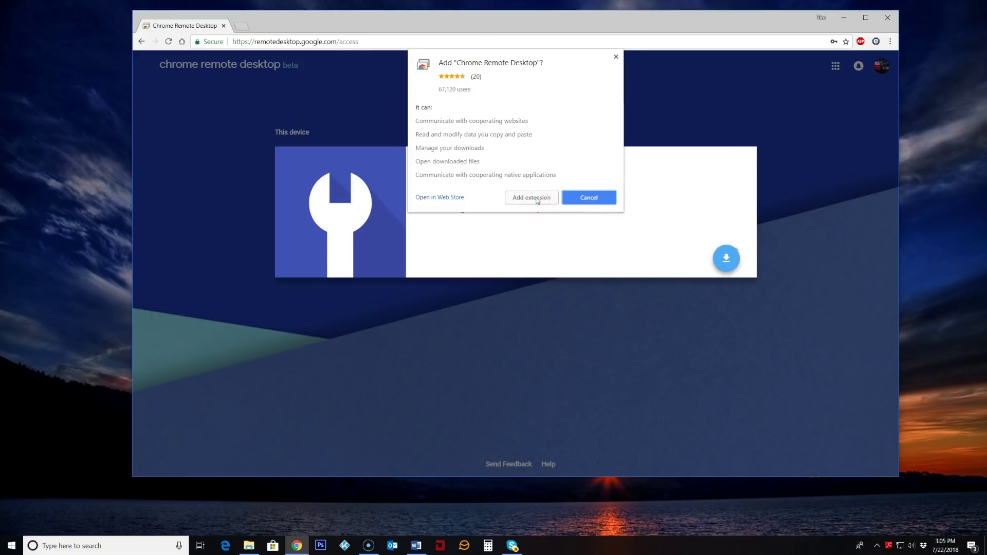
{"action": "left_click", "coordinate": [530, 197]}
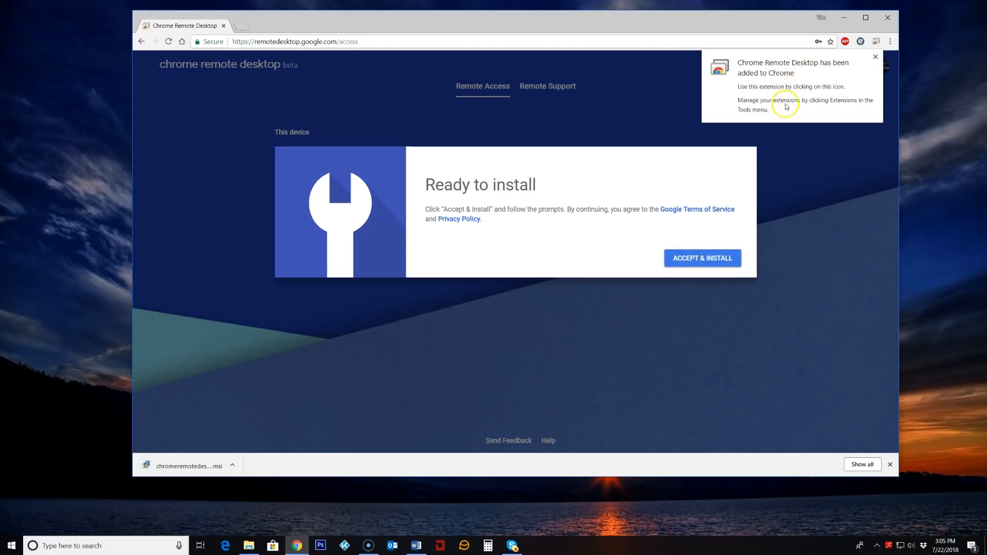
{"action": "mouse_move", "coordinate": [877, 45]}
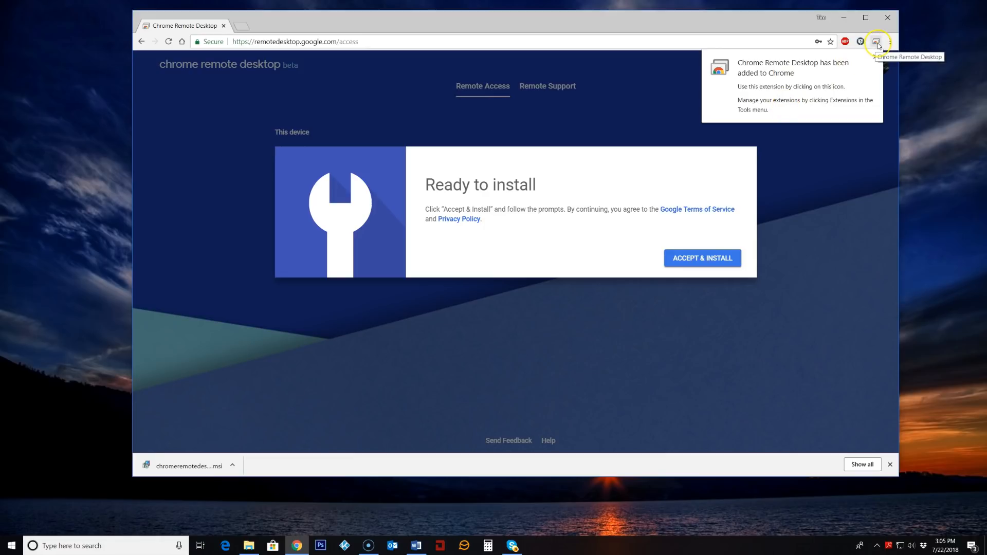
{"action": "mouse_move", "coordinate": [631, 205]}
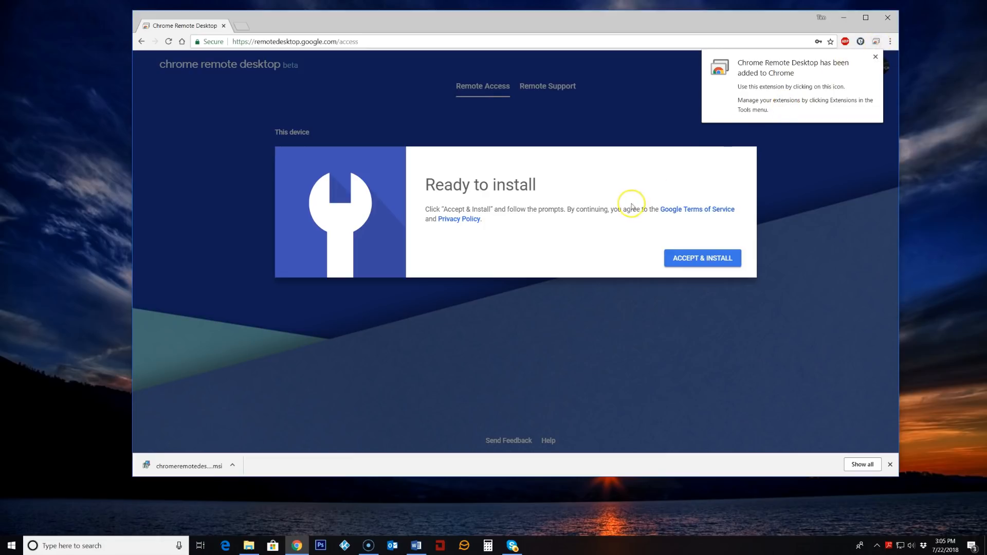
{"action": "mouse_move", "coordinate": [186, 466]}
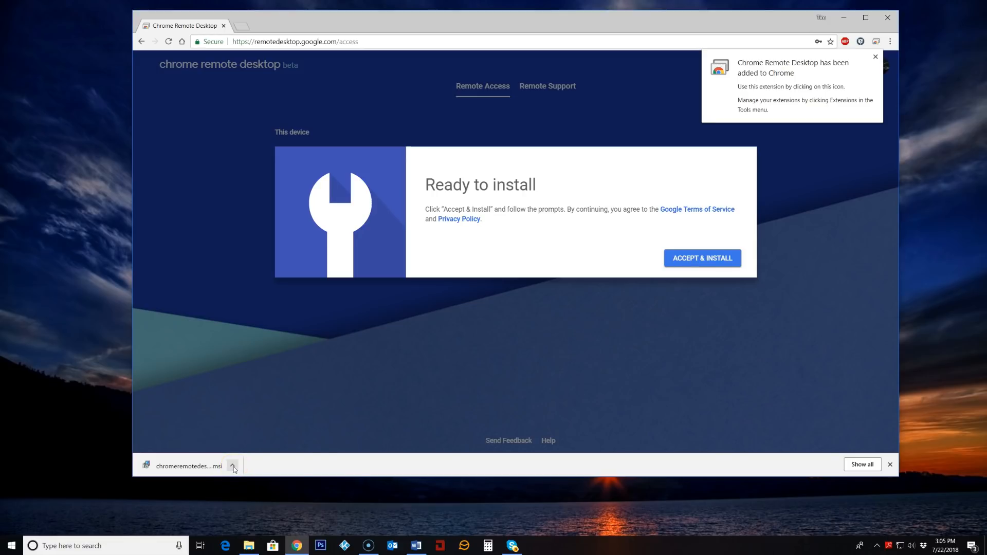
Open the downloaded host .msi installer from the download bar.
{"action": "left_click", "coordinate": [233, 466]}
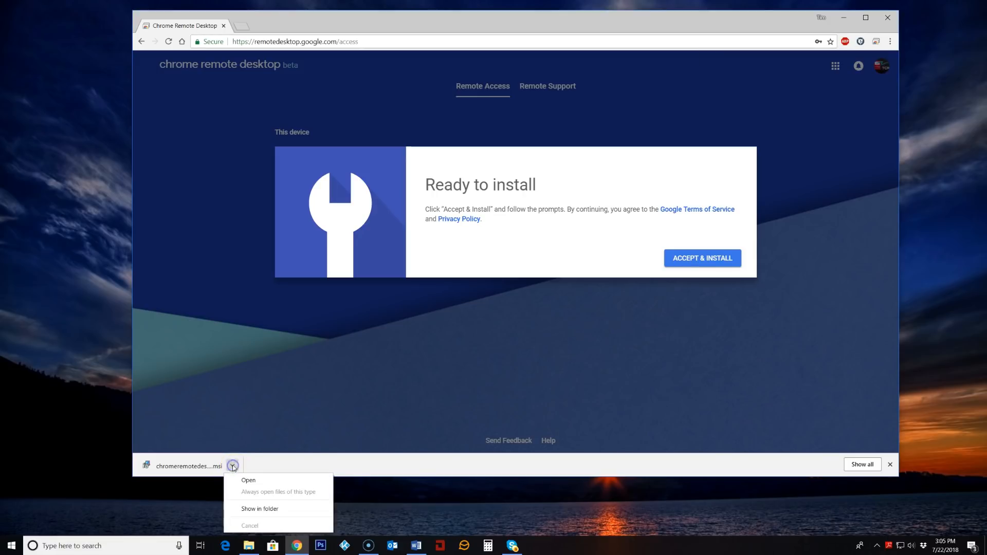
{"action": "left_click", "coordinate": [248, 480]}
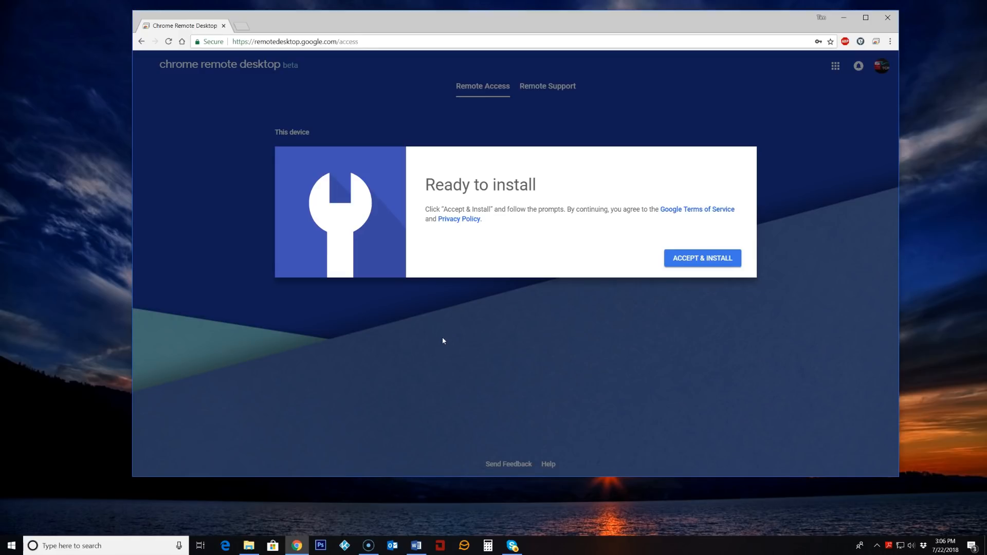
{"action": "mouse_move", "coordinate": [608, 328]}
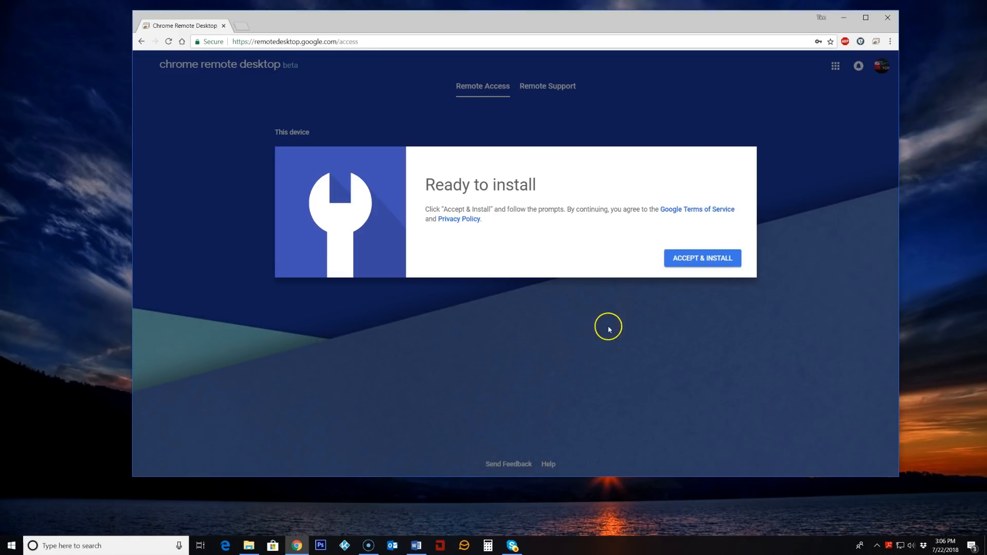
{"action": "mouse_move", "coordinate": [669, 249]}
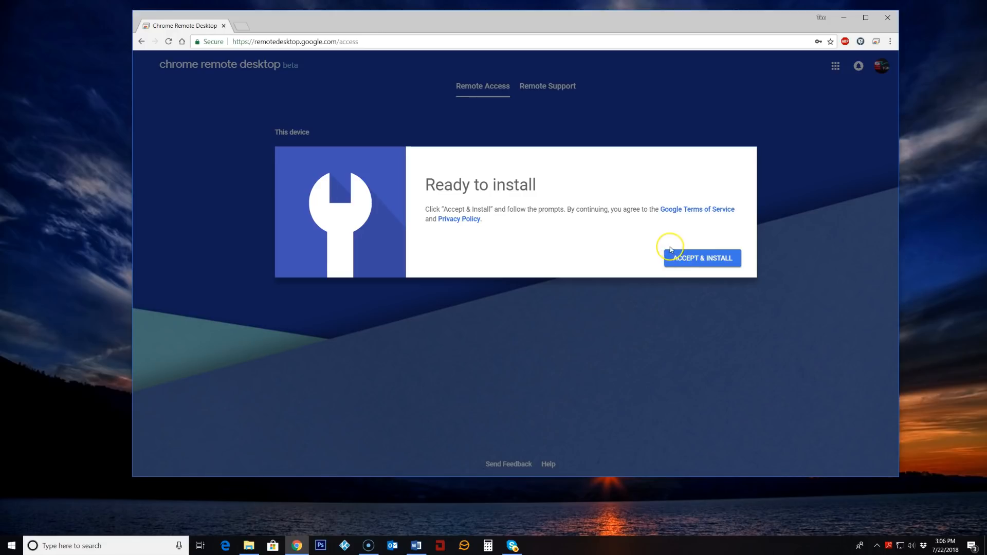
Accept the terms and install, reaching the Choose a name step for Crusher.
{"action": "left_click", "coordinate": [701, 258]}
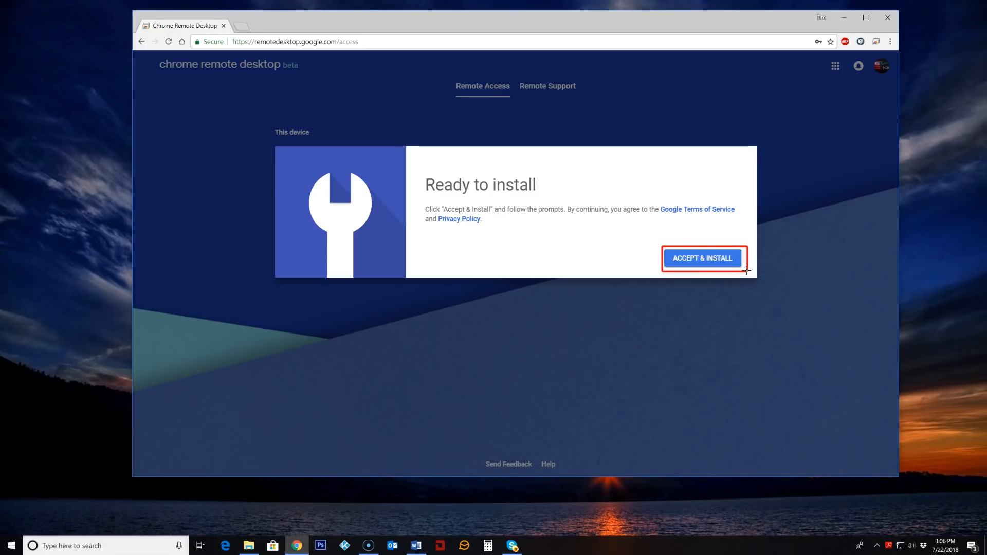
{"action": "left_click", "coordinate": [701, 259]}
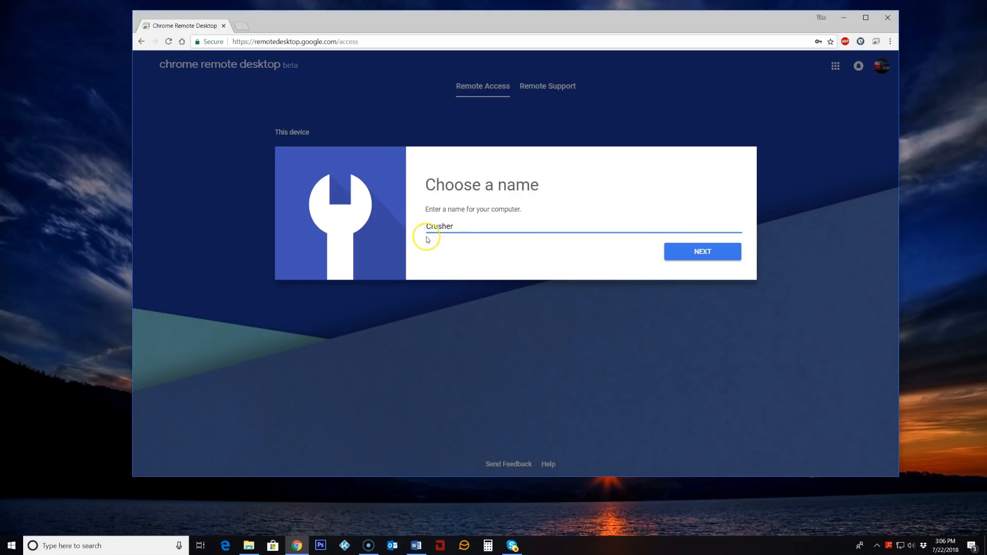
{"action": "mouse_move", "coordinate": [513, 242]}
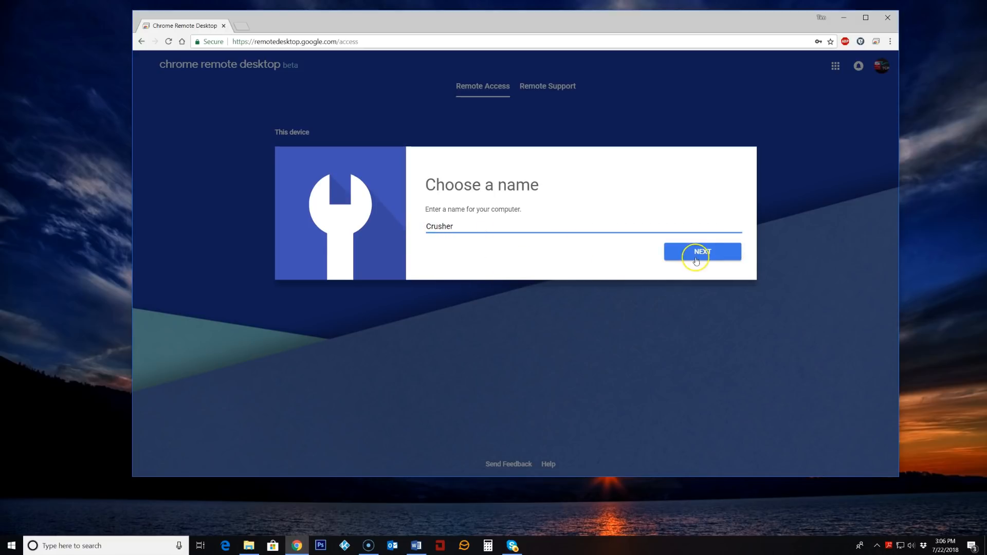
Confirm the name Crusher, enter a six-digit PIN twice, and start remote access.
{"action": "left_click", "coordinate": [701, 252]}
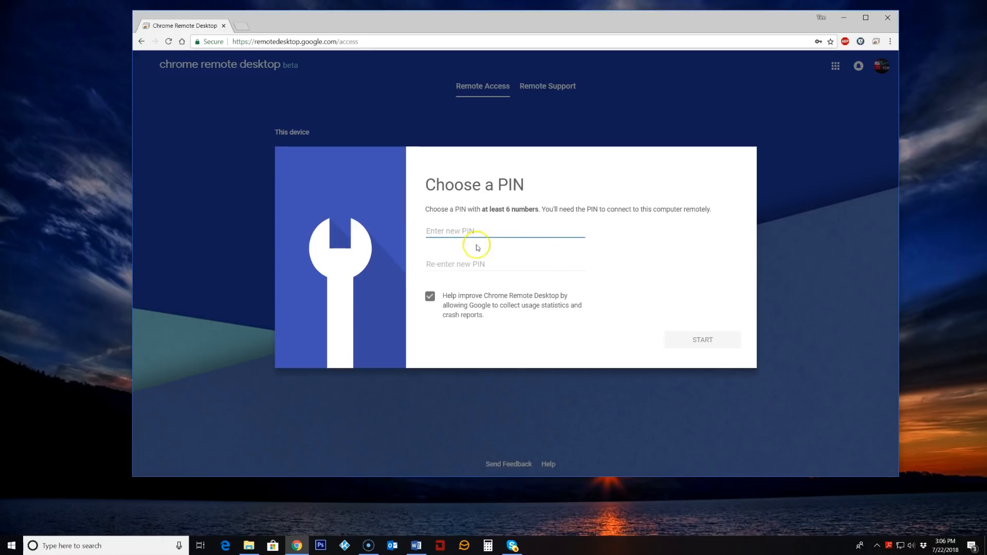
{"action": "mouse_move", "coordinate": [471, 251]}
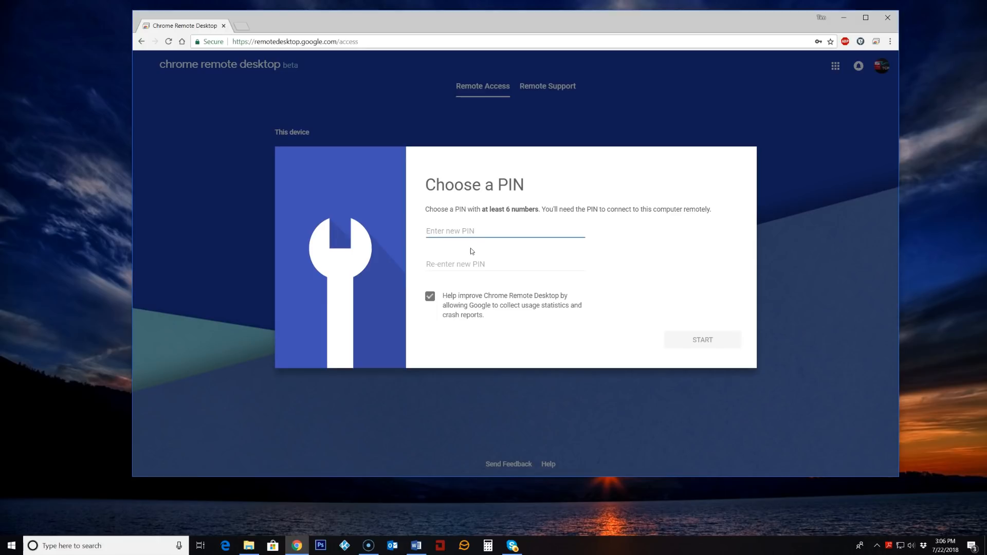
{"action": "left_click", "coordinate": [504, 231]}
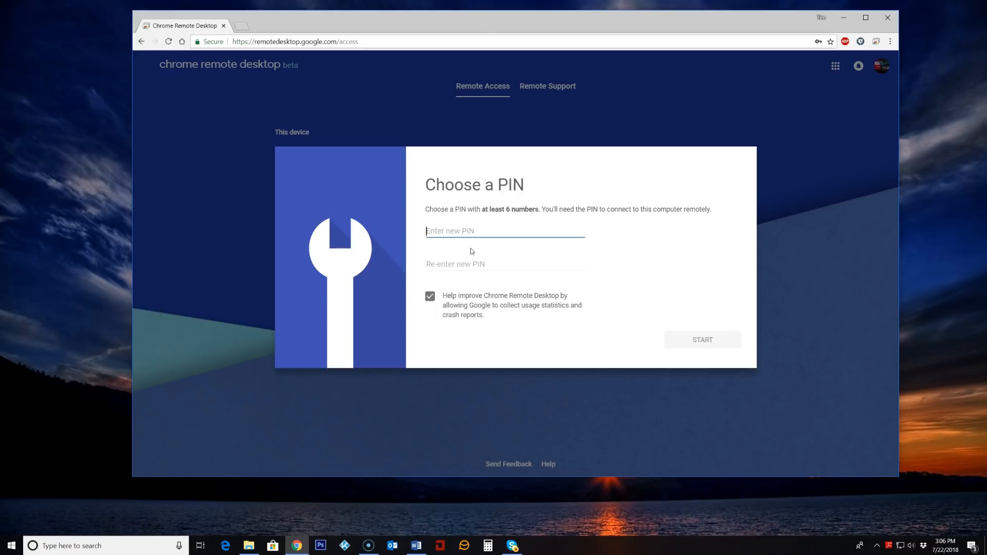
{"action": "type", "text": "1"}
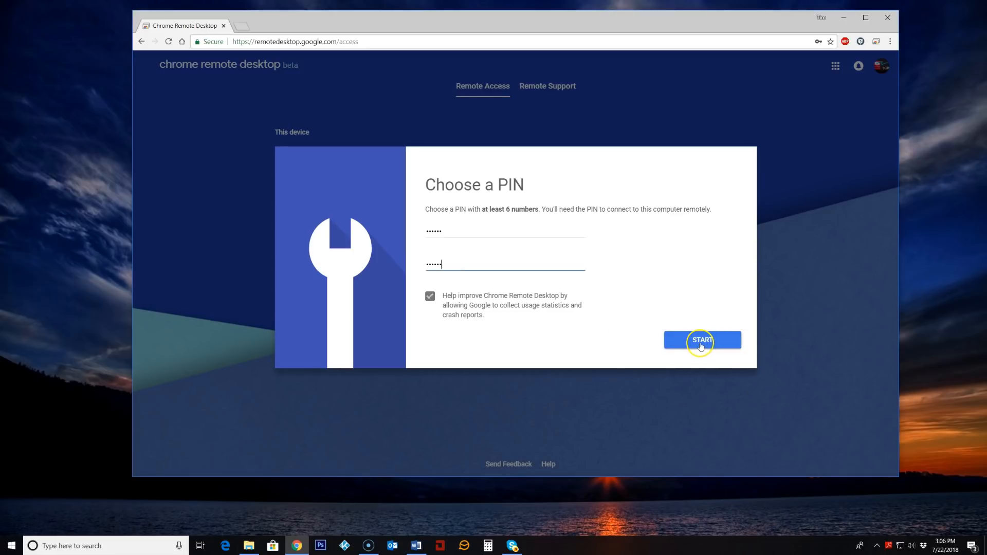
{"action": "left_click", "coordinate": [701, 340]}
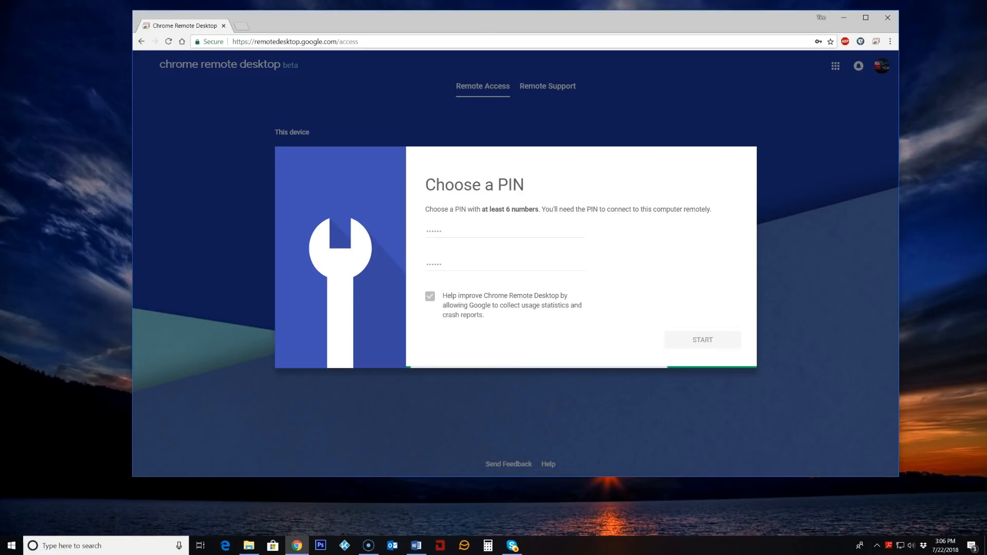
{"action": "left_click", "coordinate": [702, 340]}
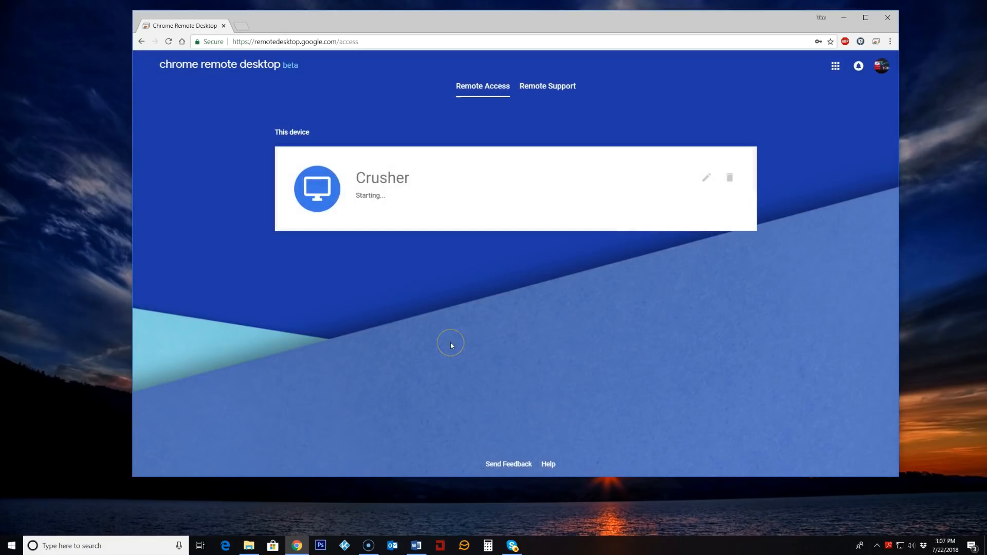
{"action": "mouse_move", "coordinate": [163, 269]}
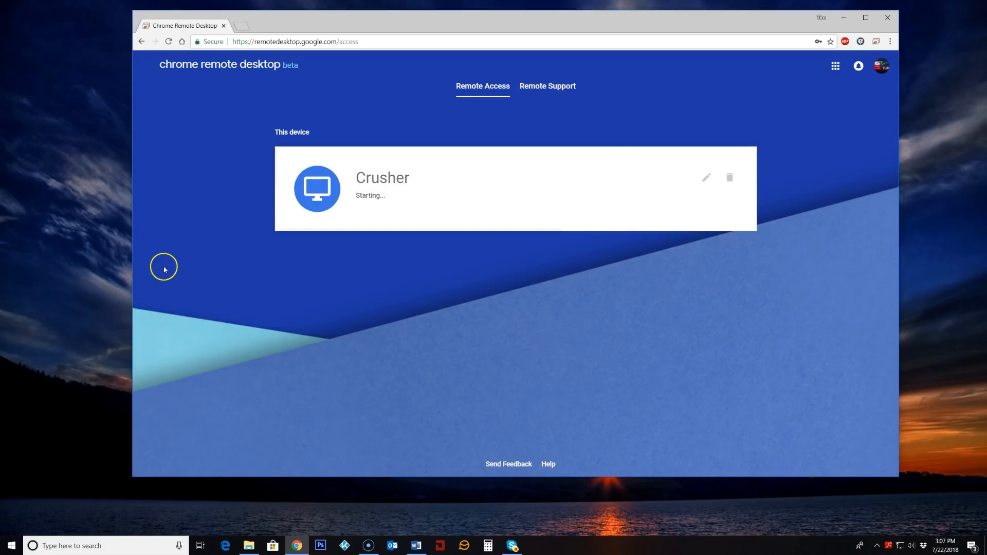
{"action": "mouse_move", "coordinate": [247, 291]}
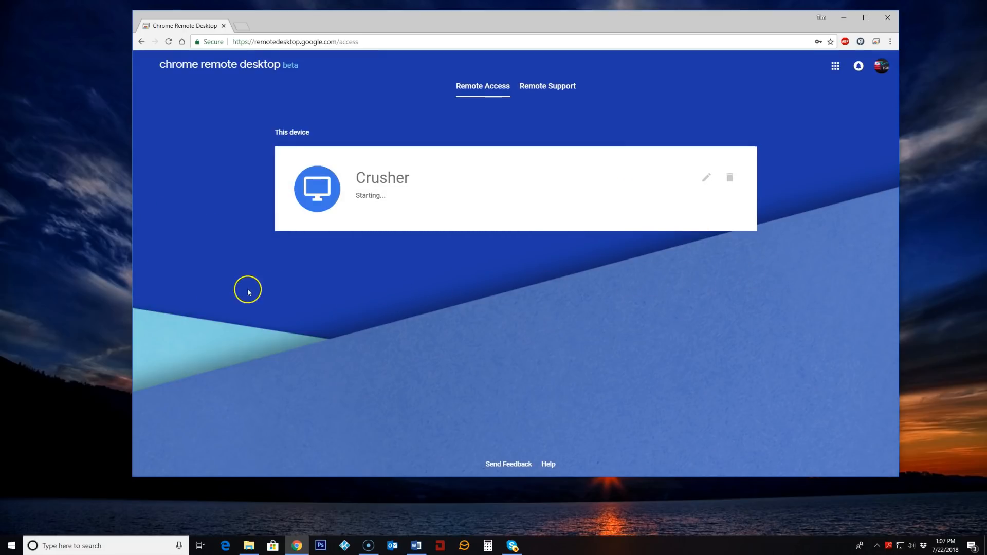
{"action": "mouse_move", "coordinate": [607, 267]}
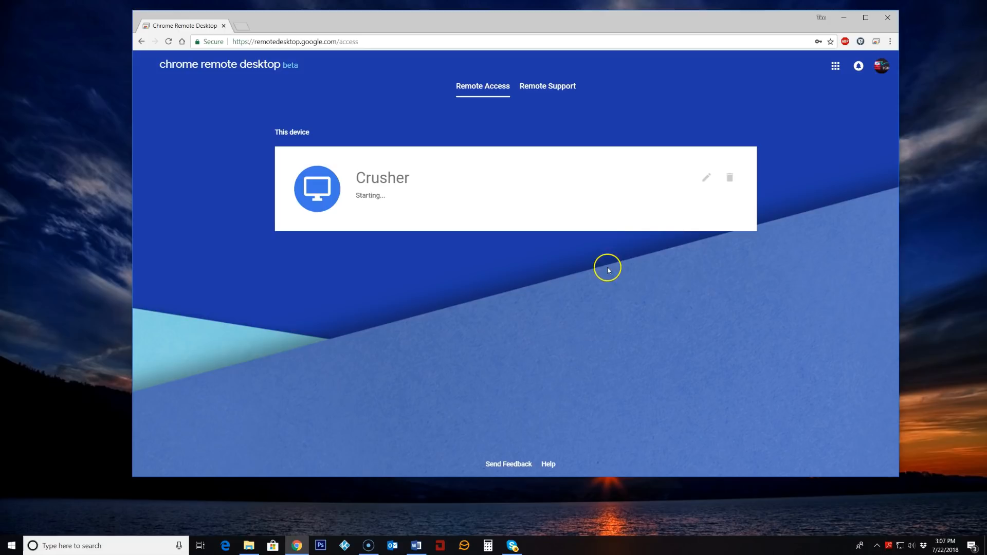
{"action": "mouse_move", "coordinate": [342, 203]}
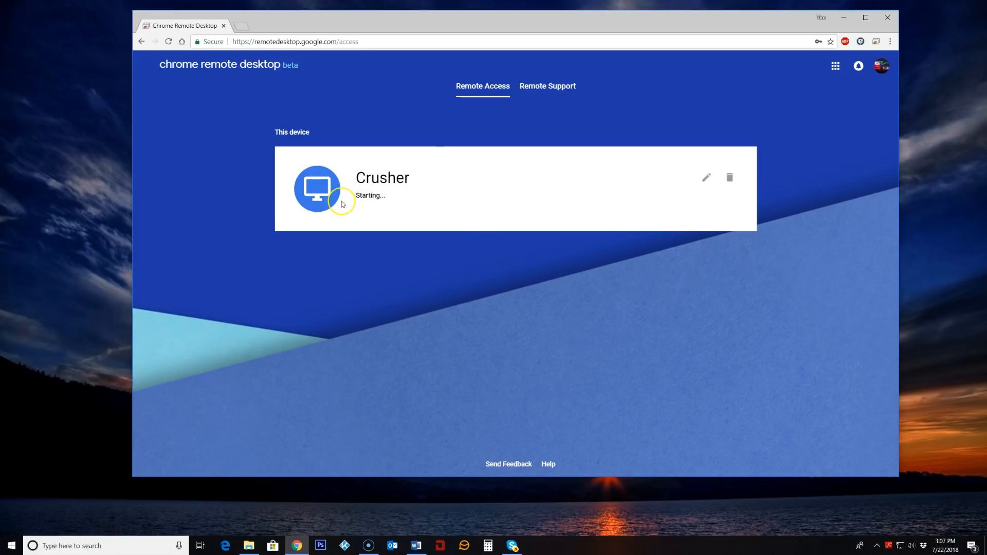
{"action": "mouse_move", "coordinate": [375, 180]}
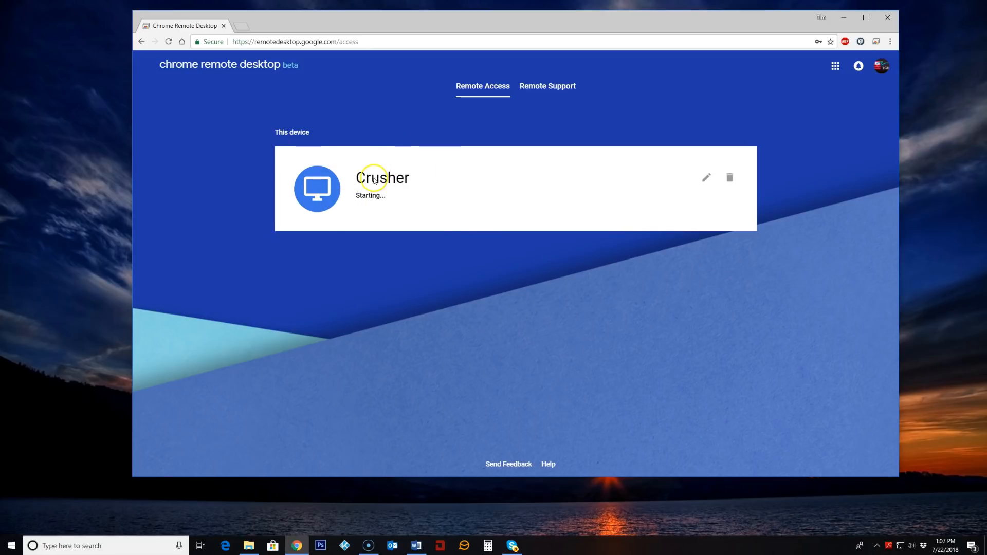
{"action": "mouse_move", "coordinate": [378, 207]}
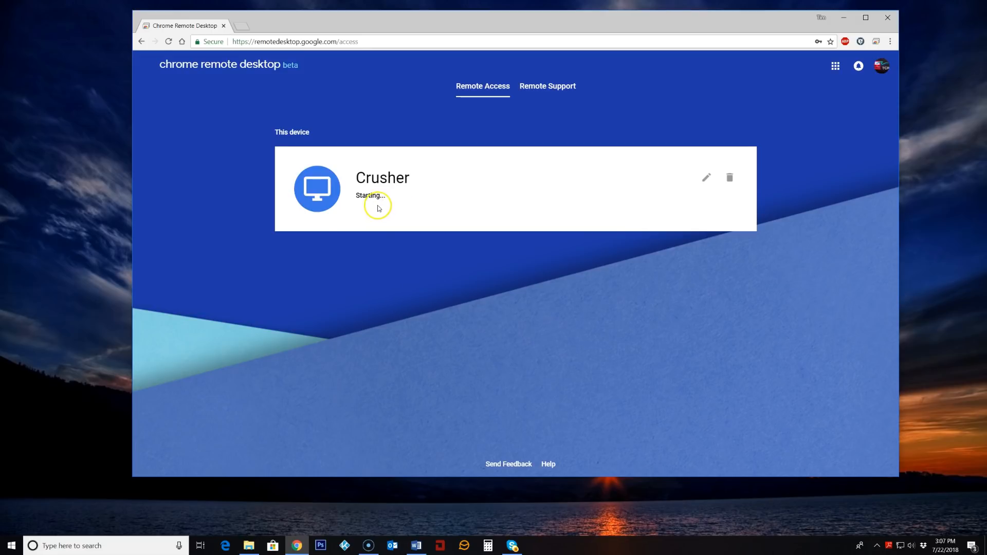
{"action": "mouse_move", "coordinate": [381, 217]}
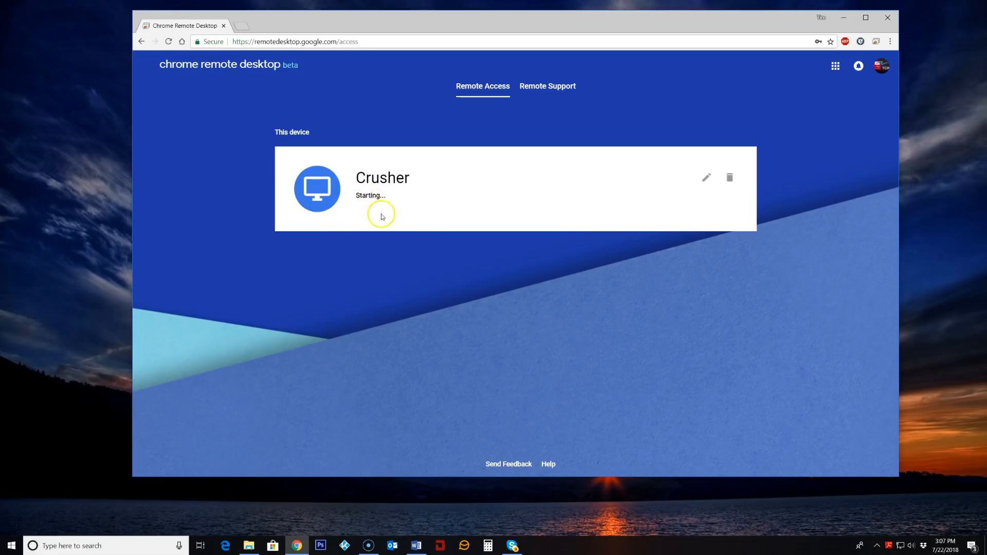
{"action": "mouse_move", "coordinate": [374, 204]}
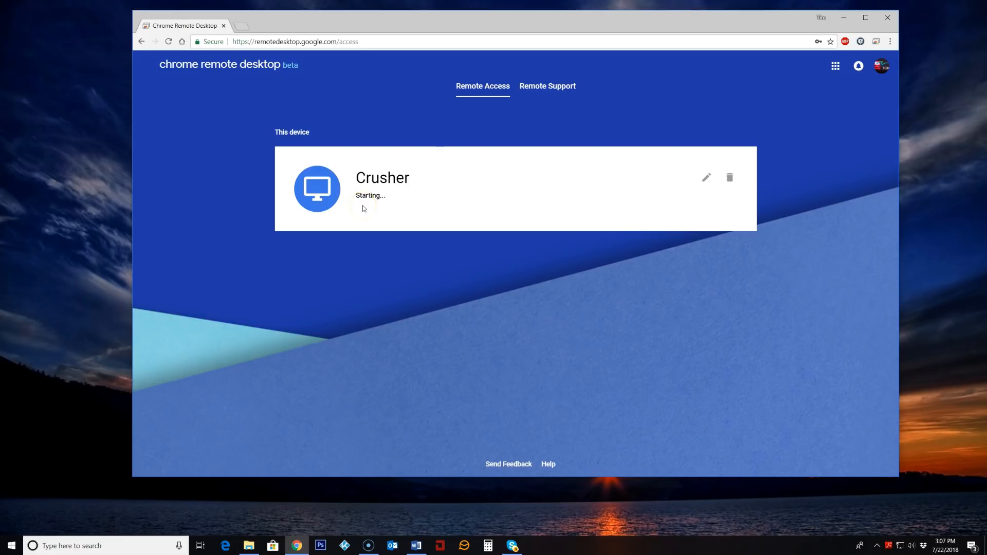
{"action": "mouse_move", "coordinate": [324, 303]}
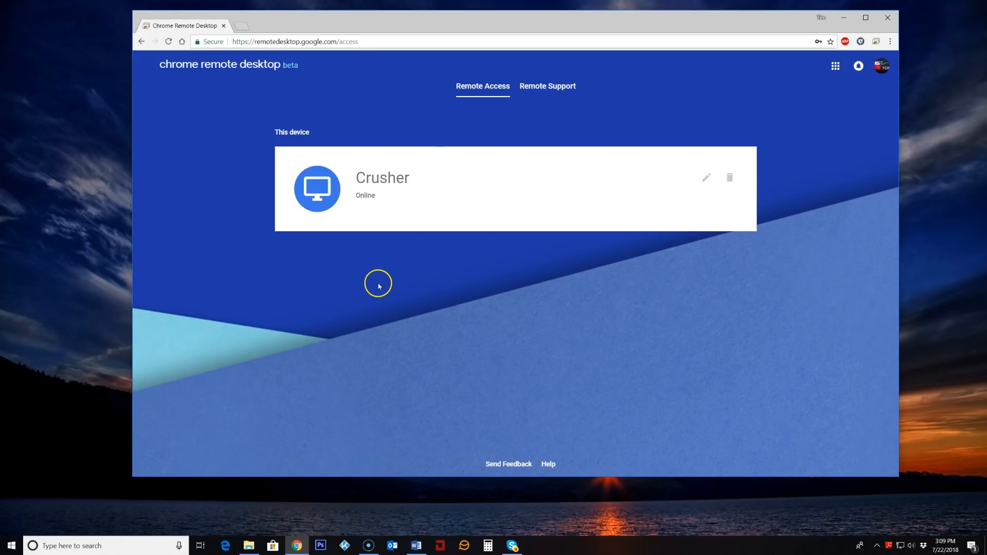
{"action": "mouse_move", "coordinate": [354, 186]}
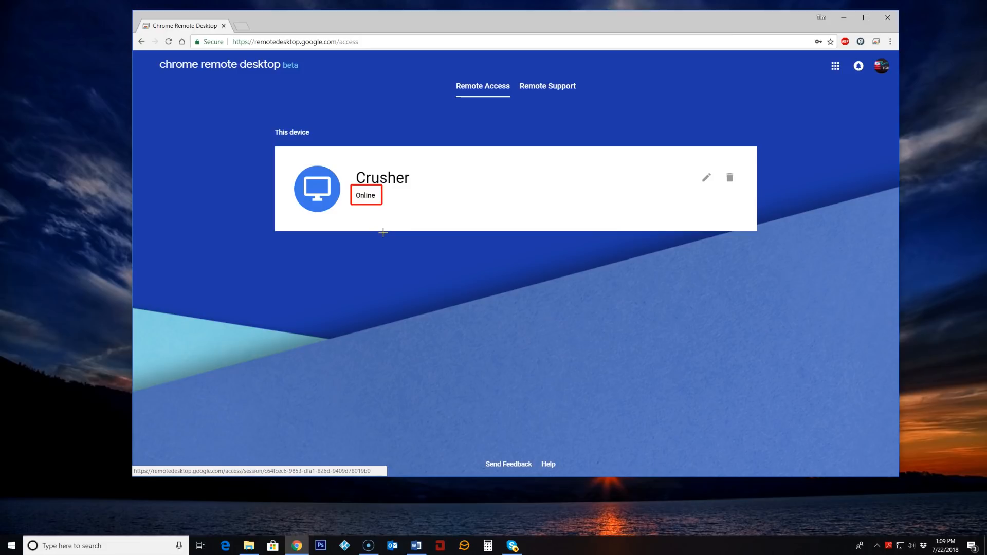
{"action": "mouse_move", "coordinate": [382, 239]}
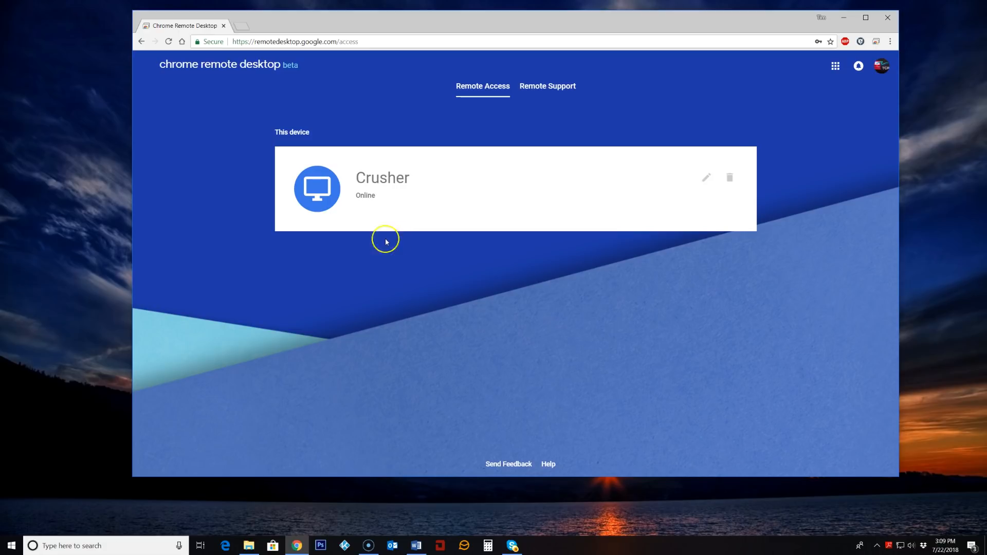
{"action": "mouse_move", "coordinate": [874, 42]}
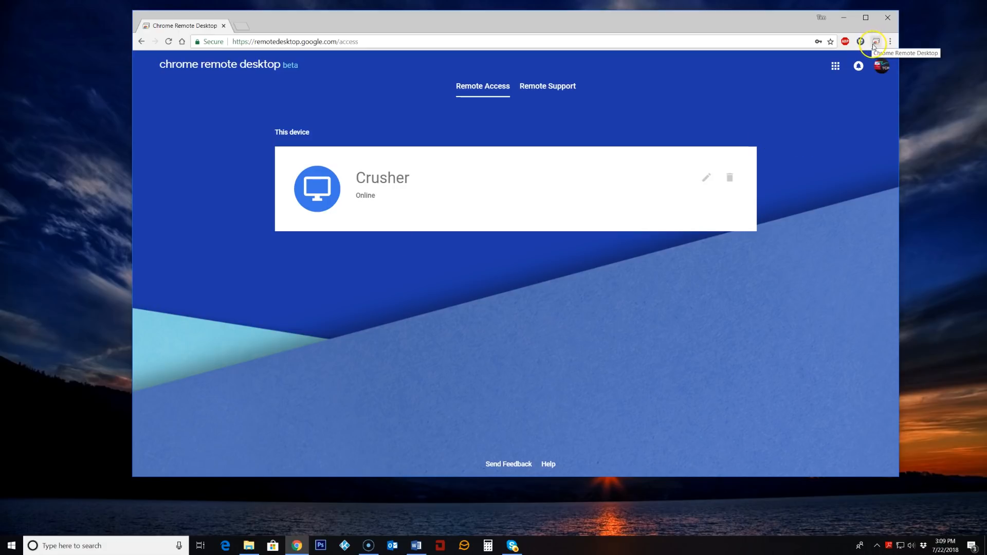
{"action": "left_click", "coordinate": [875, 41]}
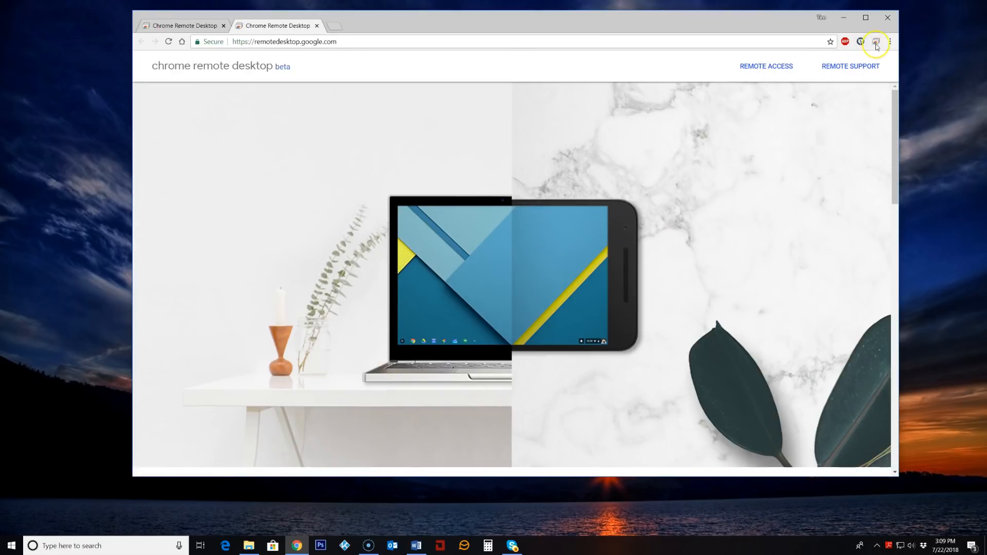
{"action": "scroll", "scroll_direction": "down", "scroll_amount": 3}
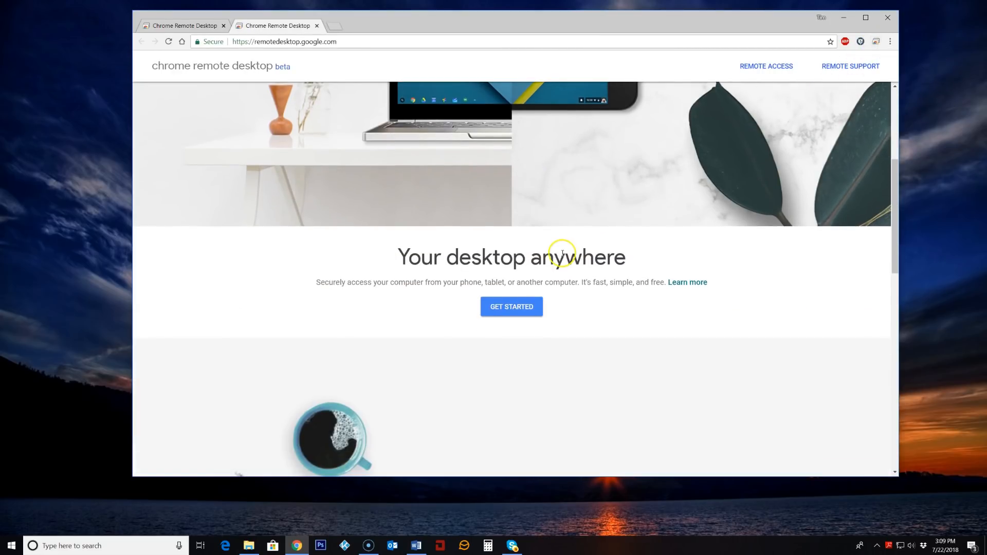
{"action": "left_click", "coordinate": [511, 306]}
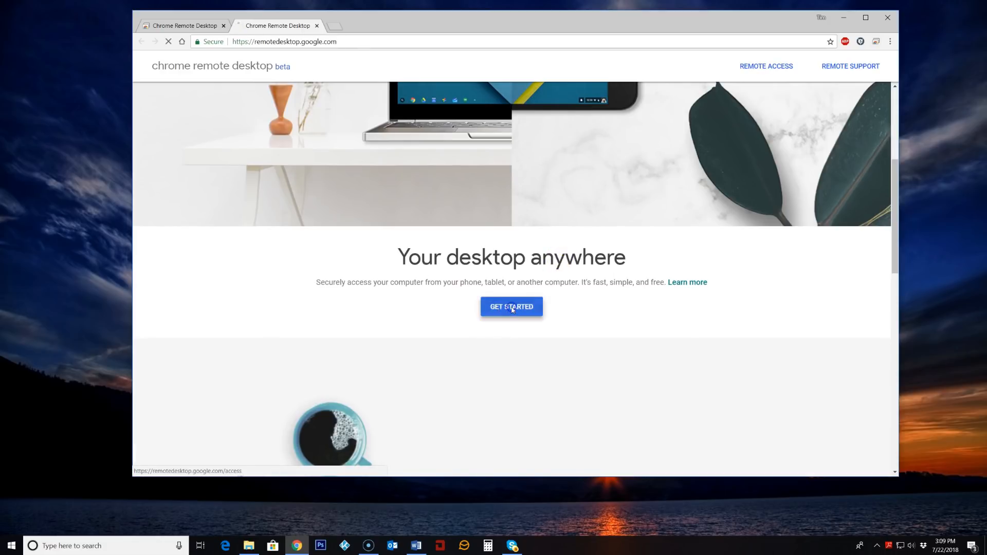
{"action": "left_click", "coordinate": [511, 306]}
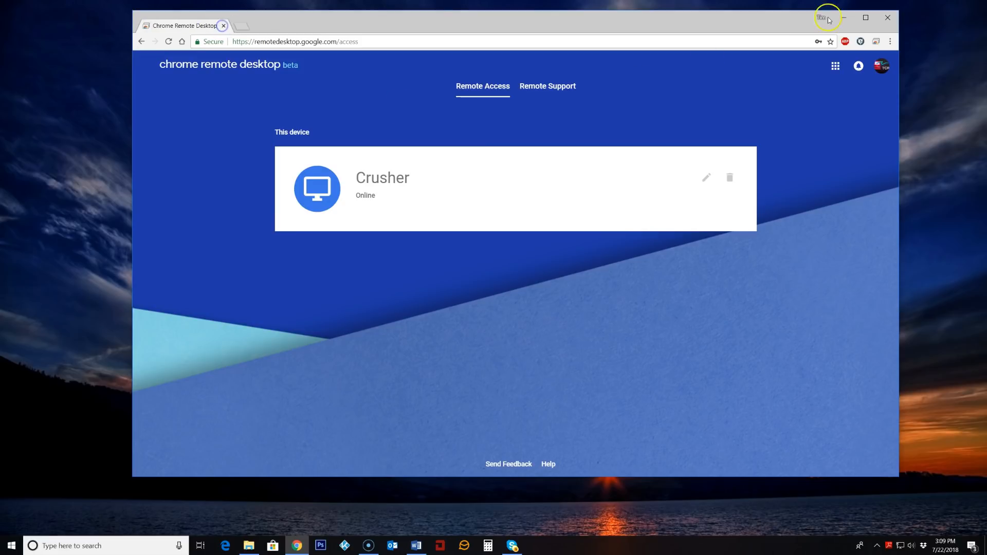
{"action": "mouse_move", "coordinate": [621, 281]}
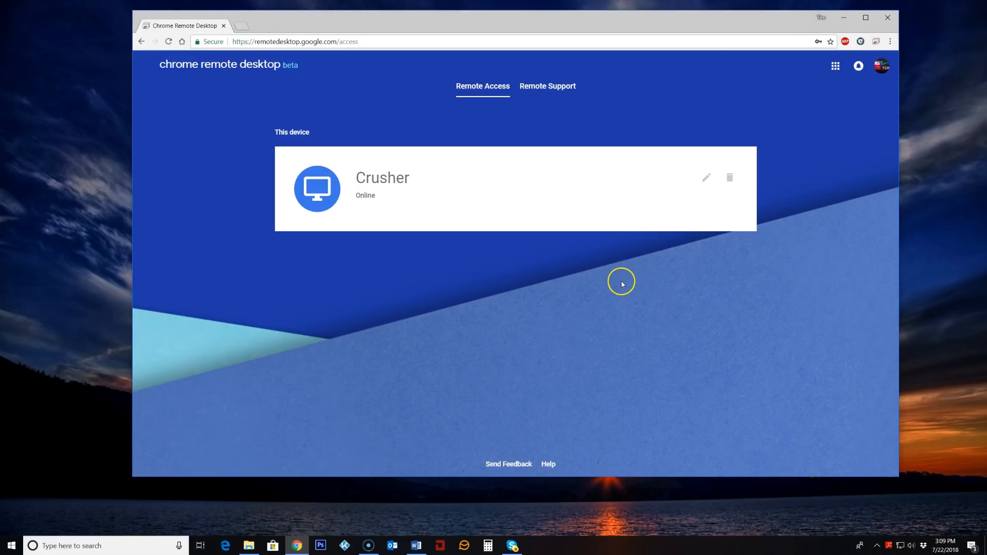
{"action": "mouse_move", "coordinate": [594, 317]}
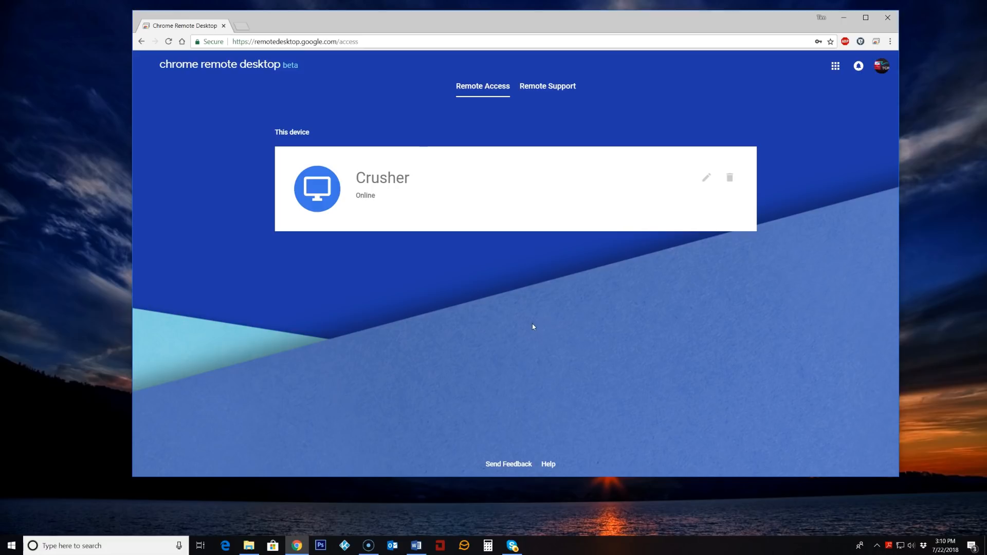
{"action": "mouse_move", "coordinate": [830, 144]}
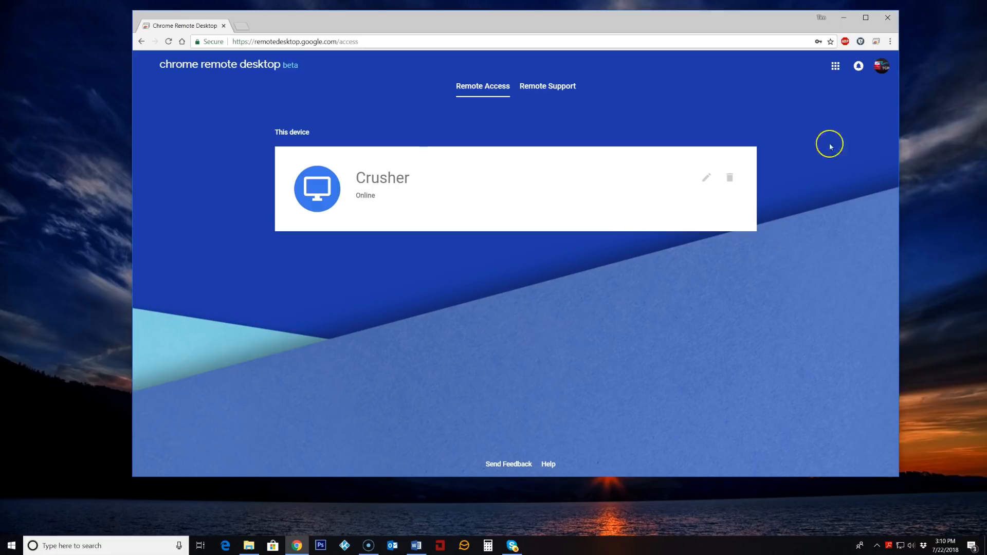
{"action": "mouse_move", "coordinate": [604, 303]}
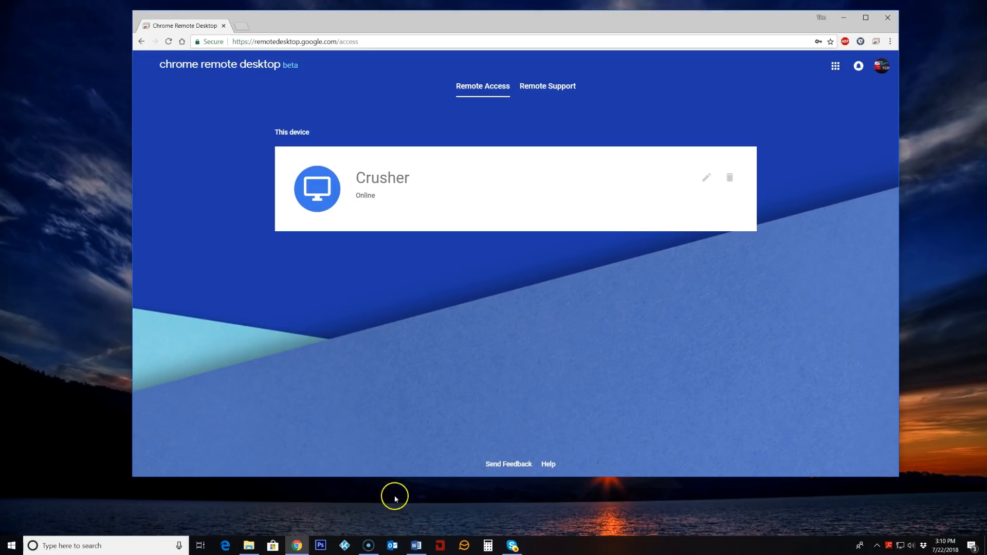
{"action": "mouse_move", "coordinate": [320, 545]}
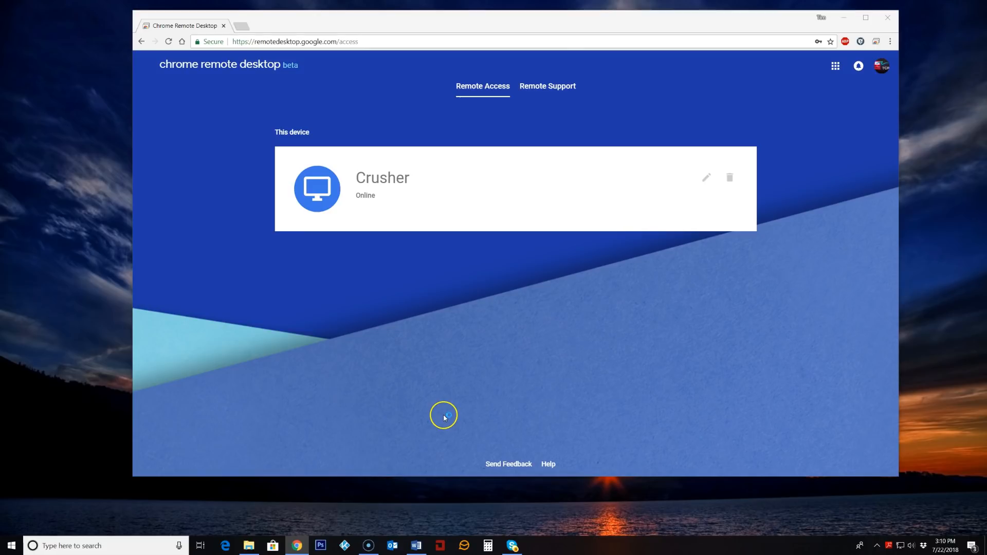
{"action": "mouse_move", "coordinate": [446, 379]}
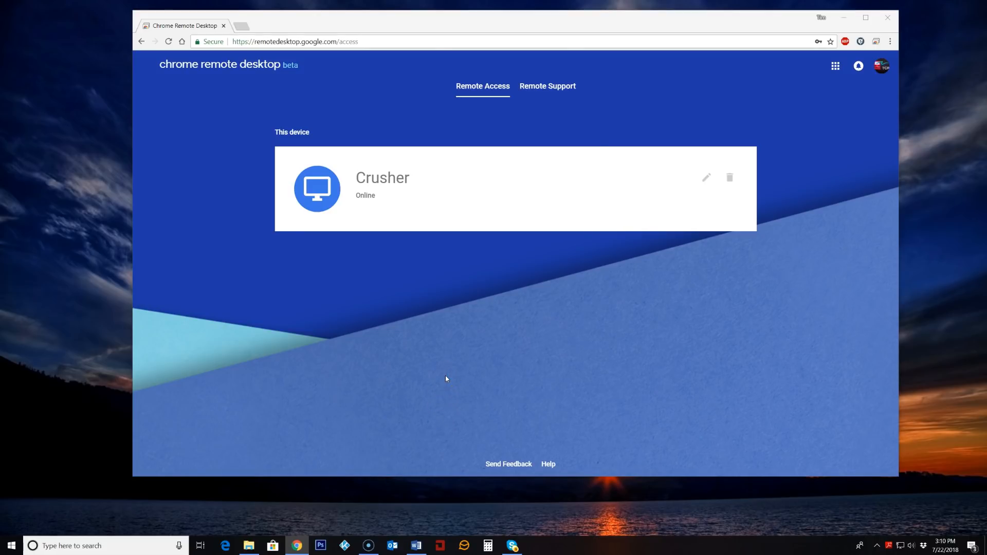
Connect remotely to Crusher to view its empty Photoshop workspace.
{"action": "left_click", "coordinate": [319, 546]}
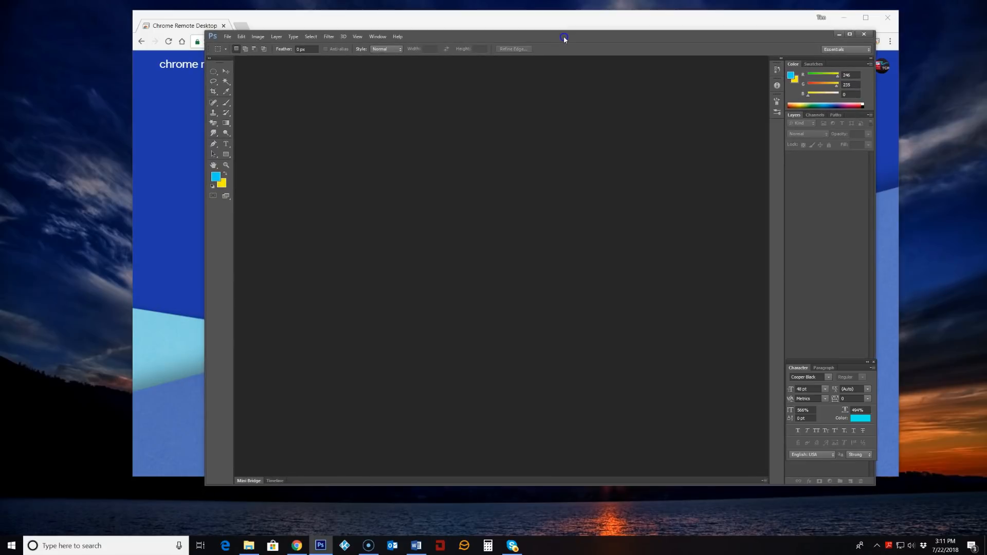
{"action": "mouse_move", "coordinate": [592, 270]}
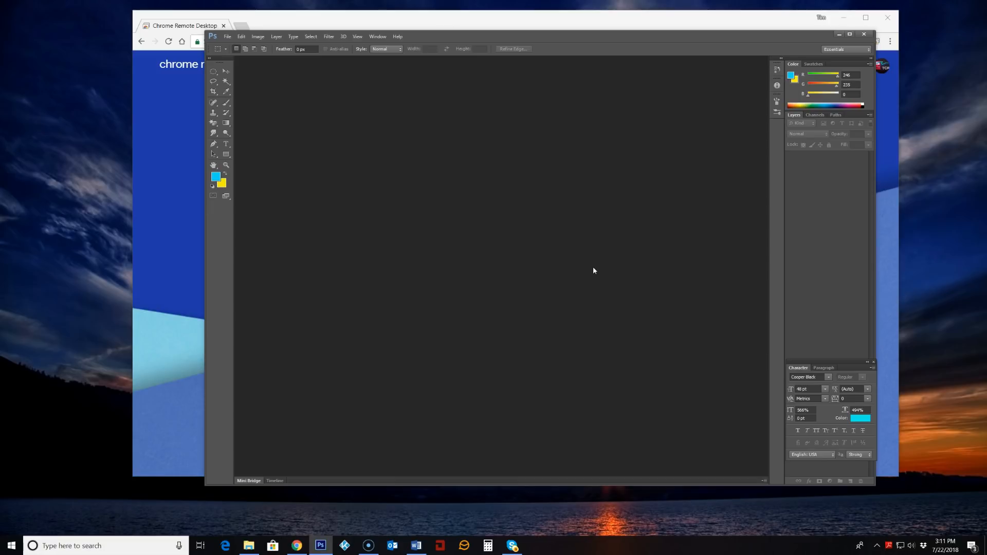
{"action": "mouse_move", "coordinate": [593, 207]}
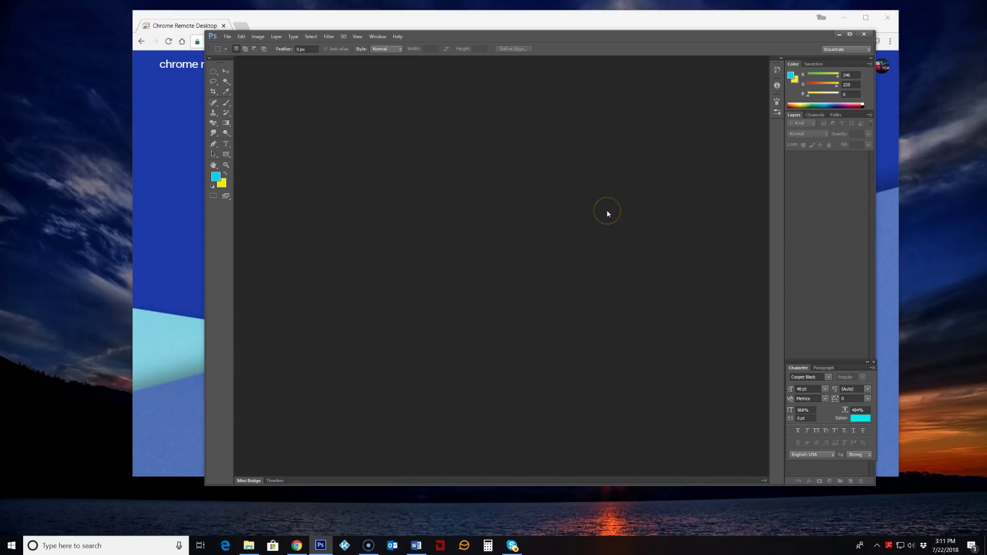
{"action": "mouse_move", "coordinate": [608, 214]}
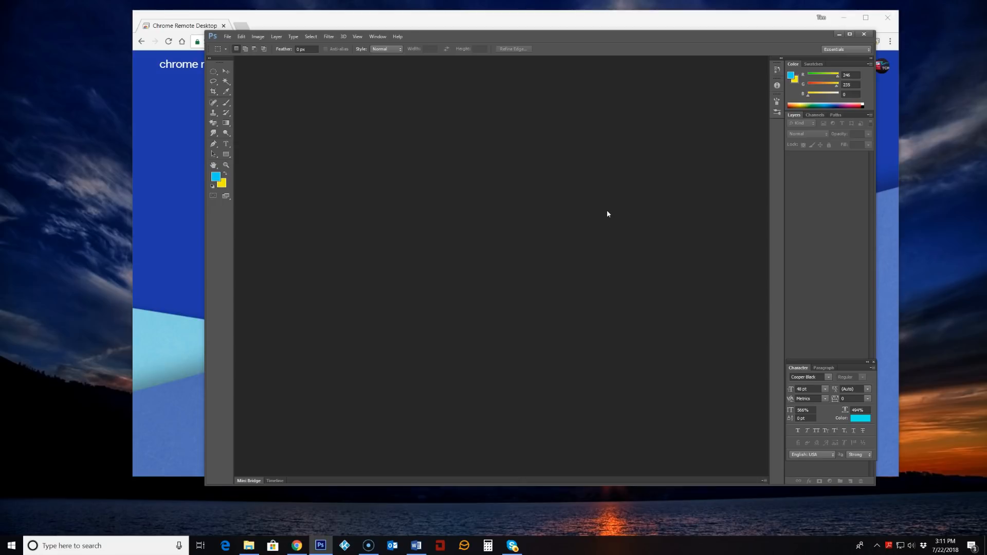
{"action": "mouse_move", "coordinate": [318, 386]}
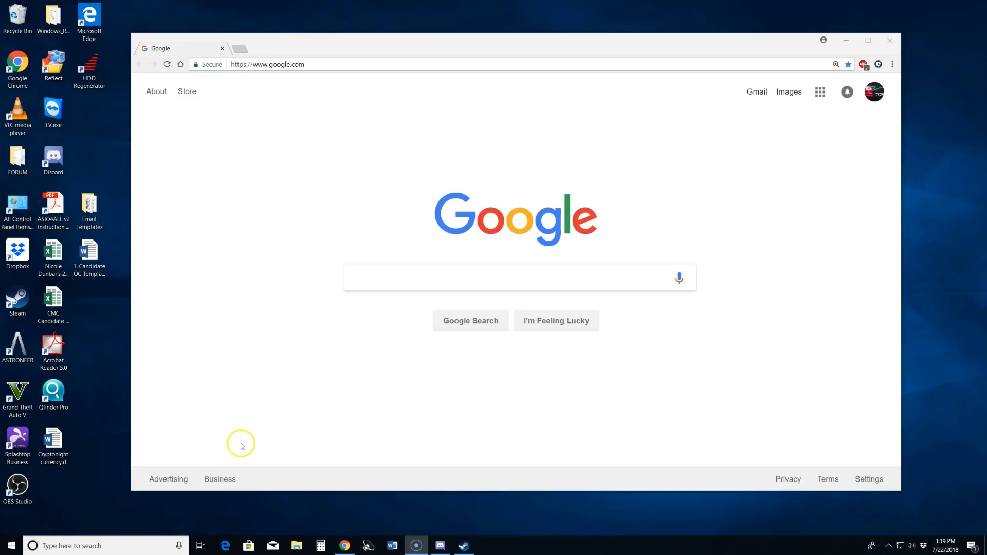
{"action": "mouse_move", "coordinate": [241, 446]}
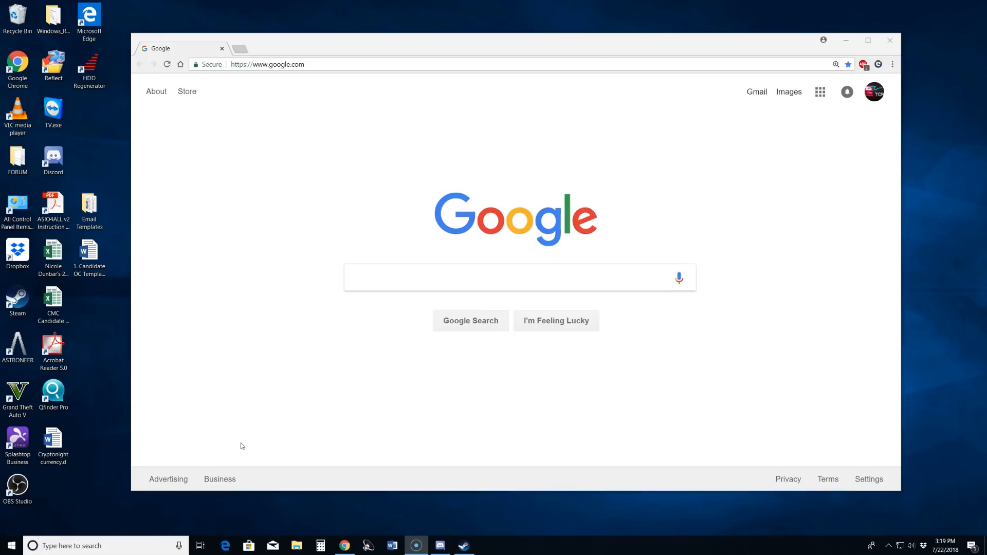
Bring up Chrome on the local computer at the Google home page.
{"action": "left_click", "coordinate": [297, 182]}
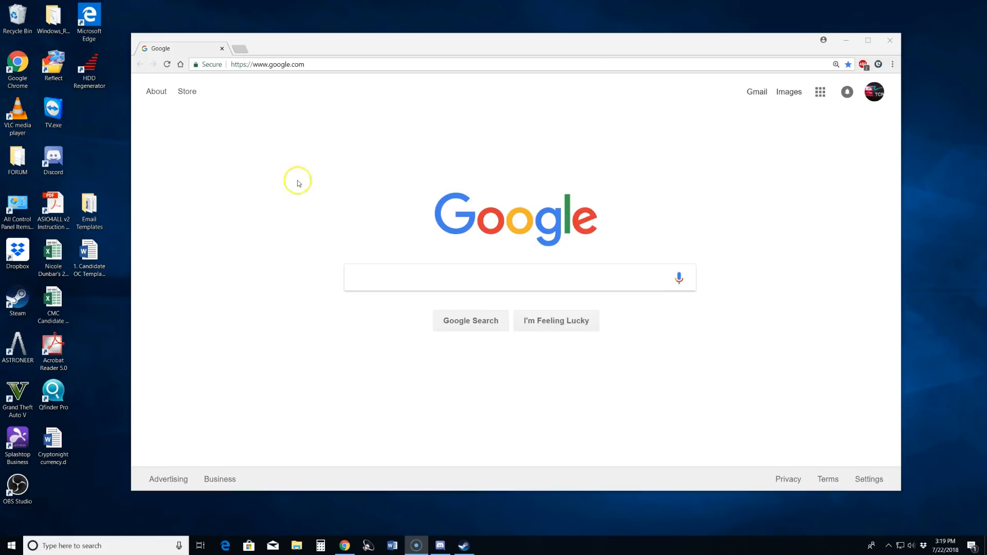
{"action": "mouse_move", "coordinate": [288, 162]}
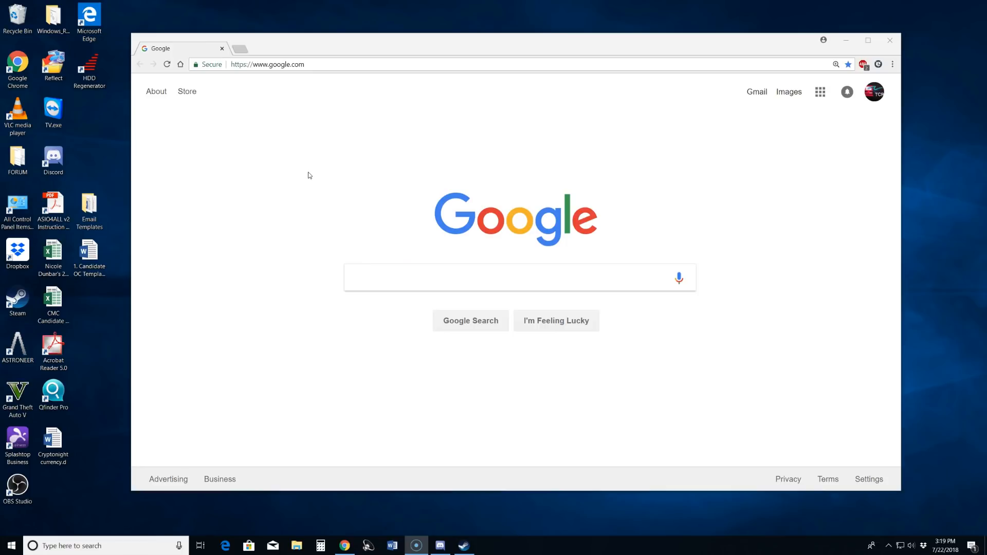
{"action": "mouse_move", "coordinate": [835, 168]}
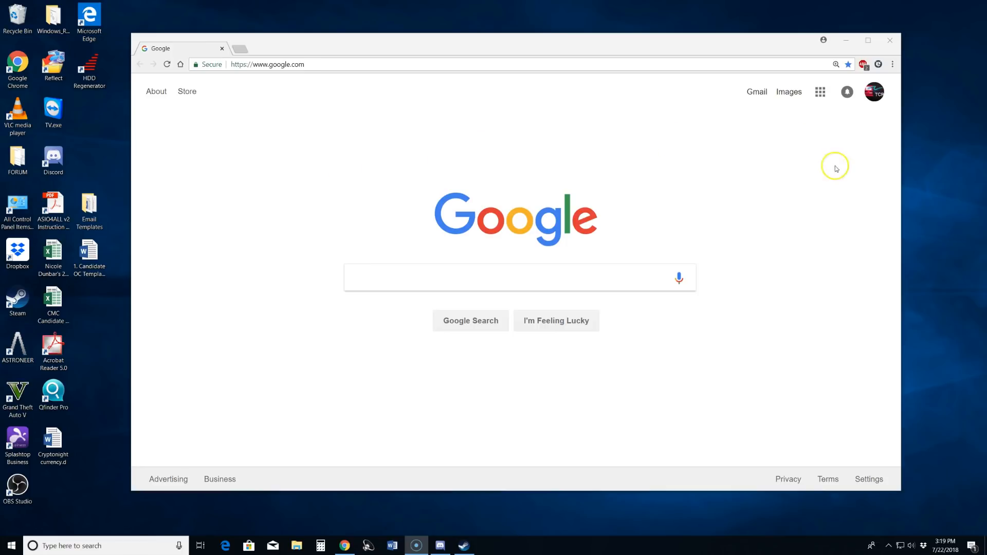
{"action": "mouse_move", "coordinate": [797, 163]}
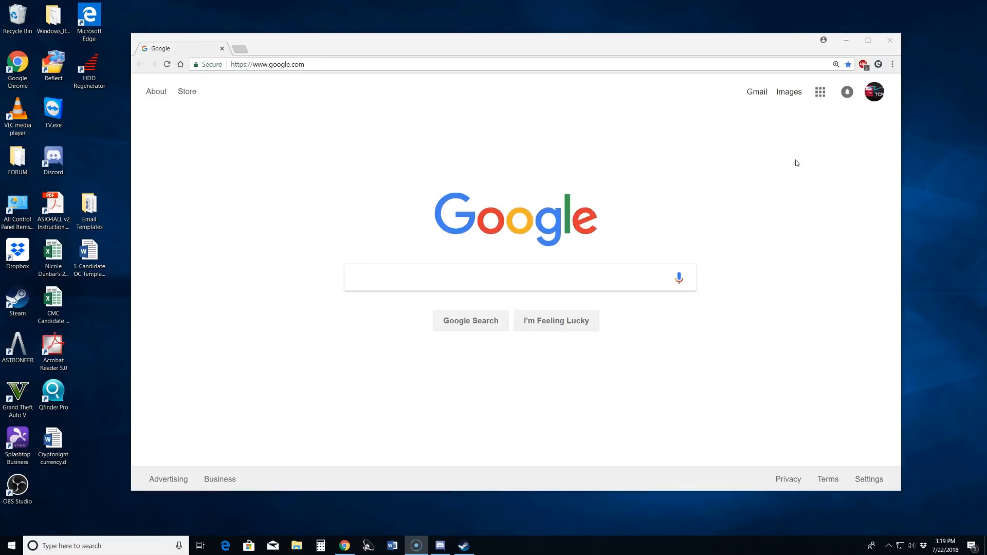
{"action": "mouse_move", "coordinate": [425, 13]}
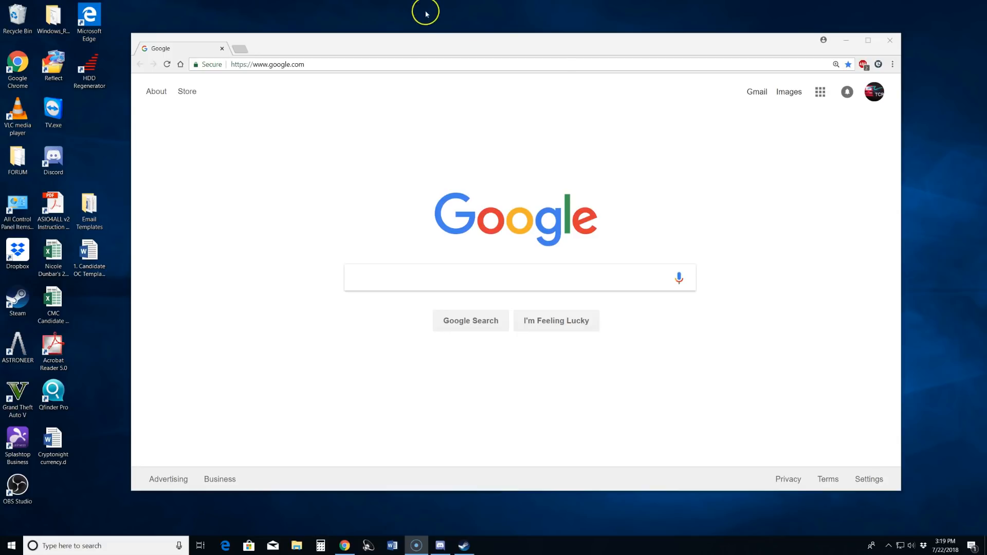
{"action": "mouse_move", "coordinate": [845, 229]}
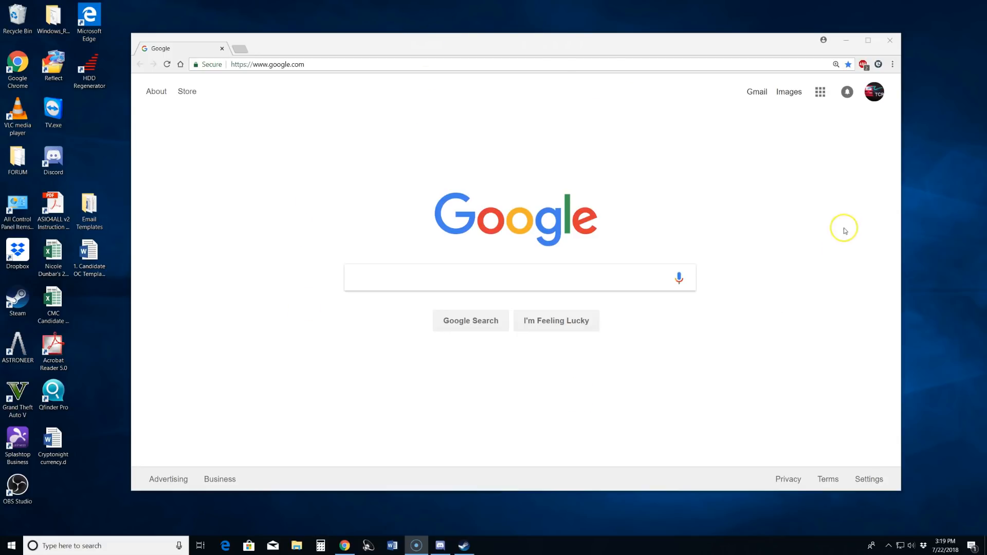
{"action": "mouse_move", "coordinate": [873, 92]}
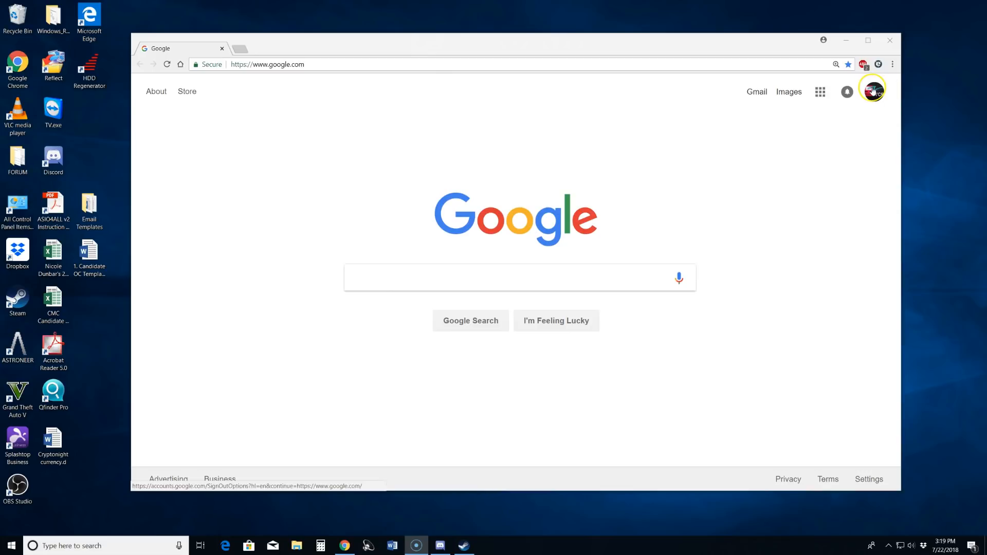
{"action": "mouse_move", "coordinate": [849, 229]}
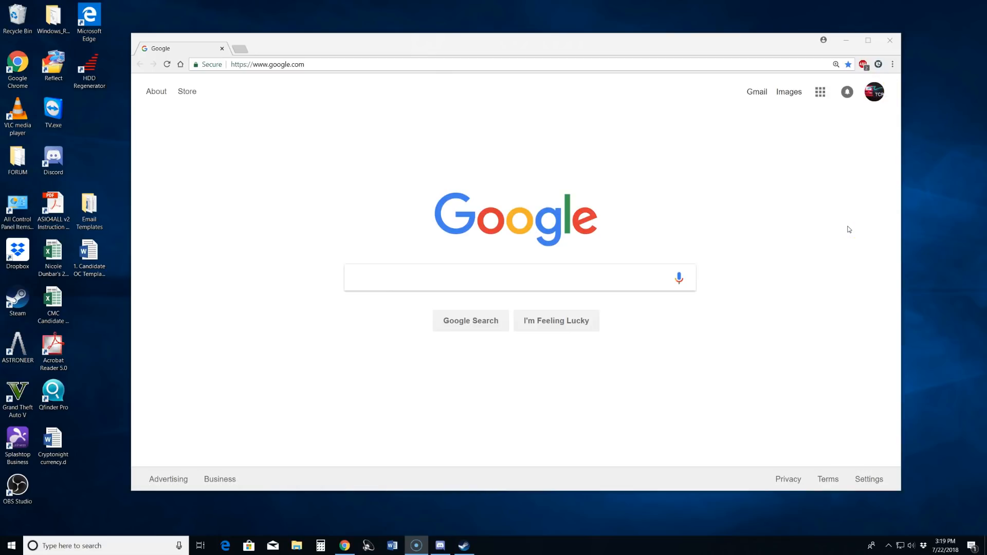
{"action": "mouse_move", "coordinate": [316, 120]}
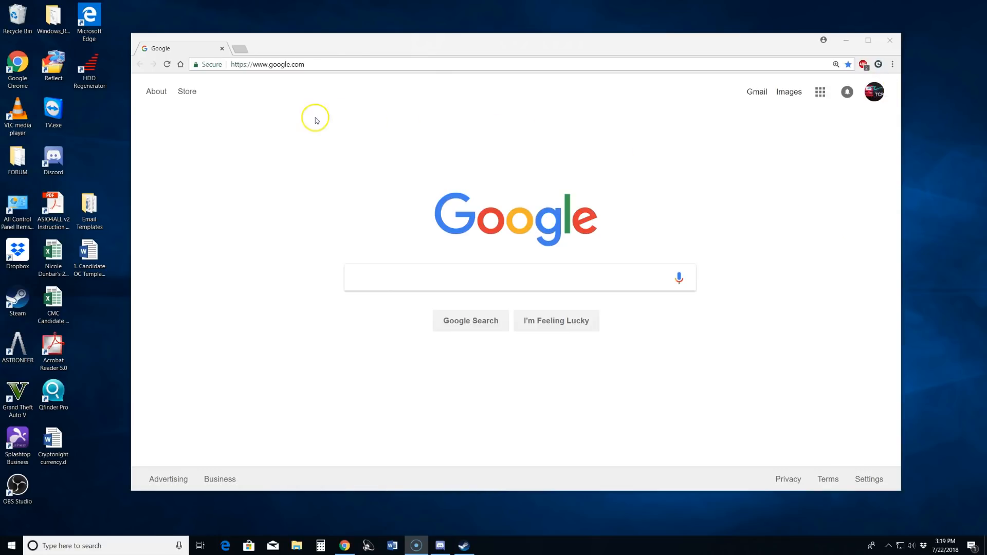
Enter the Chrome Remote Desktop address in the address bar to load its homepage.
{"action": "left_click", "coordinate": [267, 65]}
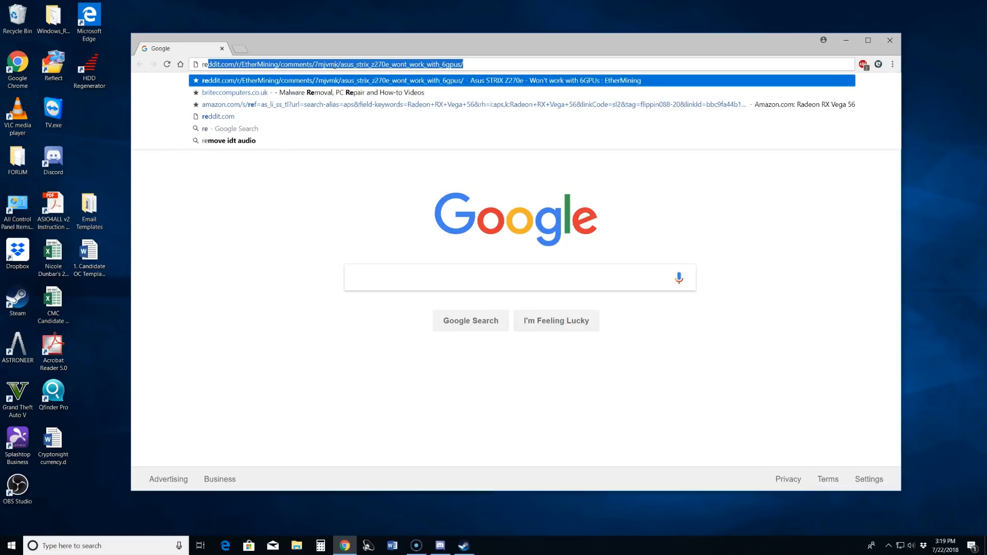
{"action": "type", "text": "remotedesktopmanager"}
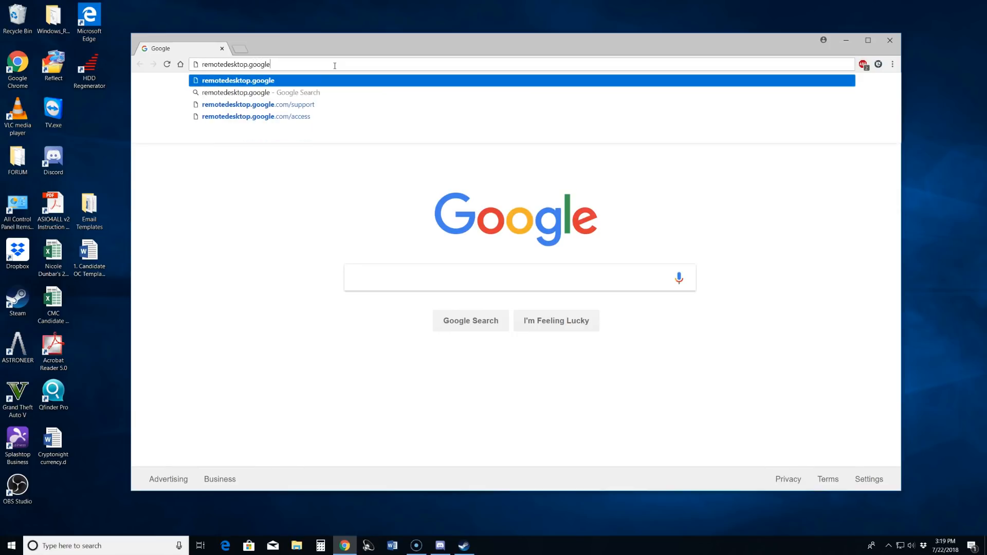
{"action": "type", "text": "com"}
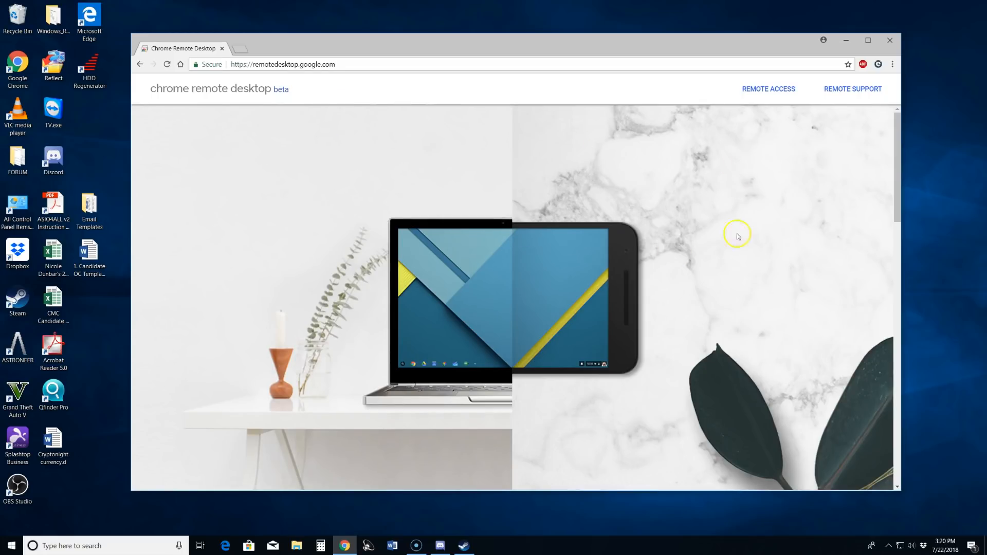
{"action": "mouse_move", "coordinate": [504, 219]}
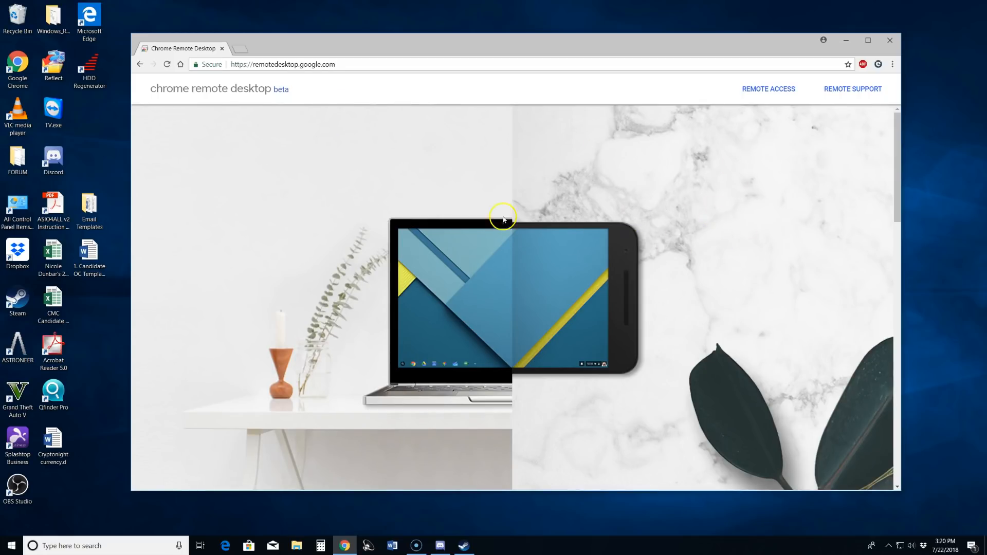
{"action": "mouse_move", "coordinate": [776, 183]}
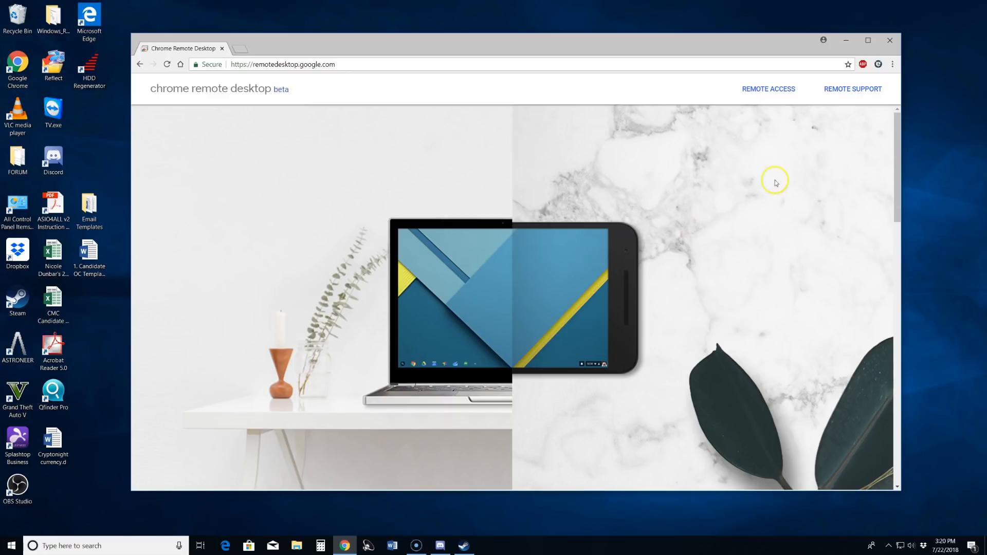
{"action": "mouse_move", "coordinate": [766, 103]}
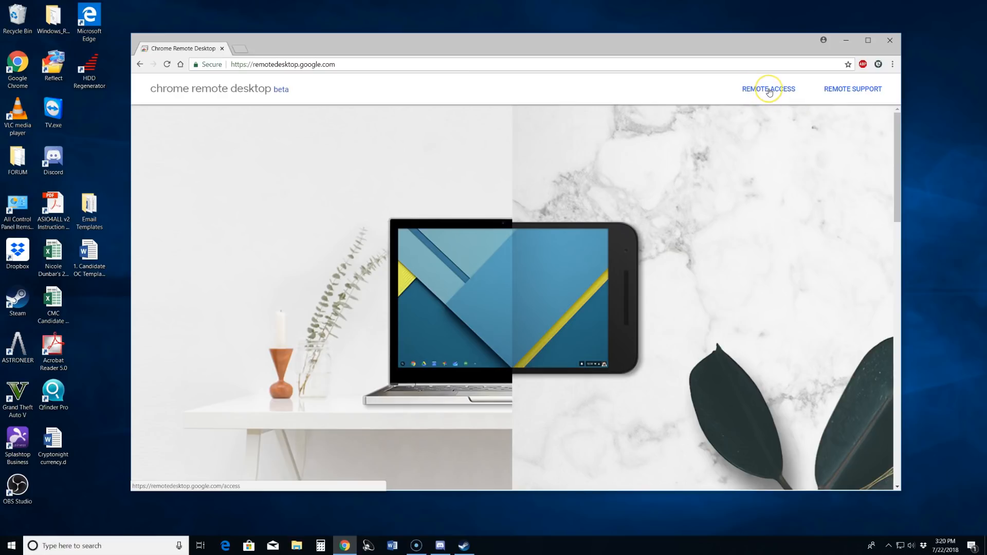
Open the Remote Access page listing Crusher as online.
{"action": "left_click", "coordinate": [768, 88]}
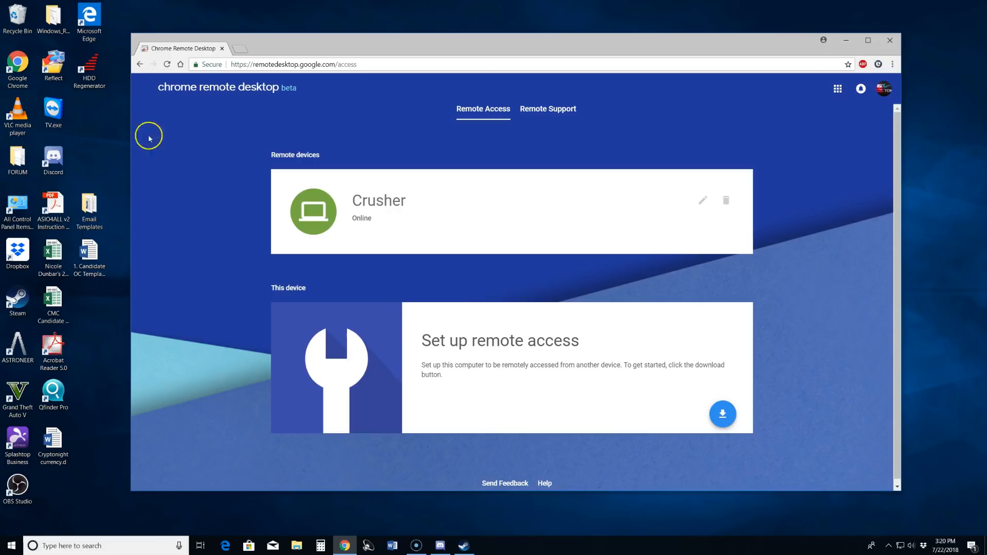
{"action": "mouse_move", "coordinate": [354, 268]}
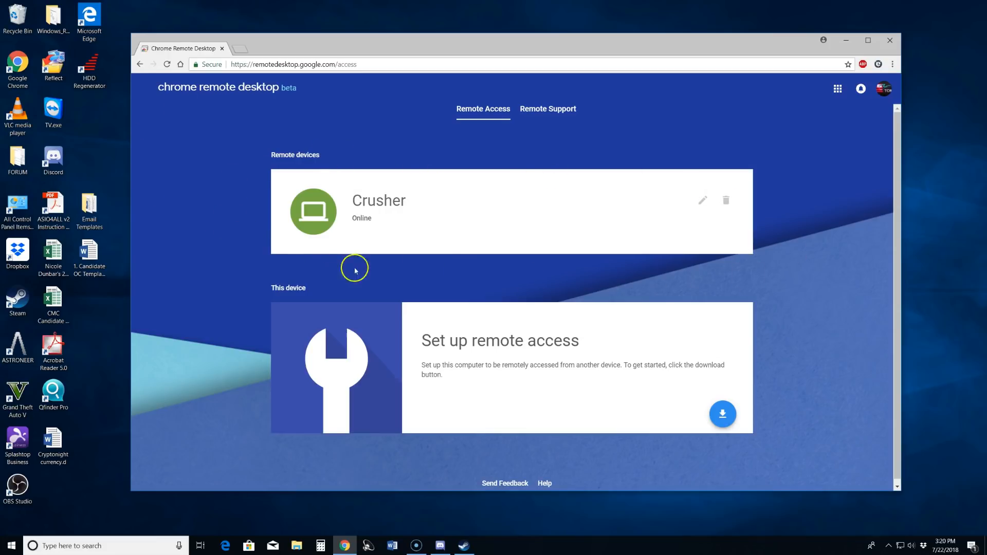
{"action": "mouse_move", "coordinate": [475, 157]}
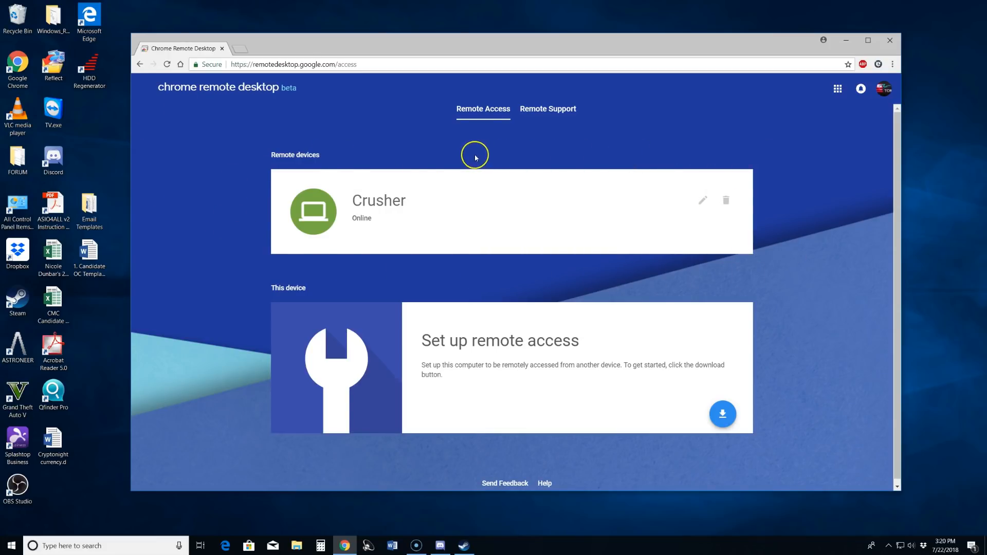
{"action": "mouse_move", "coordinate": [233, 152]}
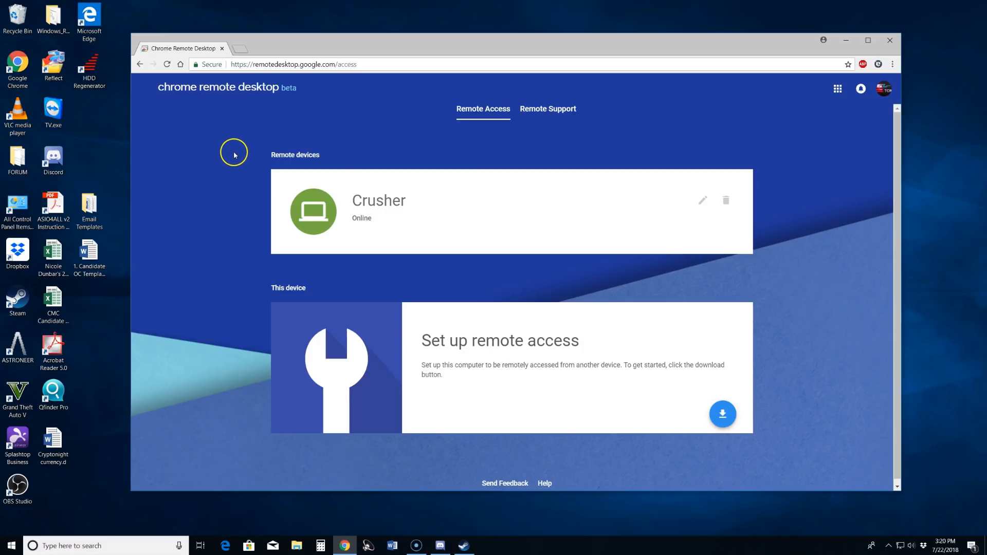
{"action": "mouse_move", "coordinate": [441, 162]}
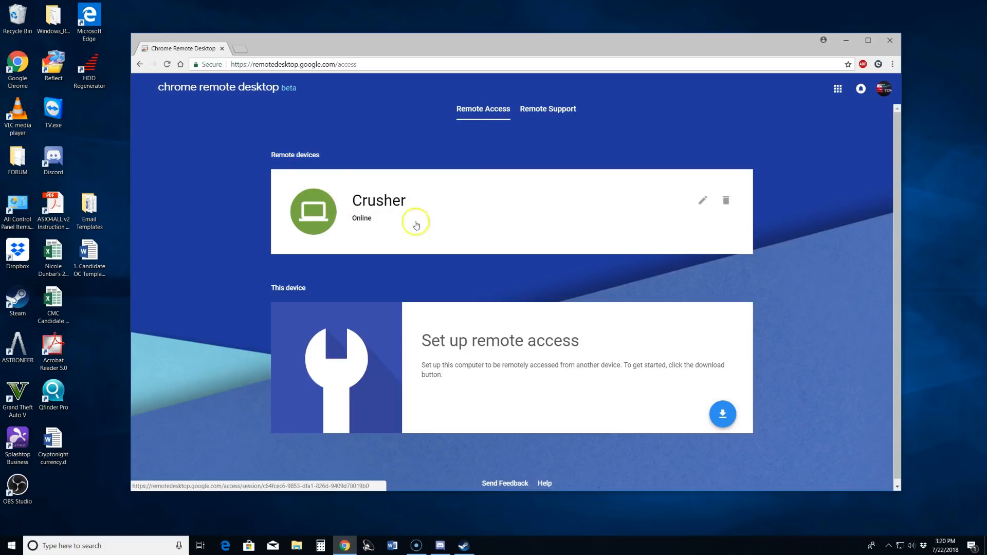
{"action": "mouse_move", "coordinate": [364, 204]}
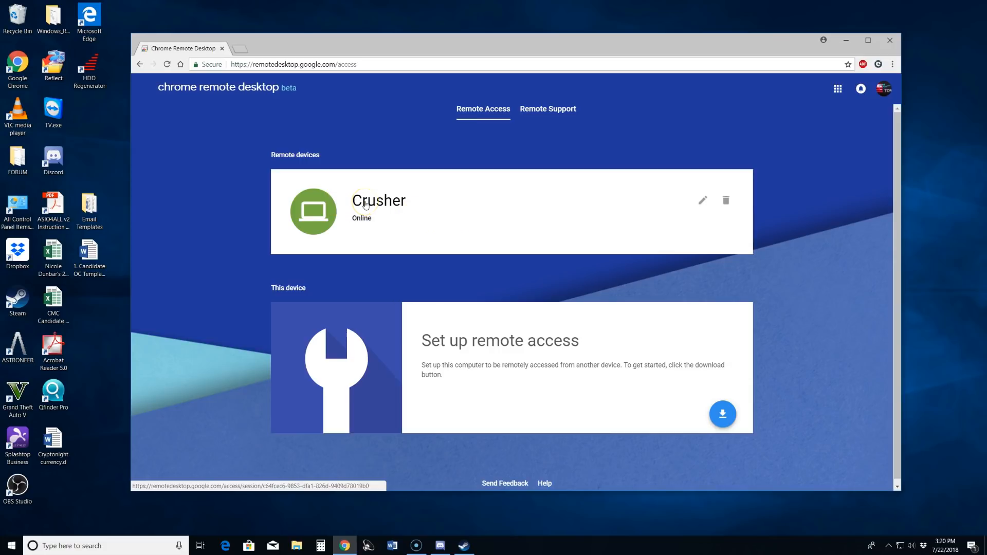
Connect to the Crusher computer by entering its PIN.
{"action": "left_click", "coordinate": [378, 200]}
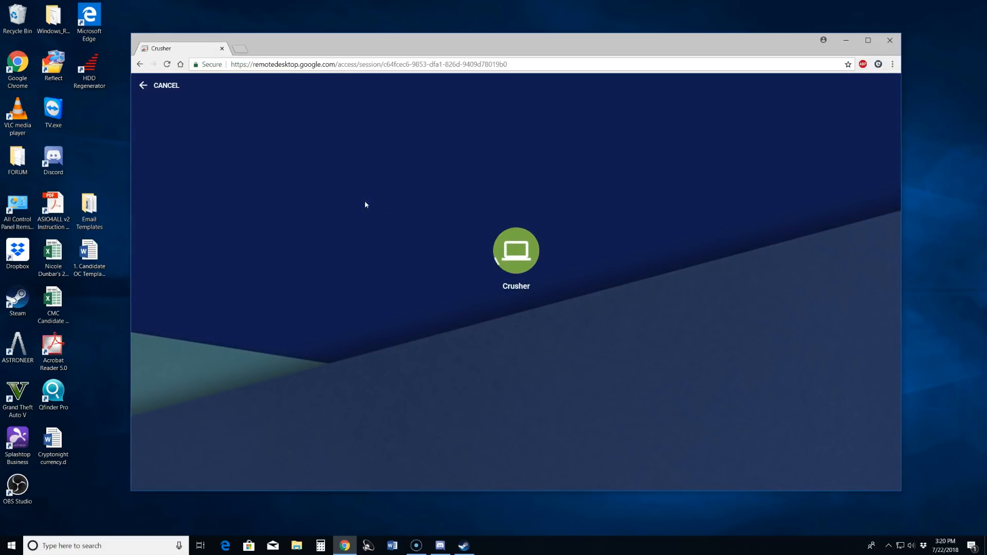
{"action": "left_click", "coordinate": [515, 251]}
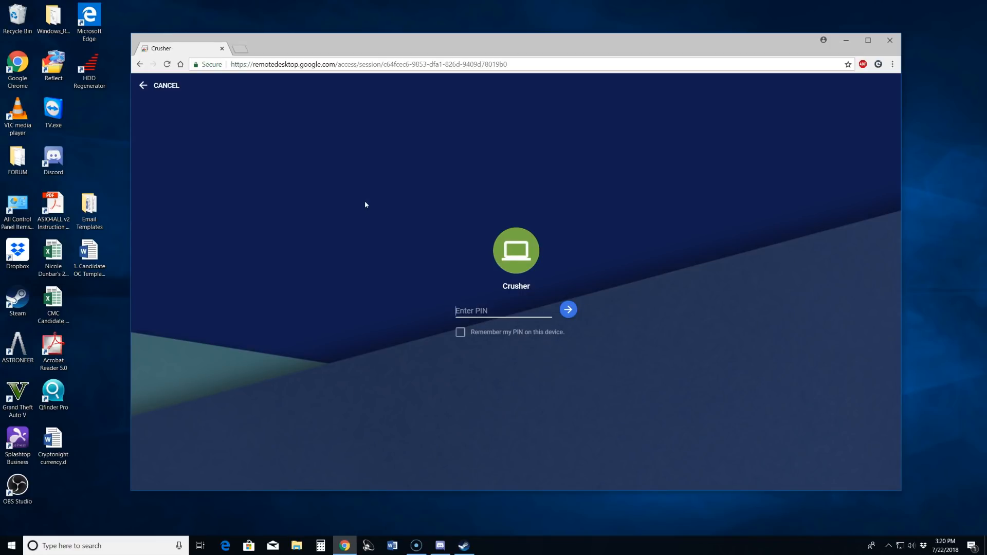
{"action": "type", "text": "12"}
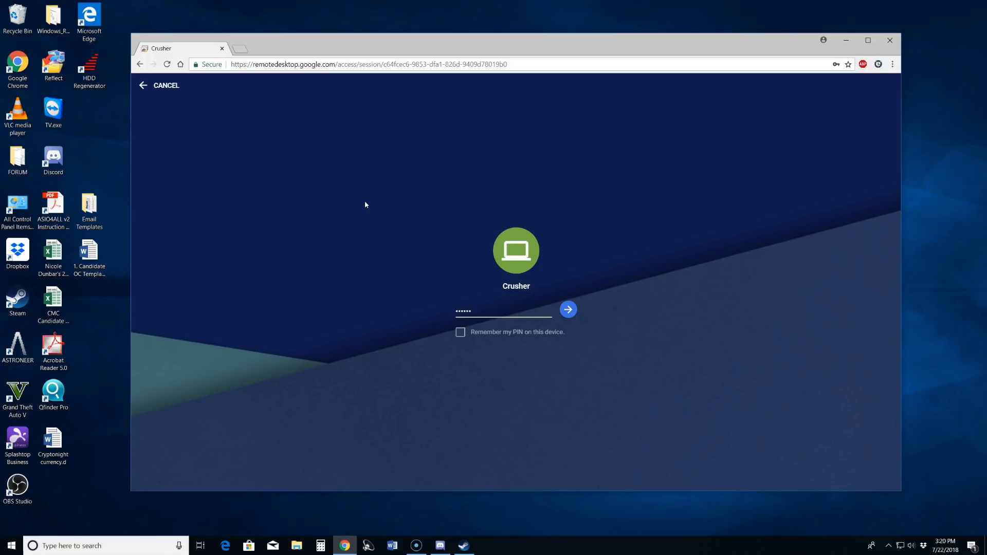
{"action": "mouse_move", "coordinate": [443, 348]}
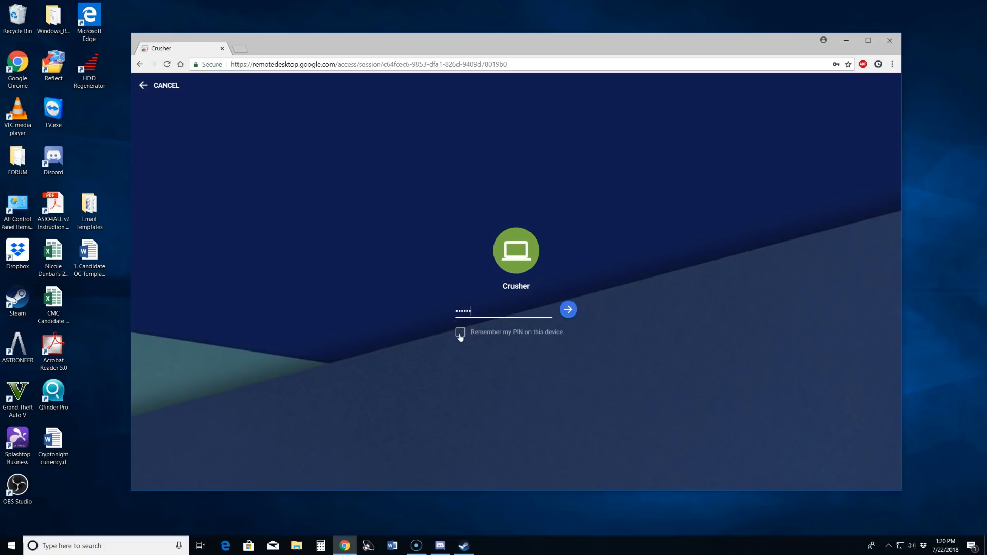
{"action": "left_click", "coordinate": [567, 309]}
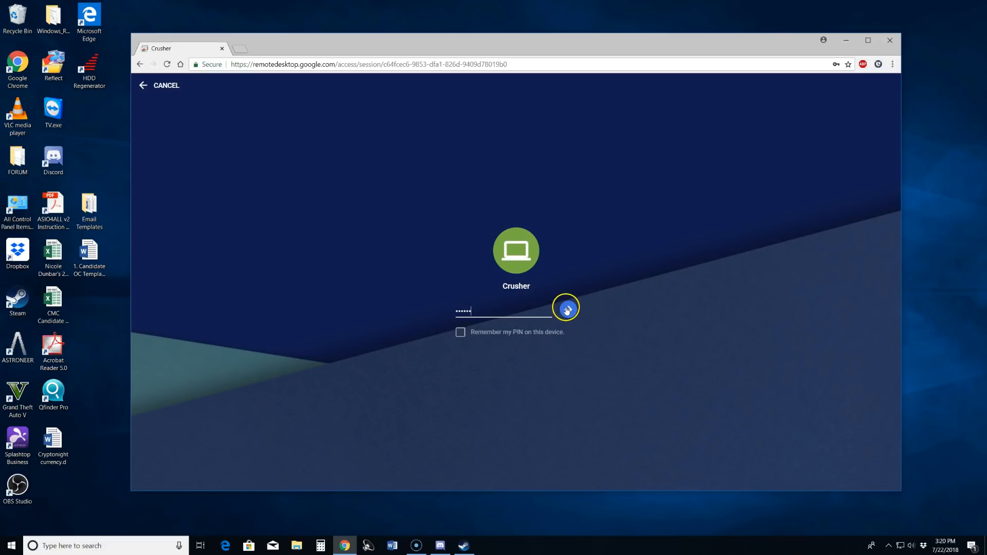
{"action": "left_click", "coordinate": [566, 308]}
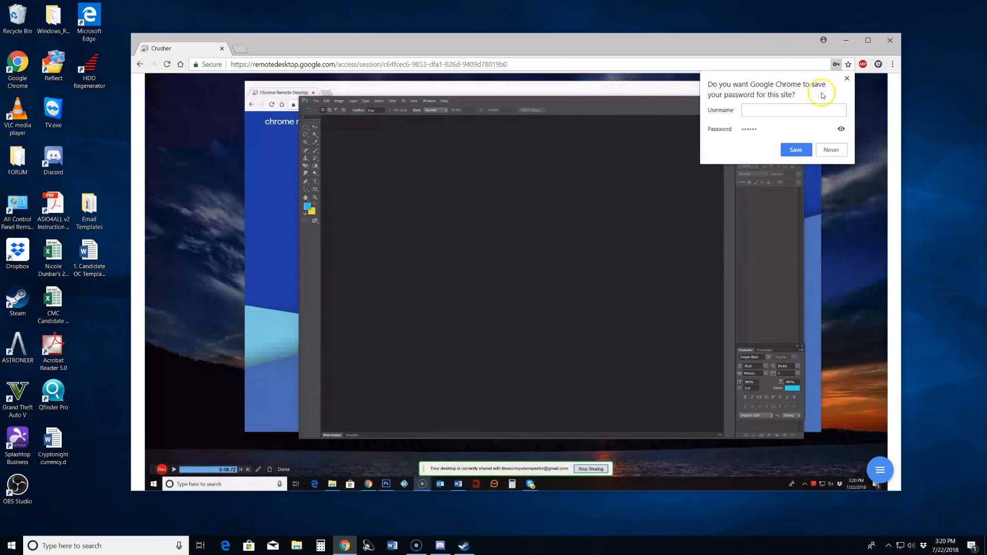
Dismiss Chrome's offer to save the PIN.
{"action": "left_click", "coordinate": [846, 79]}
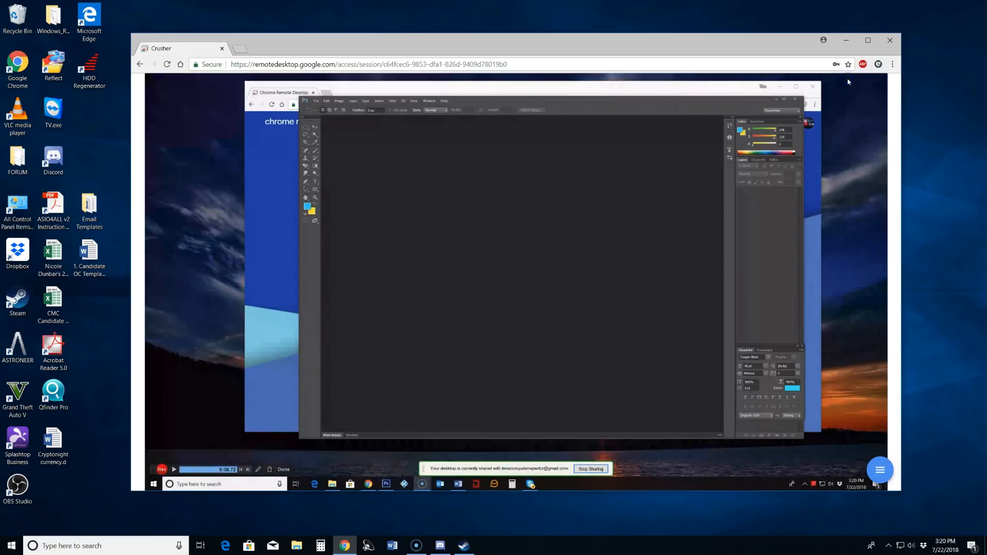
{"action": "mouse_move", "coordinate": [466, 296]}
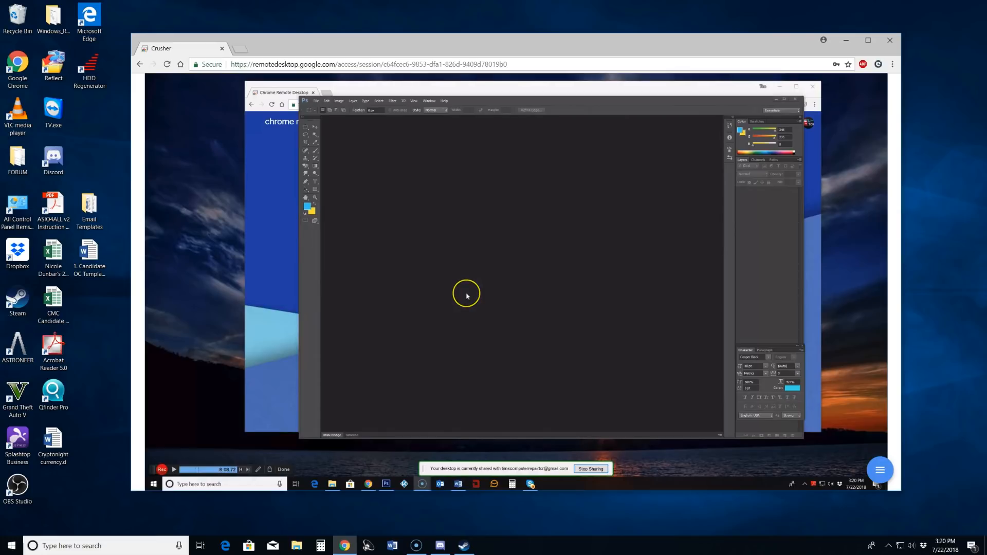
{"action": "mouse_move", "coordinate": [545, 313]}
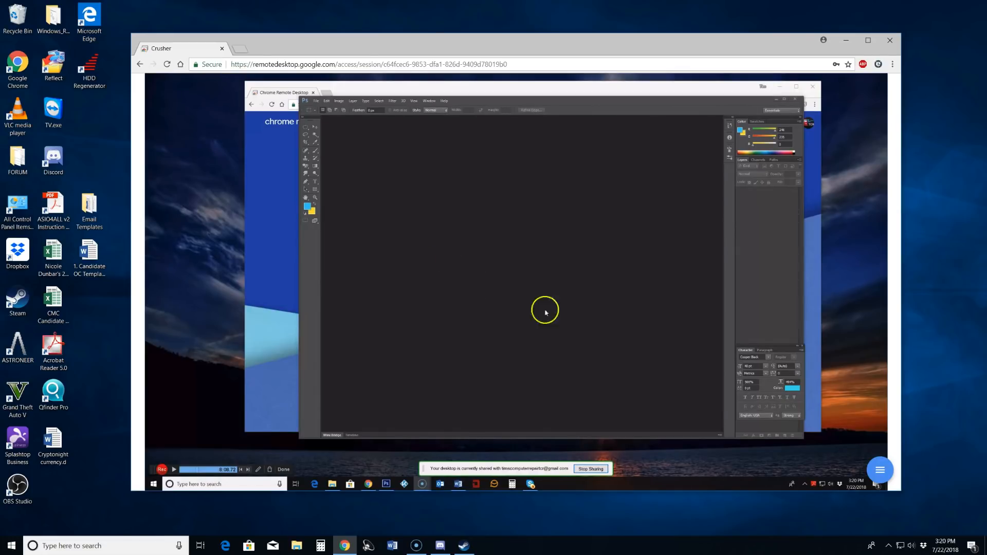
{"action": "mouse_move", "coordinate": [586, 279]}
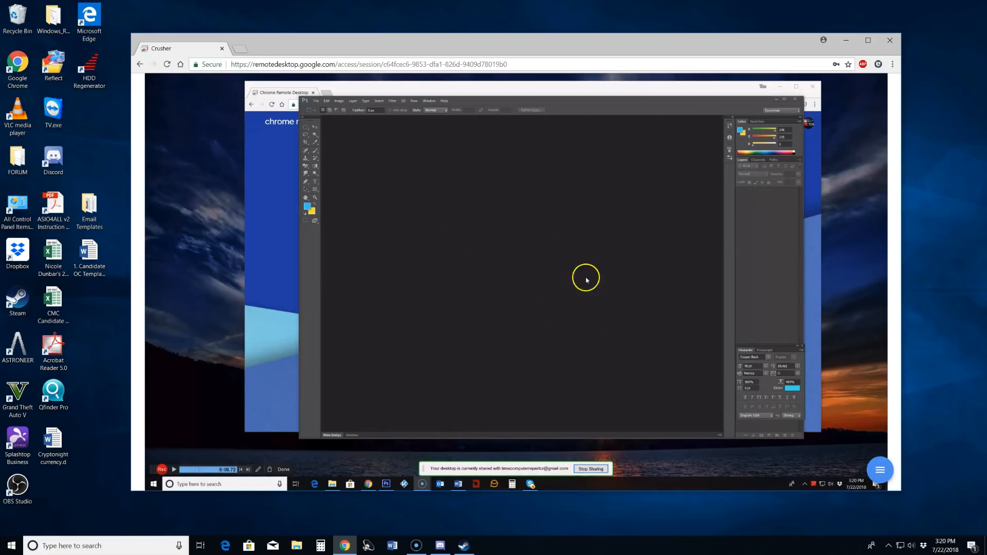
{"action": "mouse_move", "coordinate": [314, 102]}
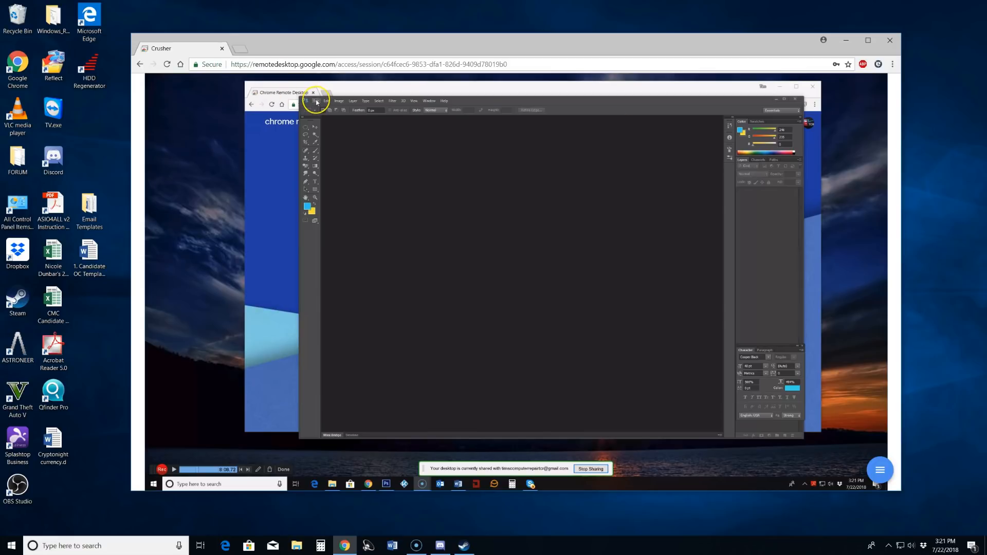
{"action": "mouse_move", "coordinate": [766, 81]}
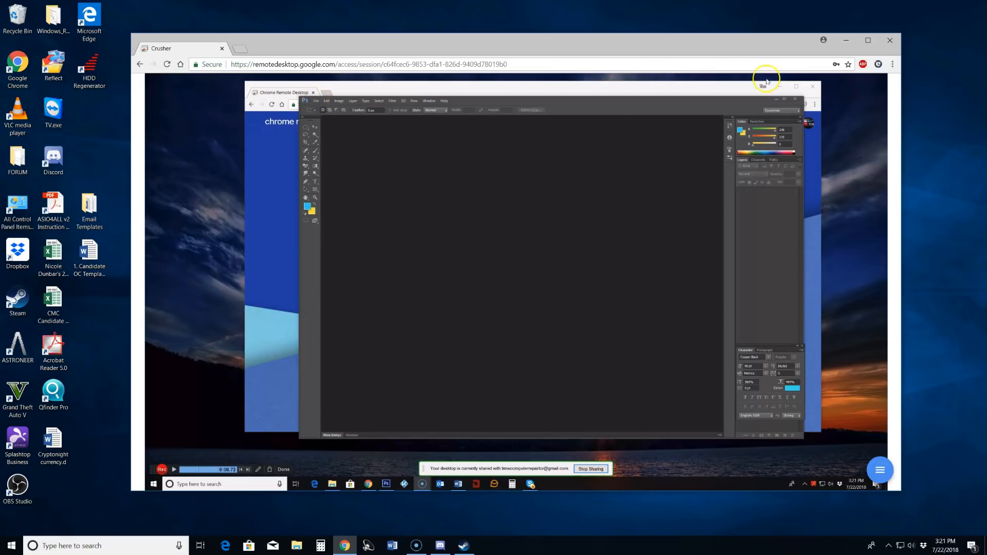
{"action": "mouse_move", "coordinate": [868, 40]}
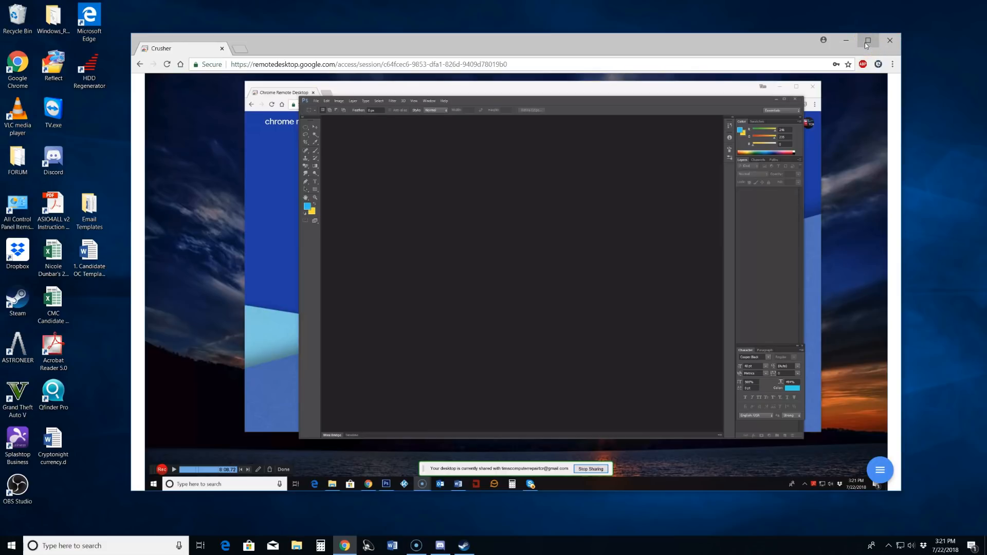
Maximize the browser and create a new default 1920×1080 white document in Photoshop.
{"action": "left_click", "coordinate": [867, 40]}
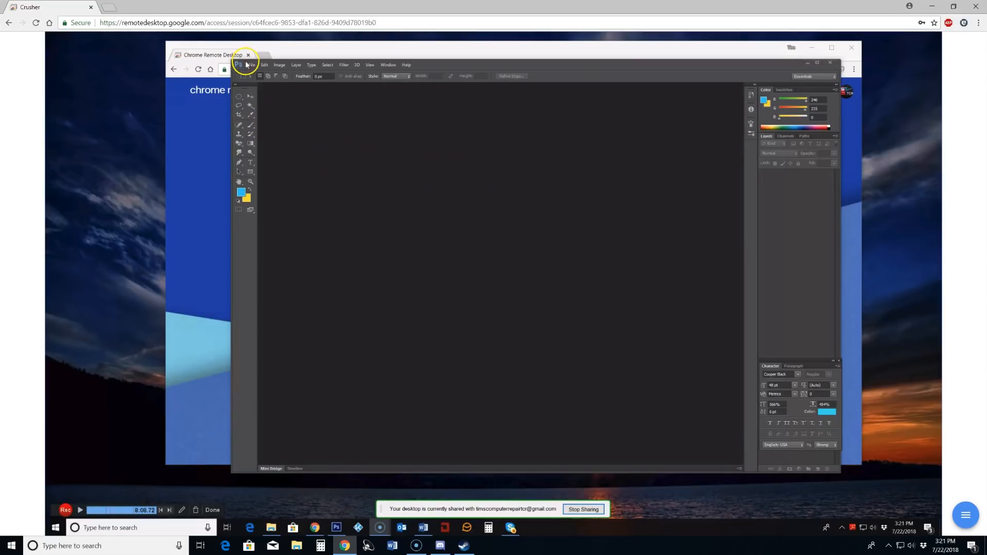
{"action": "left_click", "coordinate": [252, 64]}
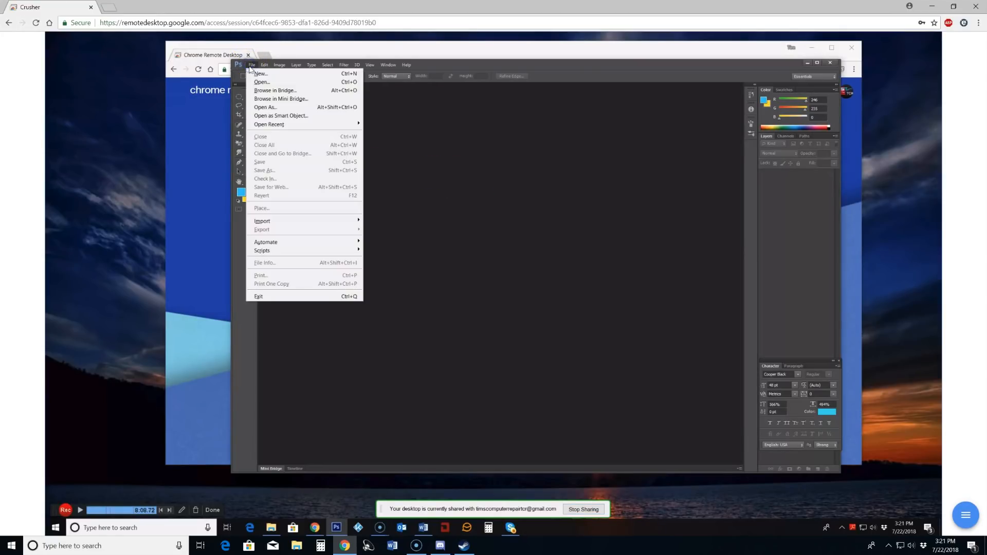
{"action": "left_click", "coordinate": [259, 74]}
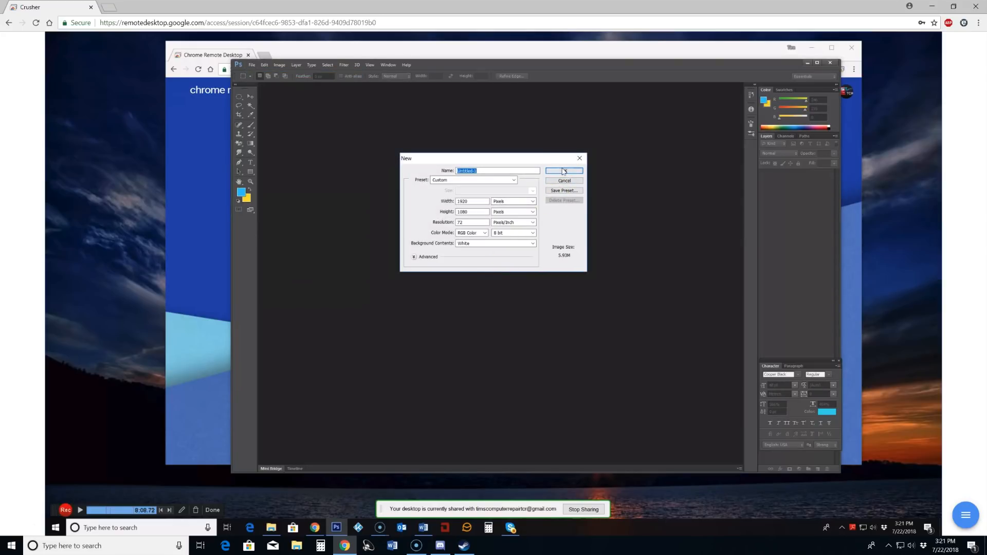
{"action": "left_click", "coordinate": [564, 171]}
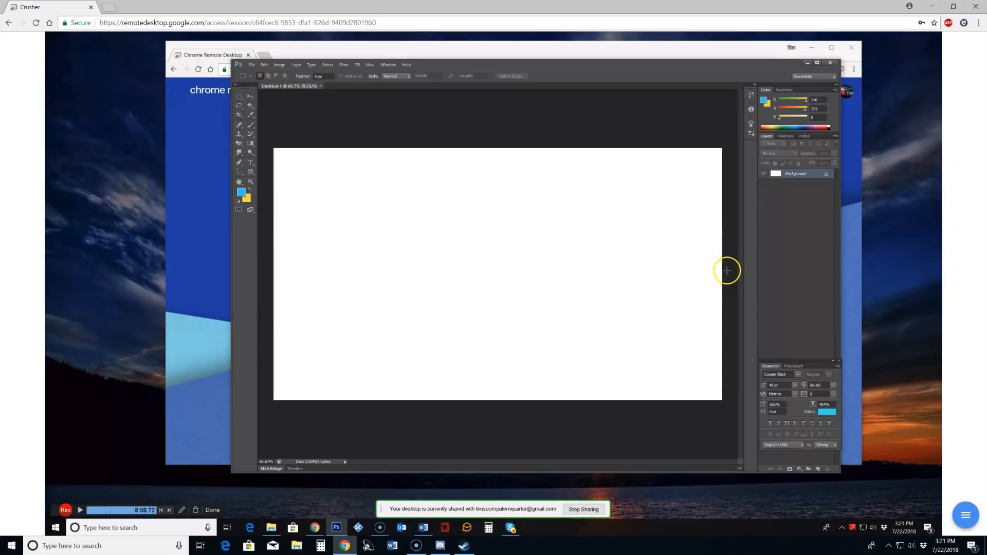
{"action": "mouse_move", "coordinate": [774, 422]}
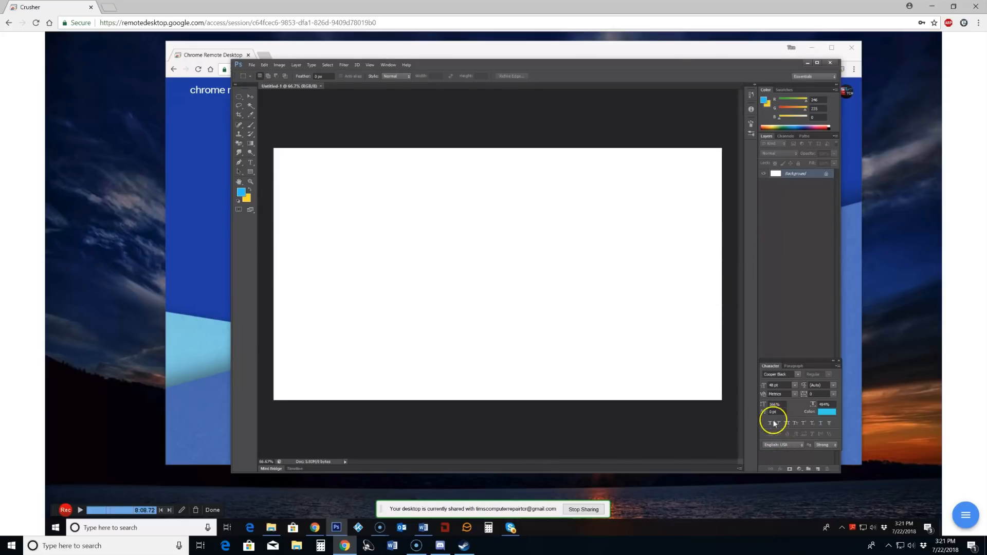
{"action": "mouse_move", "coordinate": [783, 471]}
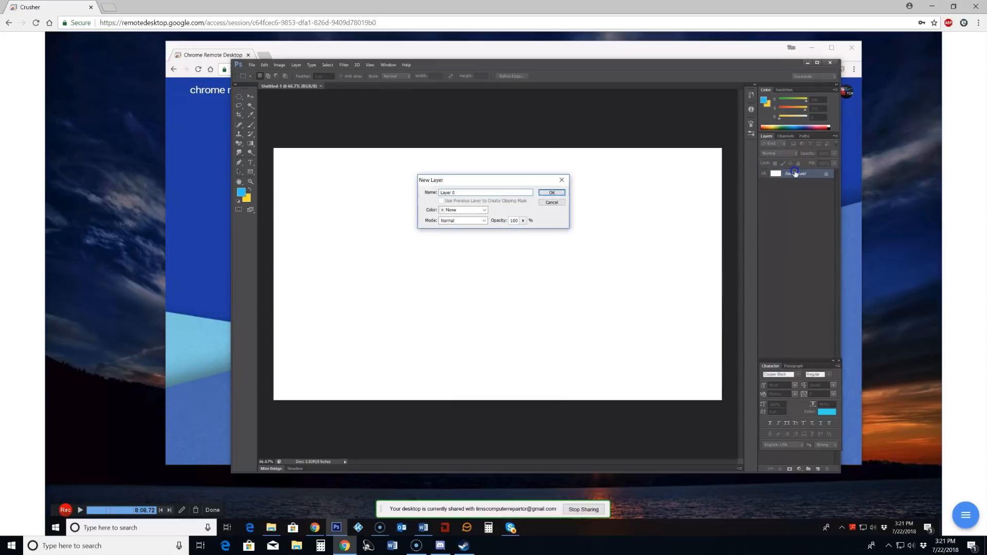
Convert the Background to Layer 0 and add a Gradient Overlay layer style.
{"action": "left_click", "coordinate": [552, 193]}
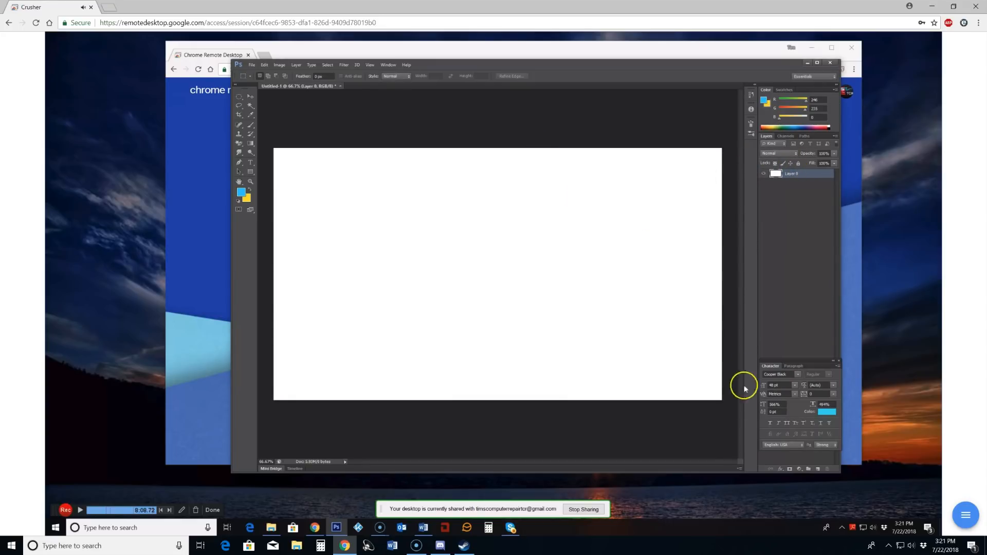
{"action": "left_click", "coordinate": [779, 468]}
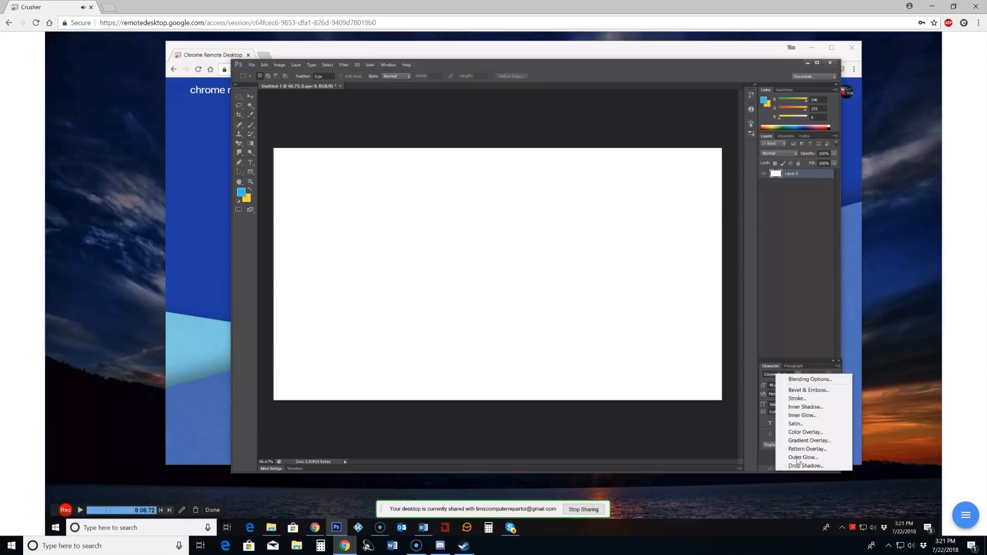
{"action": "mouse_move", "coordinate": [802, 457]}
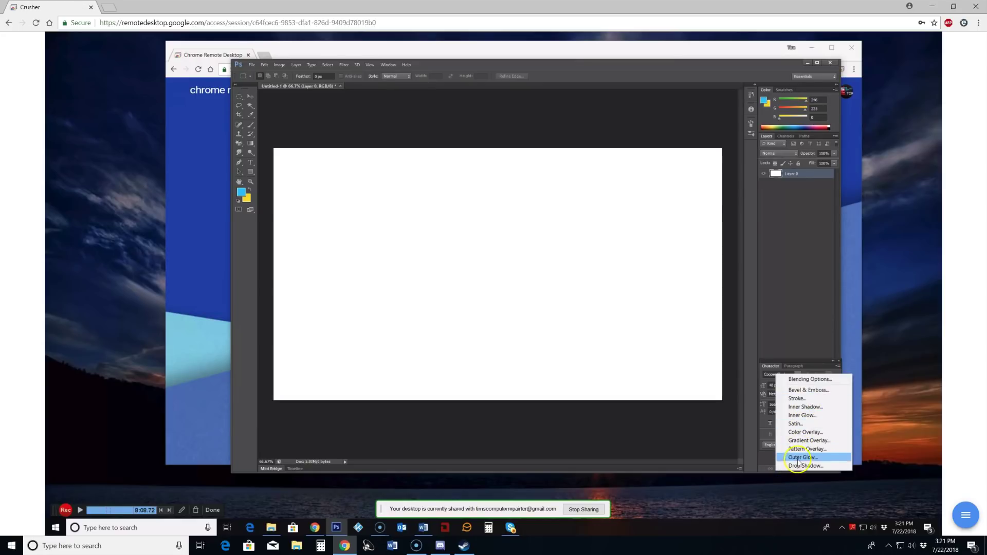
{"action": "mouse_move", "coordinate": [804, 466]}
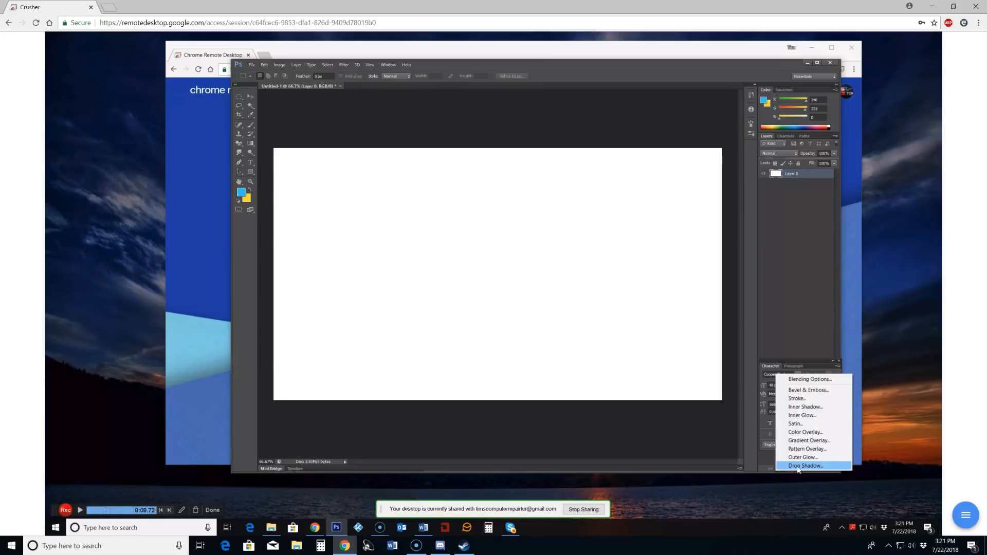
{"action": "mouse_move", "coordinate": [806, 448]}
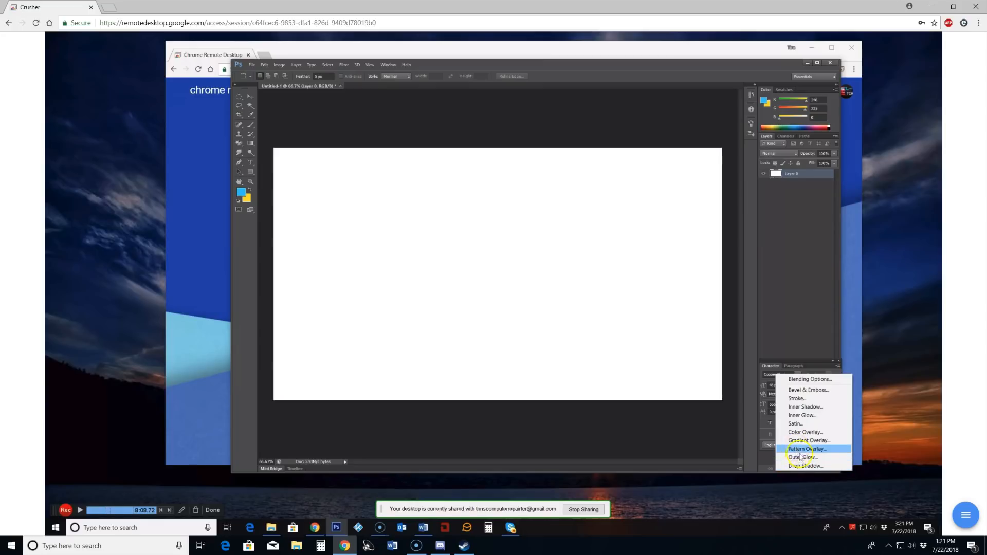
{"action": "mouse_move", "coordinate": [808, 440]}
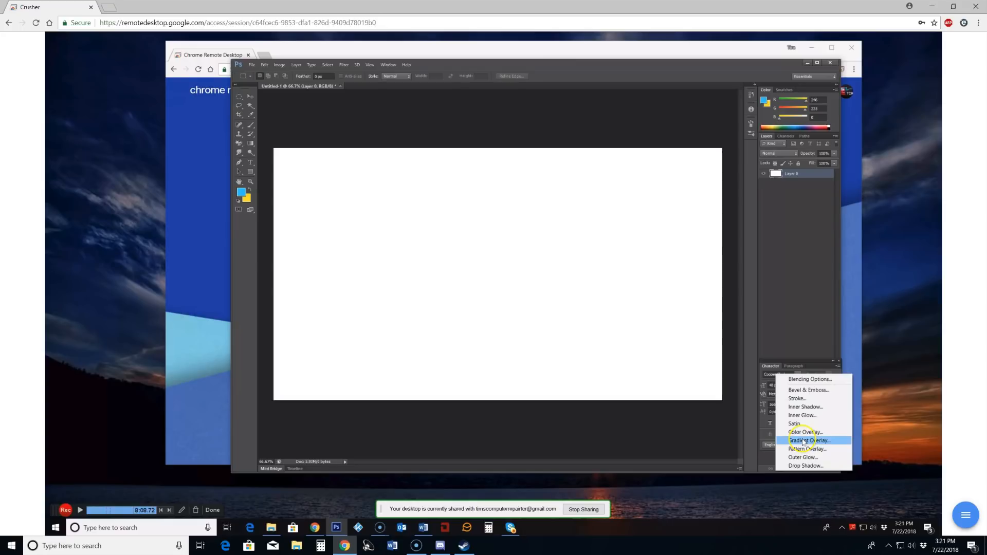
{"action": "left_click", "coordinate": [809, 440]}
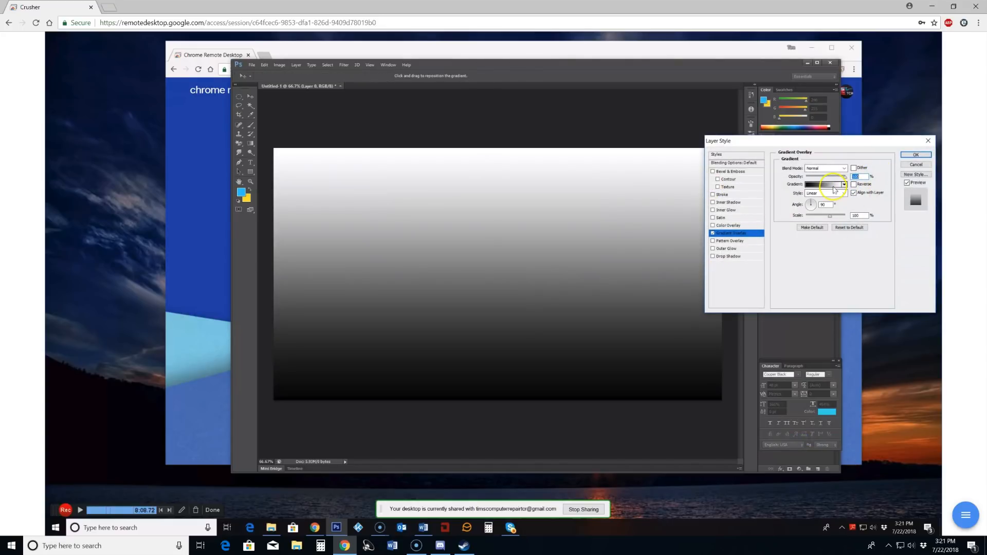
Open the gradient editor for the Gradient Overlay.
{"action": "left_click", "coordinate": [824, 184]}
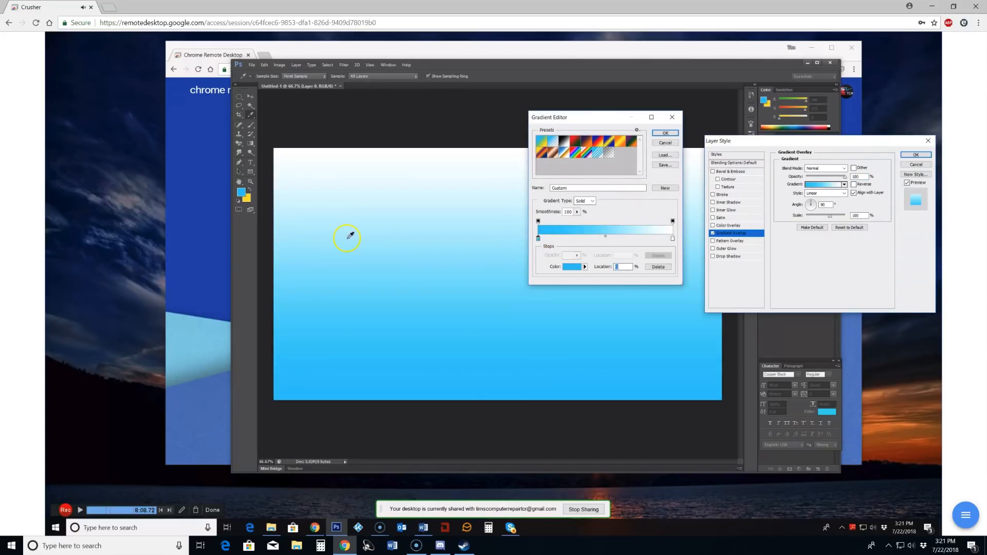
{"action": "mouse_move", "coordinate": [441, 256]}
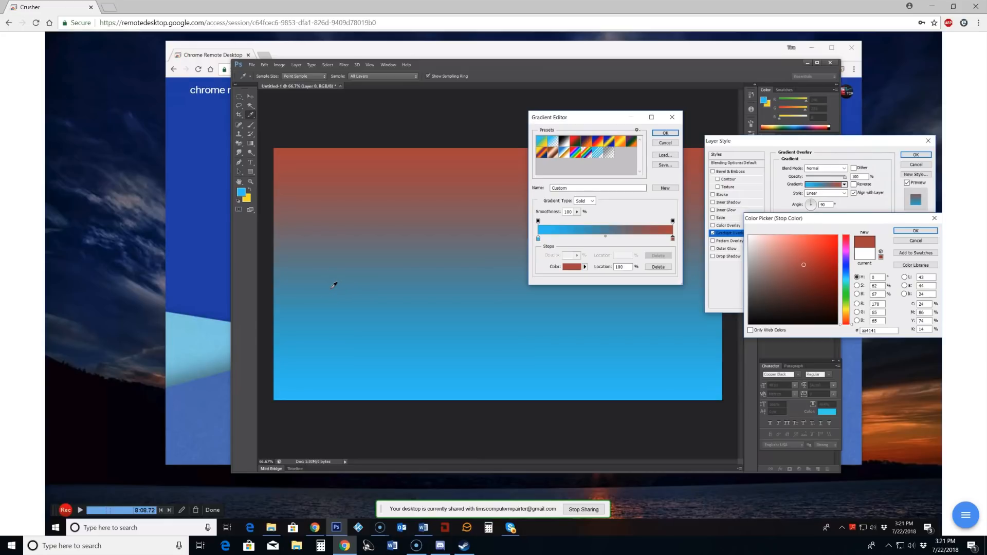
{"action": "mouse_move", "coordinate": [716, 137]}
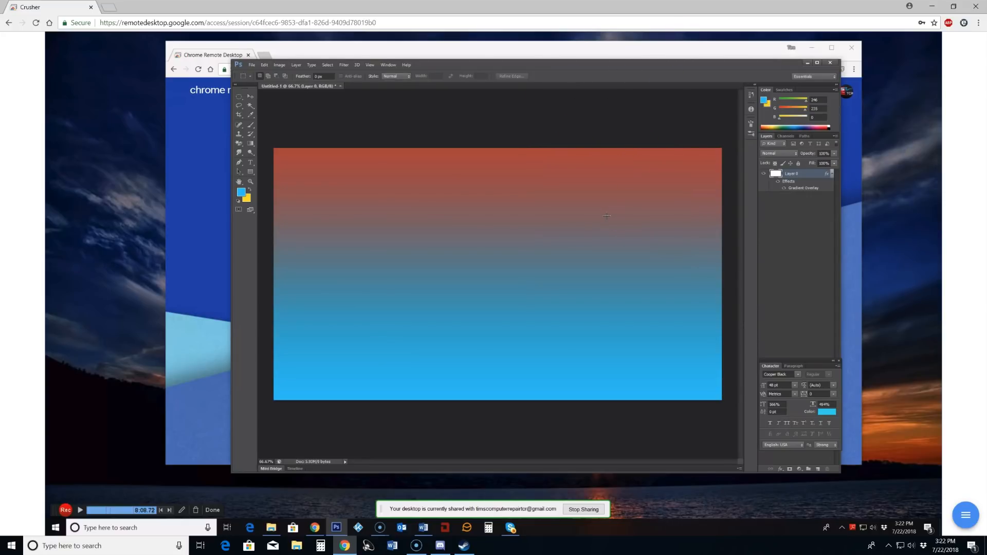
{"action": "mouse_move", "coordinate": [416, 296]}
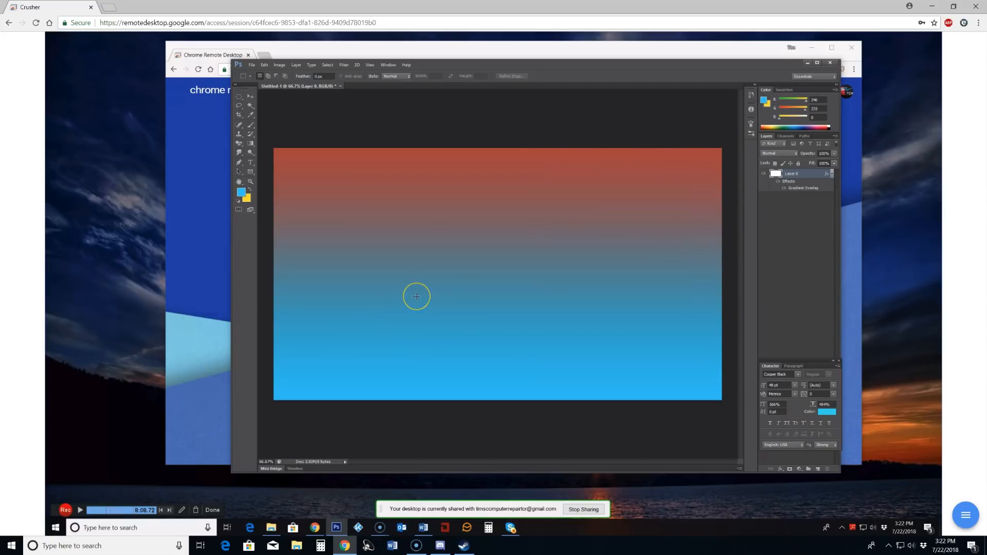
{"action": "mouse_move", "coordinate": [576, 214]}
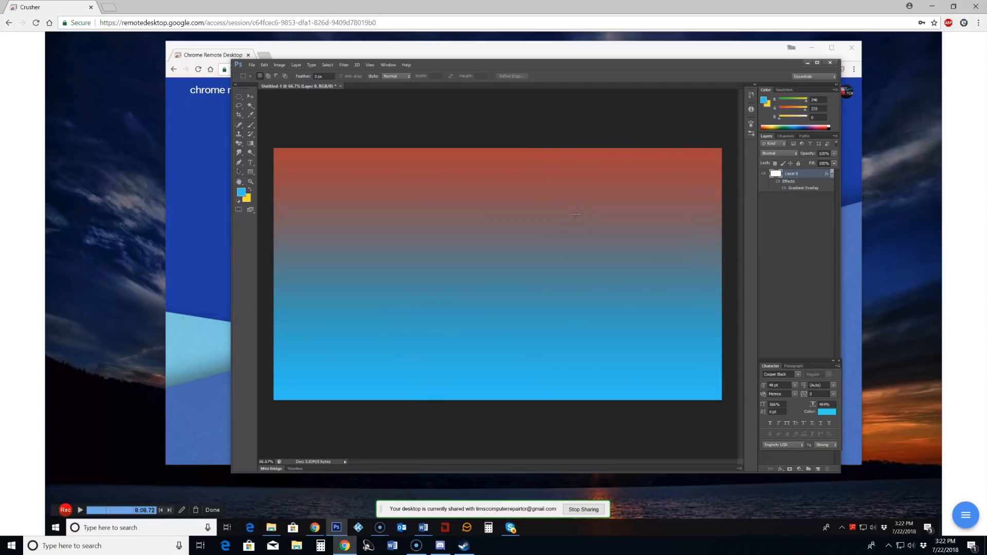
{"action": "mouse_move", "coordinate": [682, 320]}
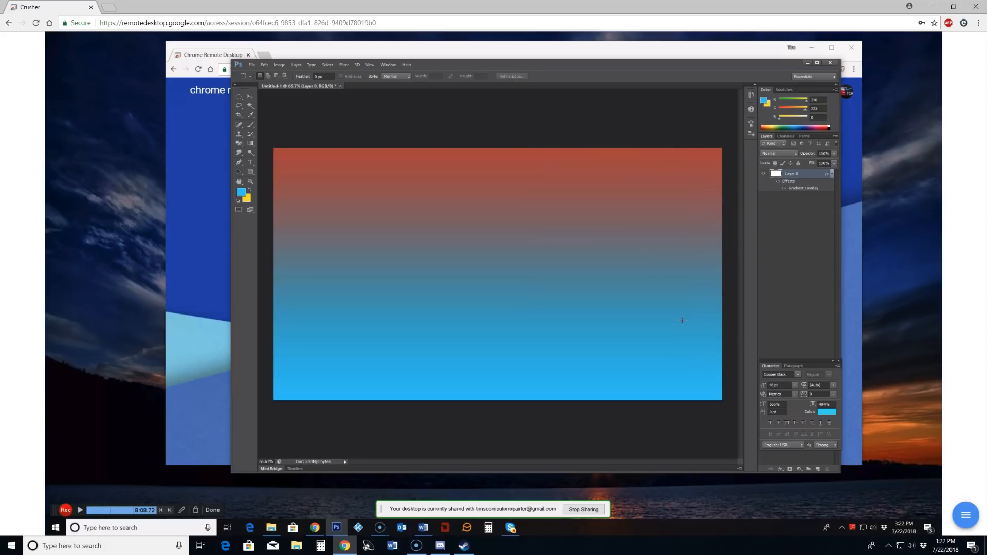
{"action": "mouse_move", "coordinate": [701, 353]}
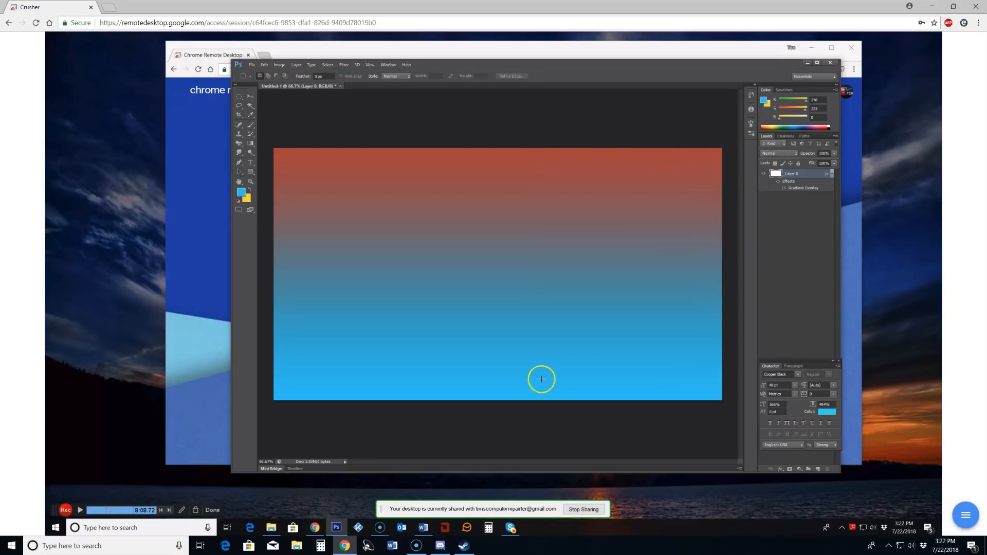
{"action": "mouse_move", "coordinate": [514, 351]}
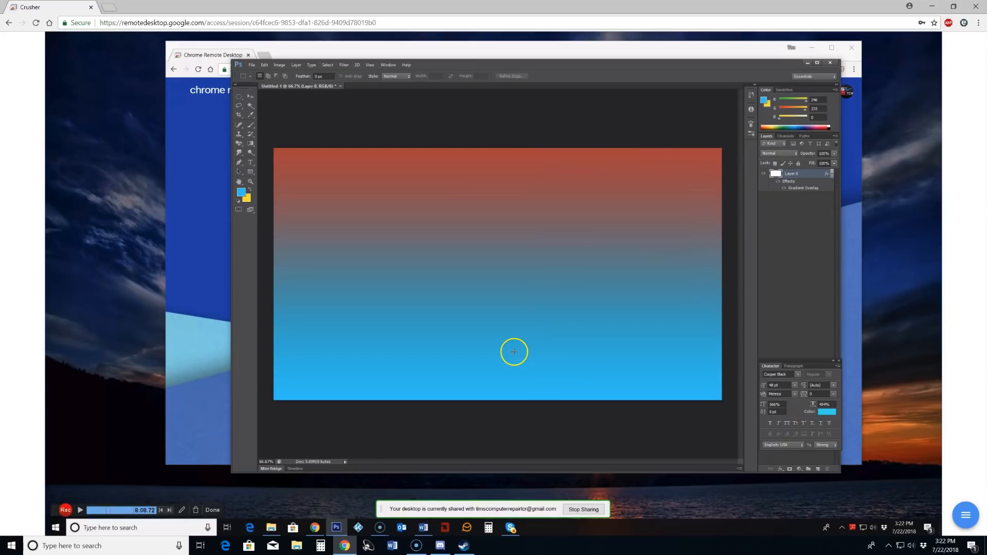
{"action": "mouse_move", "coordinate": [529, 364]}
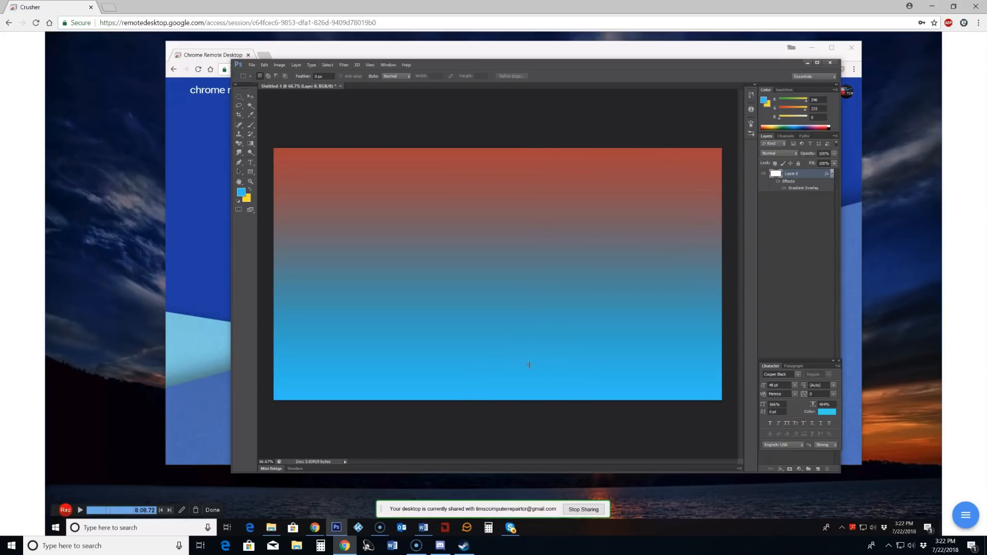
{"action": "mouse_move", "coordinate": [791, 219]}
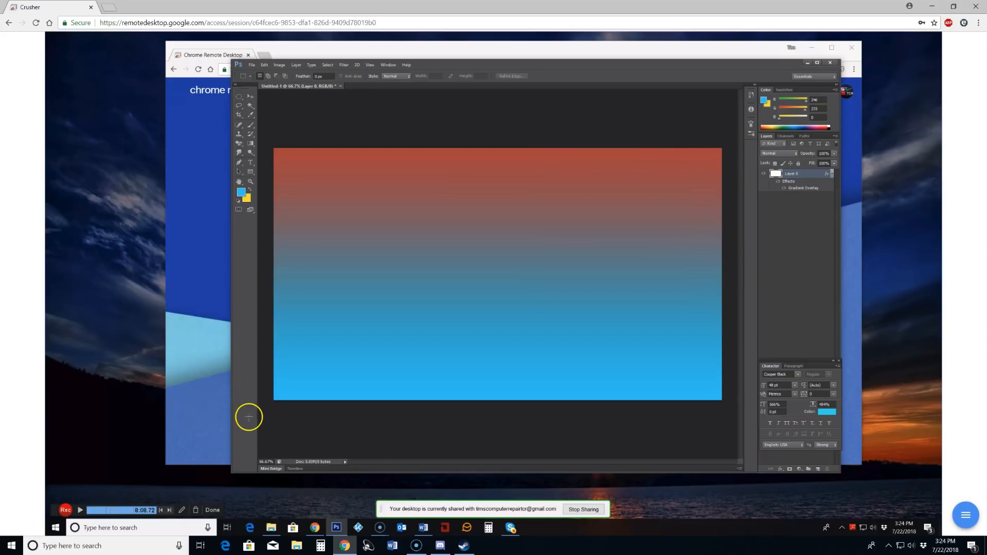
{"action": "mouse_move", "coordinate": [553, 67]}
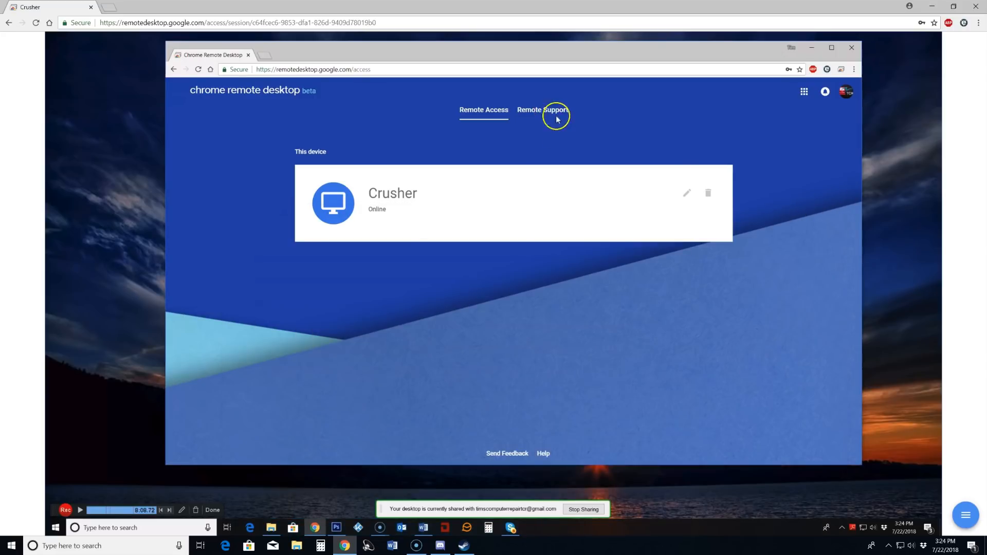
Switch to the Remote Support section of Chrome Remote Desktop.
{"action": "left_click", "coordinate": [542, 109]}
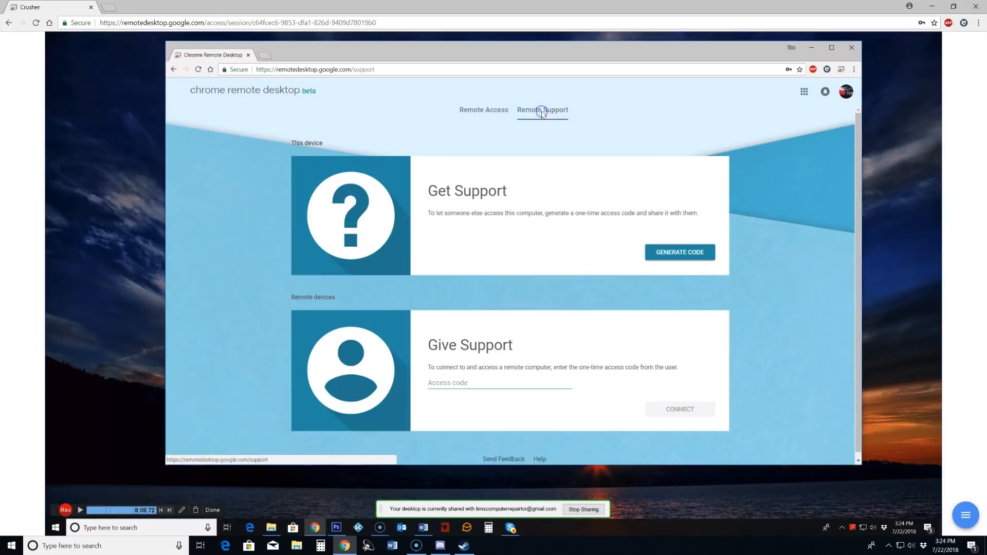
{"action": "mouse_move", "coordinate": [509, 226]}
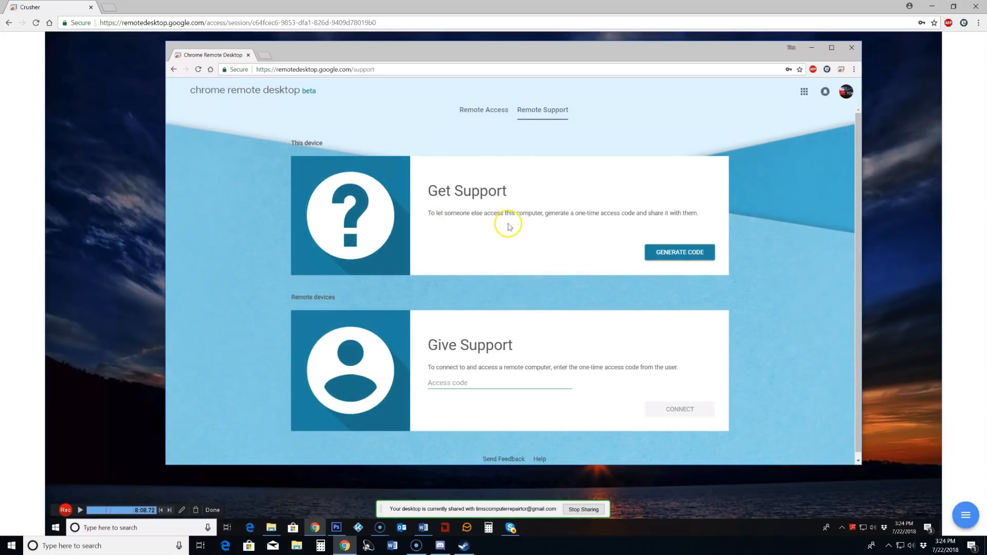
{"action": "mouse_move", "coordinate": [568, 227]}
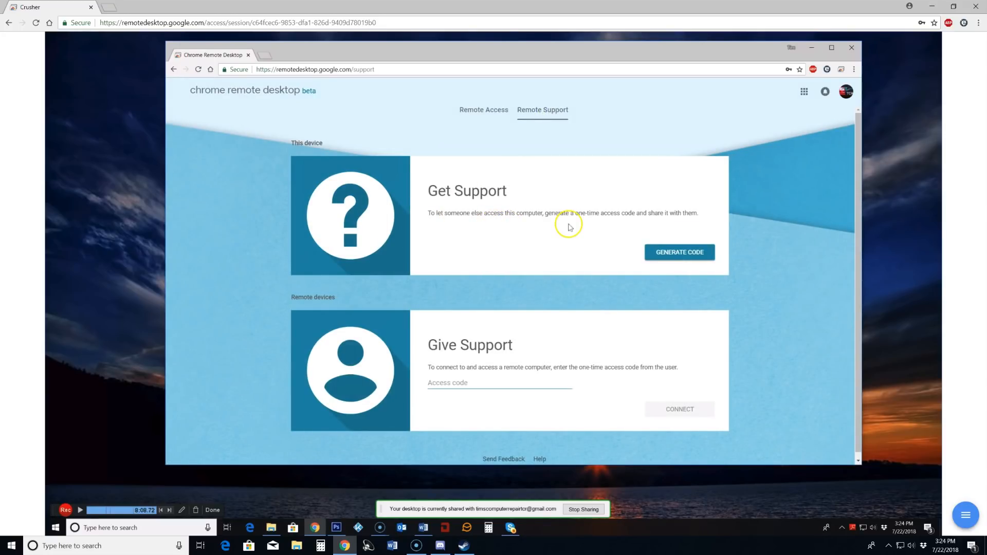
{"action": "mouse_move", "coordinate": [680, 253]}
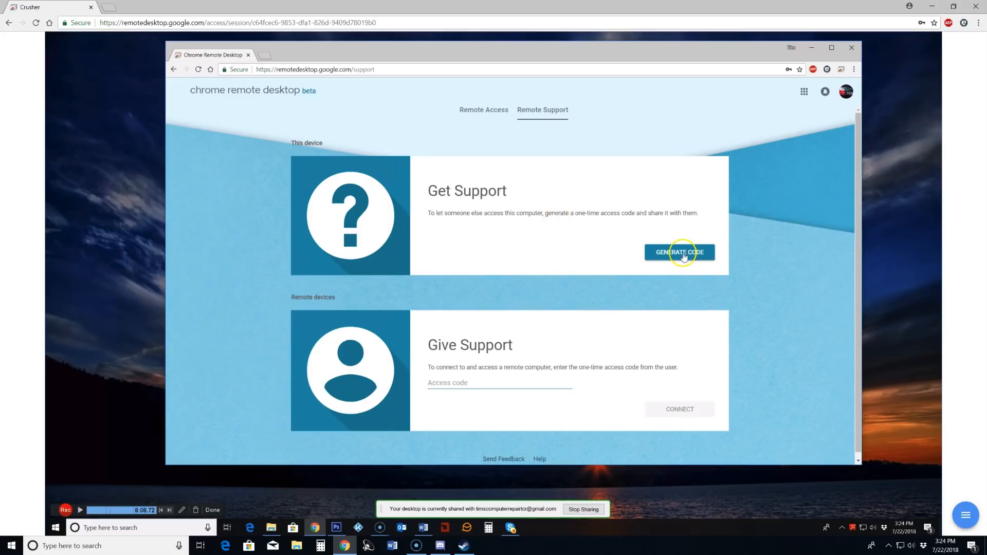
{"action": "left_click", "coordinate": [679, 253]}
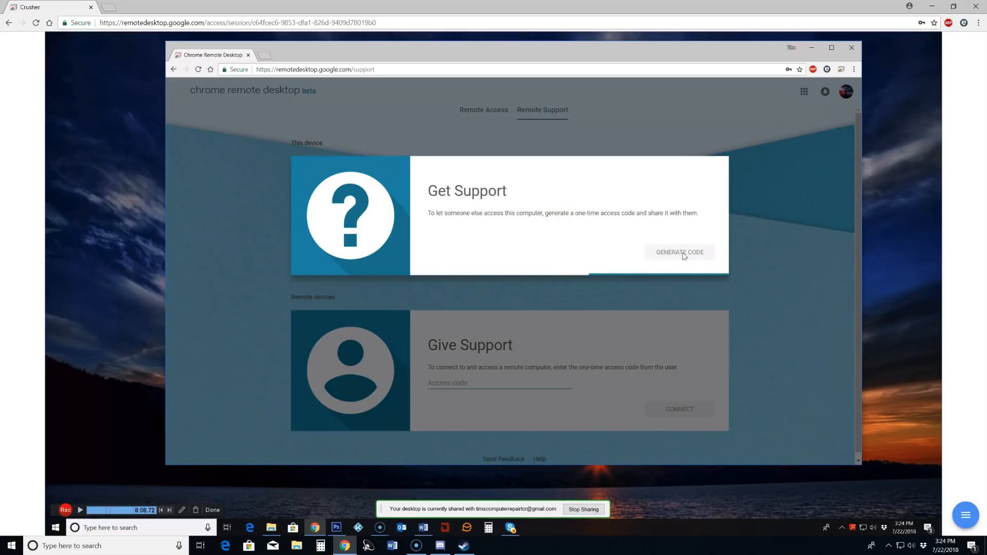
{"action": "left_click", "coordinate": [679, 252]}
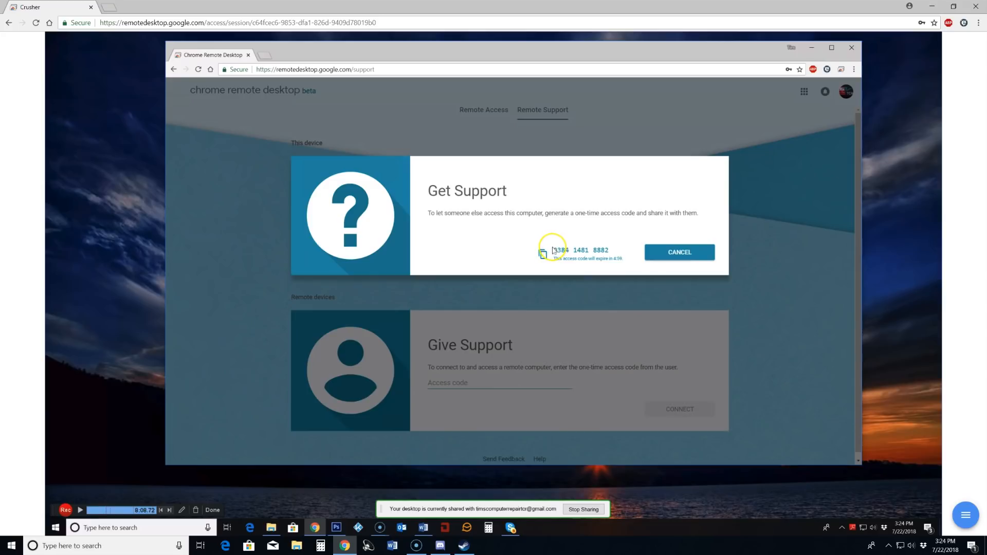
{"action": "double_click", "coordinate": [580, 250]}
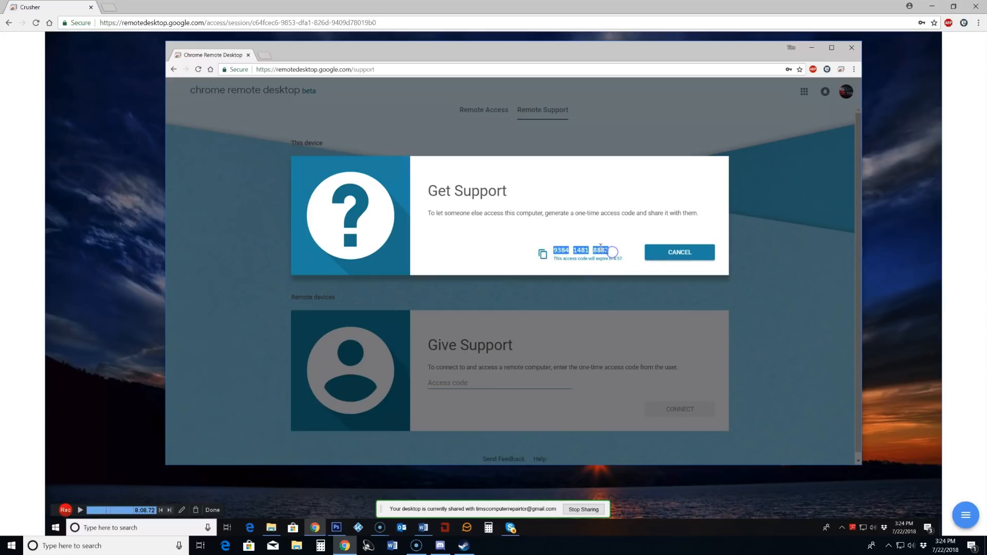
{"action": "left_click", "coordinate": [543, 255]}
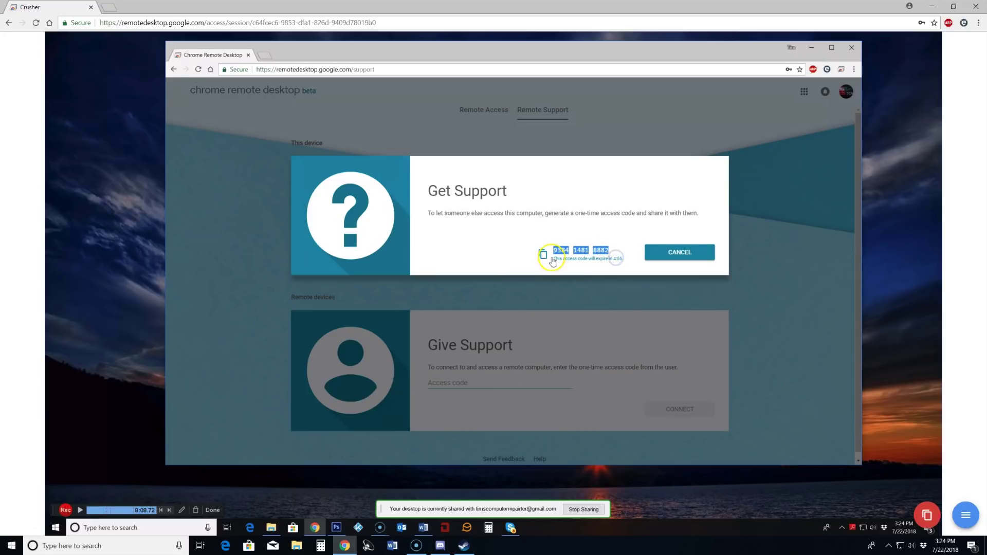
{"action": "mouse_move", "coordinate": [498, 263]}
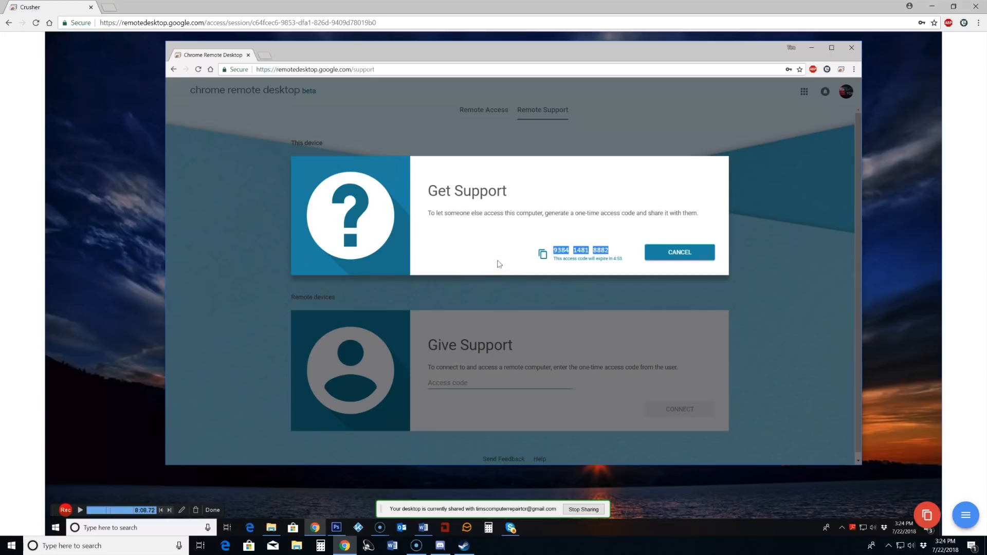
{"action": "mouse_move", "coordinate": [478, 252]}
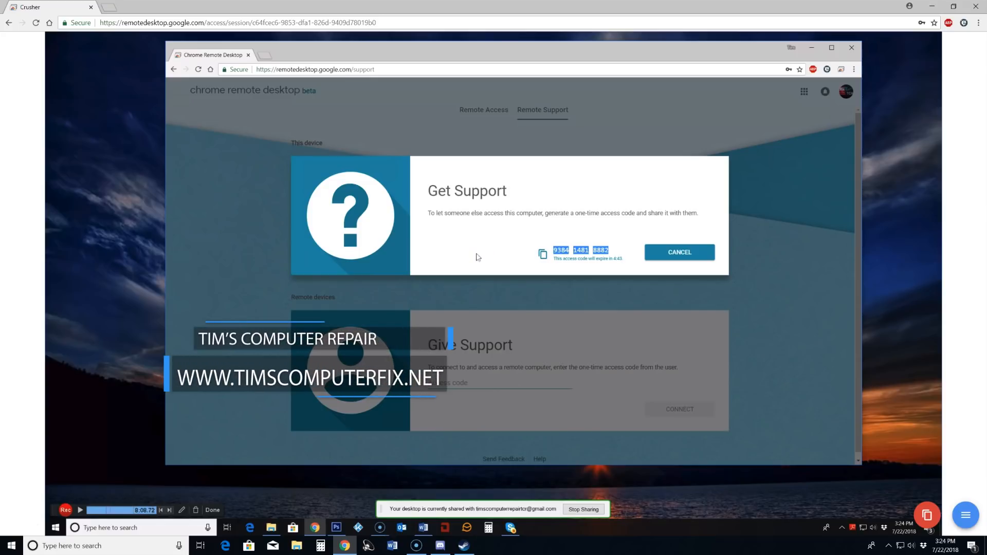
{"action": "mouse_move", "coordinate": [455, 316]}
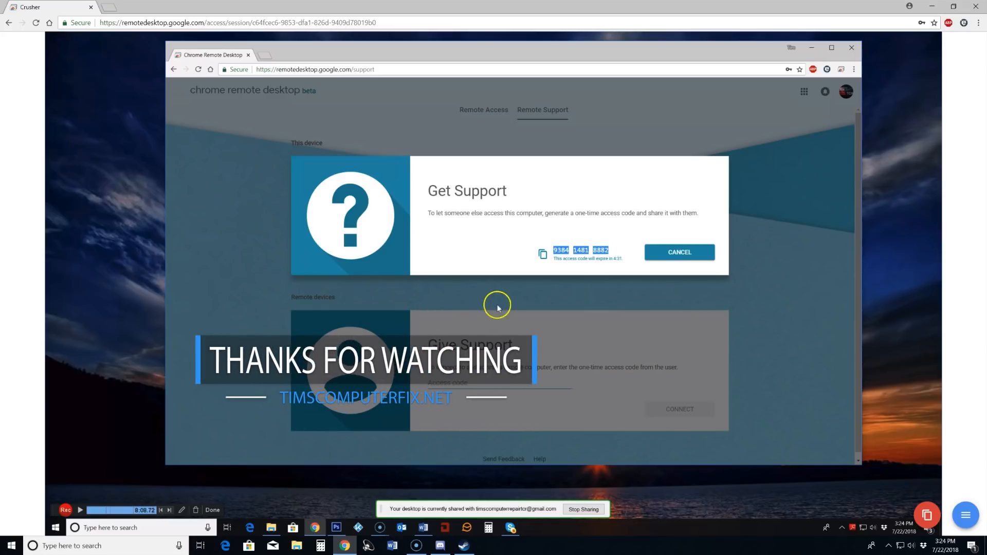
{"action": "mouse_move", "coordinate": [240, 119]}
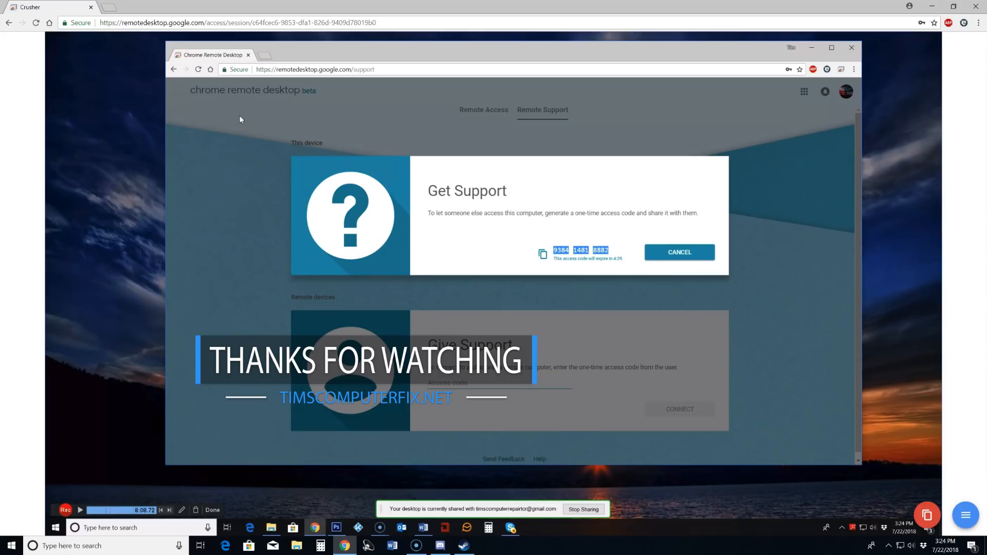
{"action": "mouse_move", "coordinate": [246, 153]}
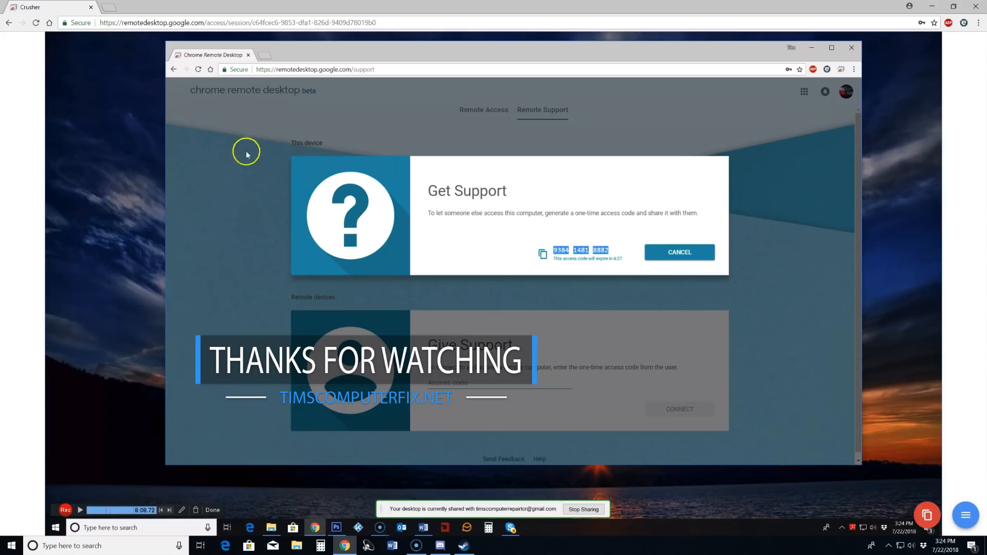
{"action": "mouse_move", "coordinate": [796, 117]}
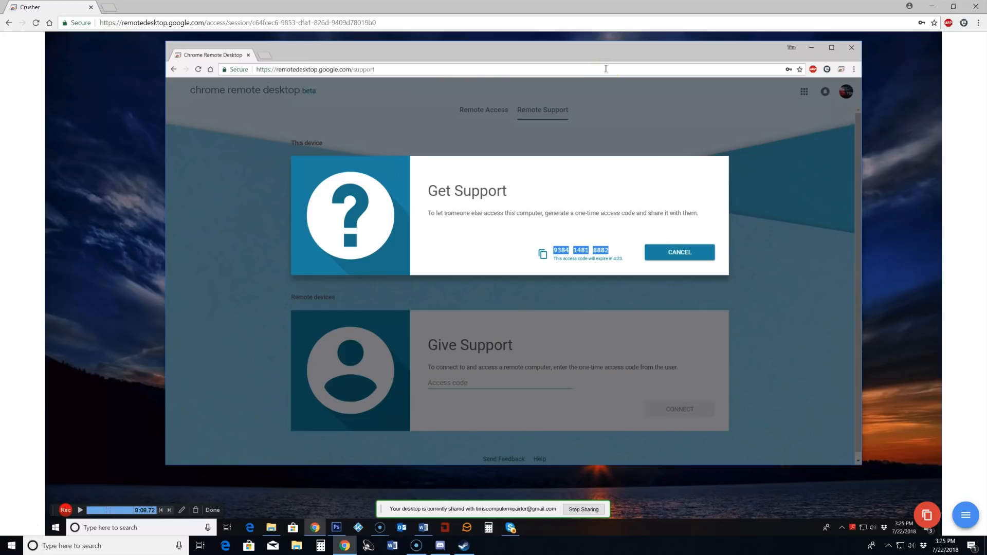
{"action": "mouse_move", "coordinate": [670, 368]}
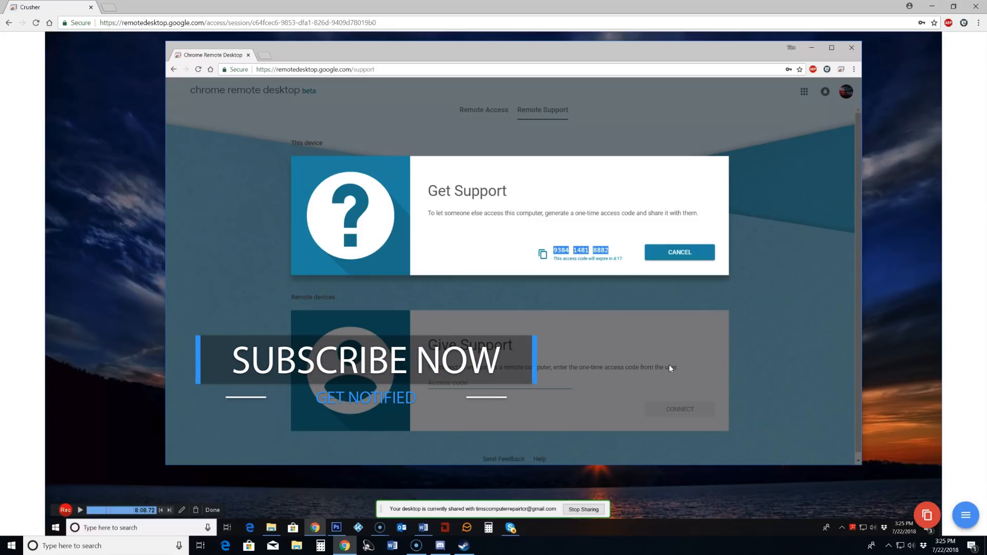
{"action": "mouse_move", "coordinate": [547, 366]}
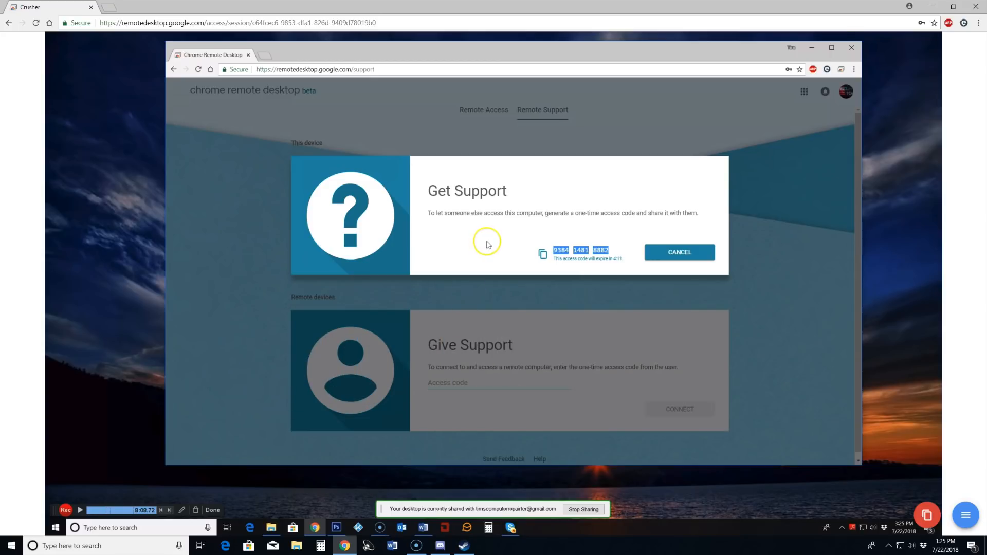
{"action": "mouse_move", "coordinate": [845, 47]}
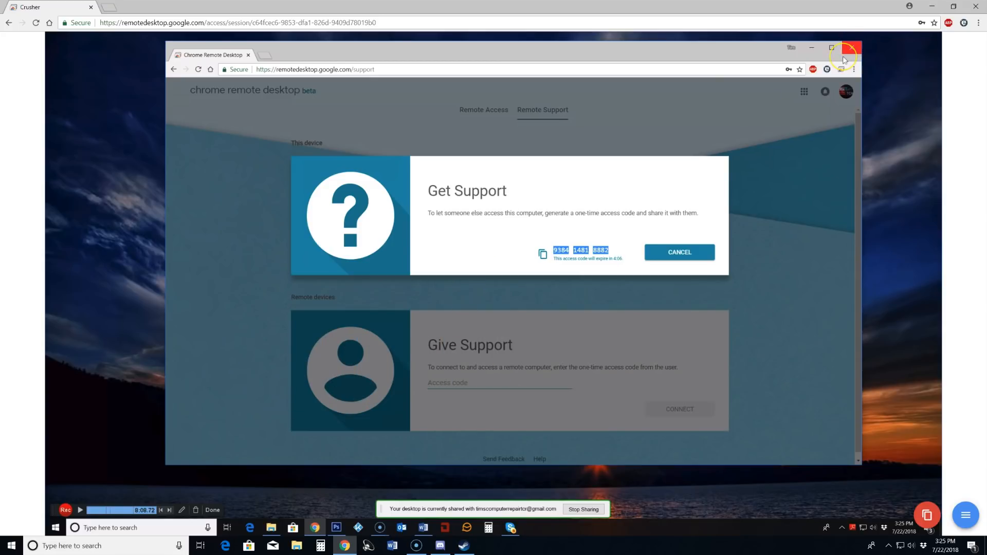